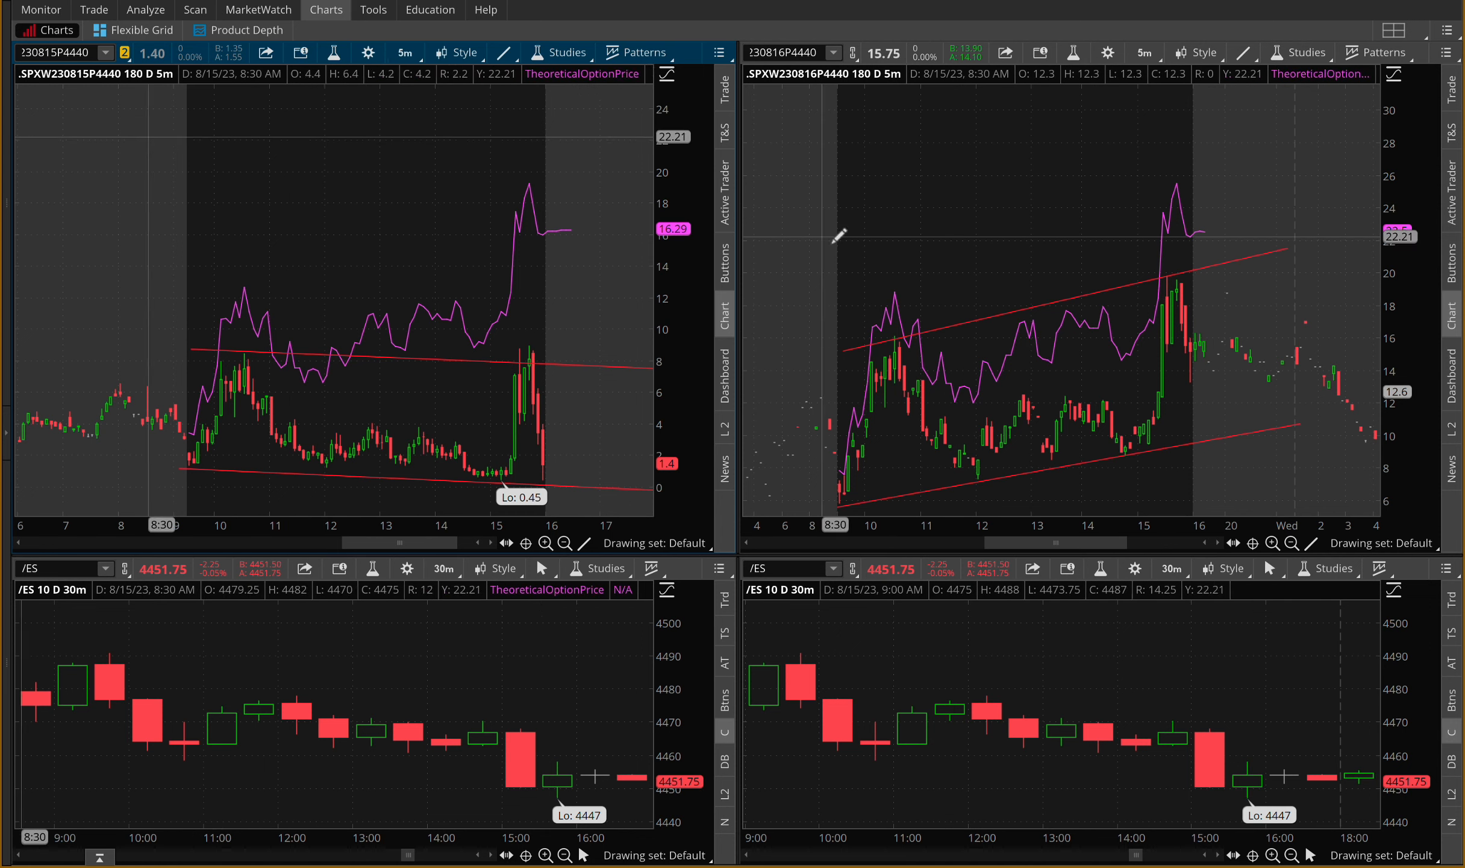
mouse_move(286, 231)
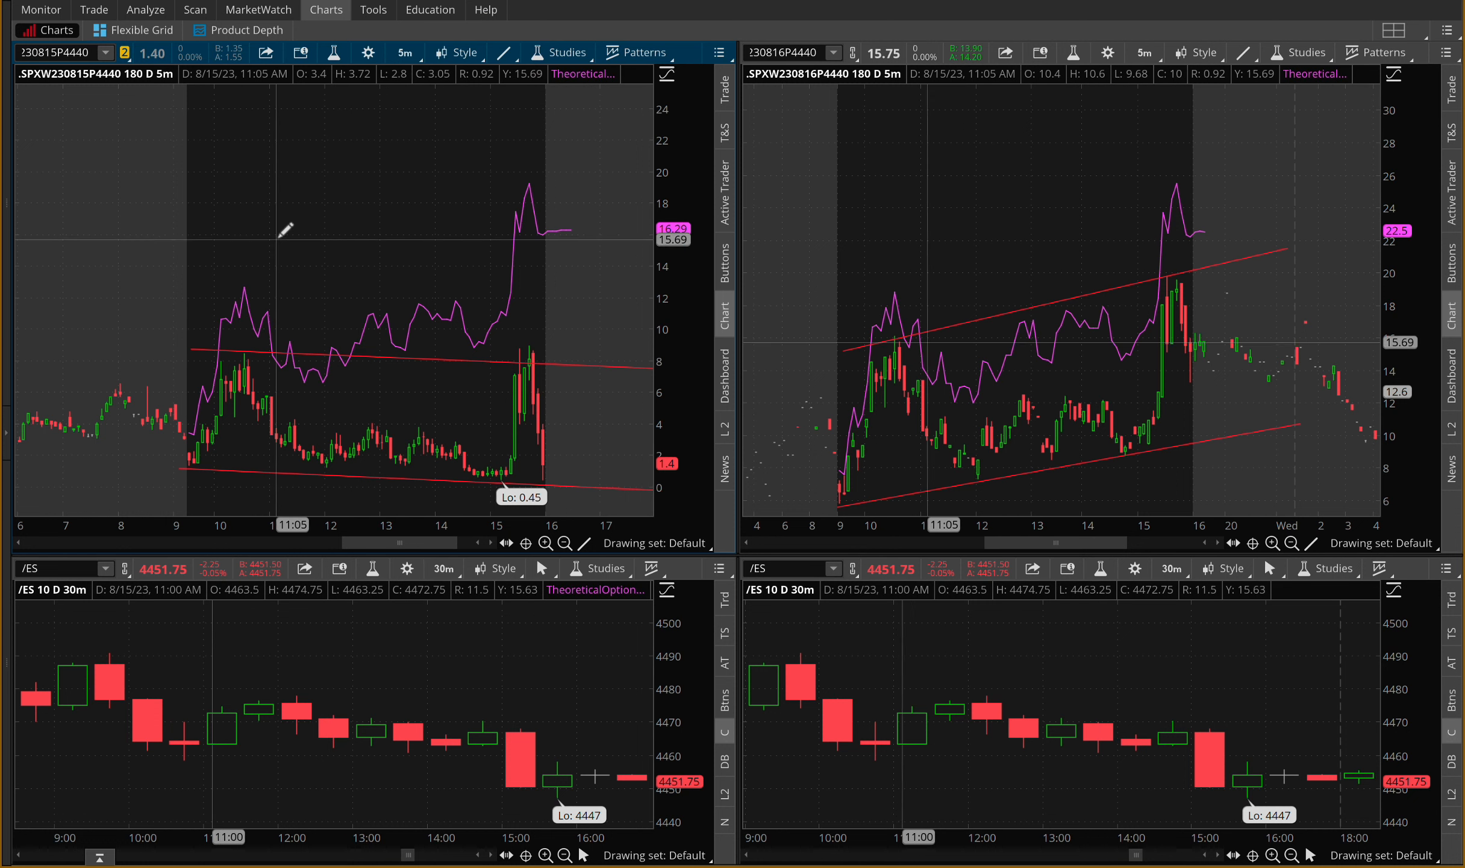
mouse_move(309, 190)
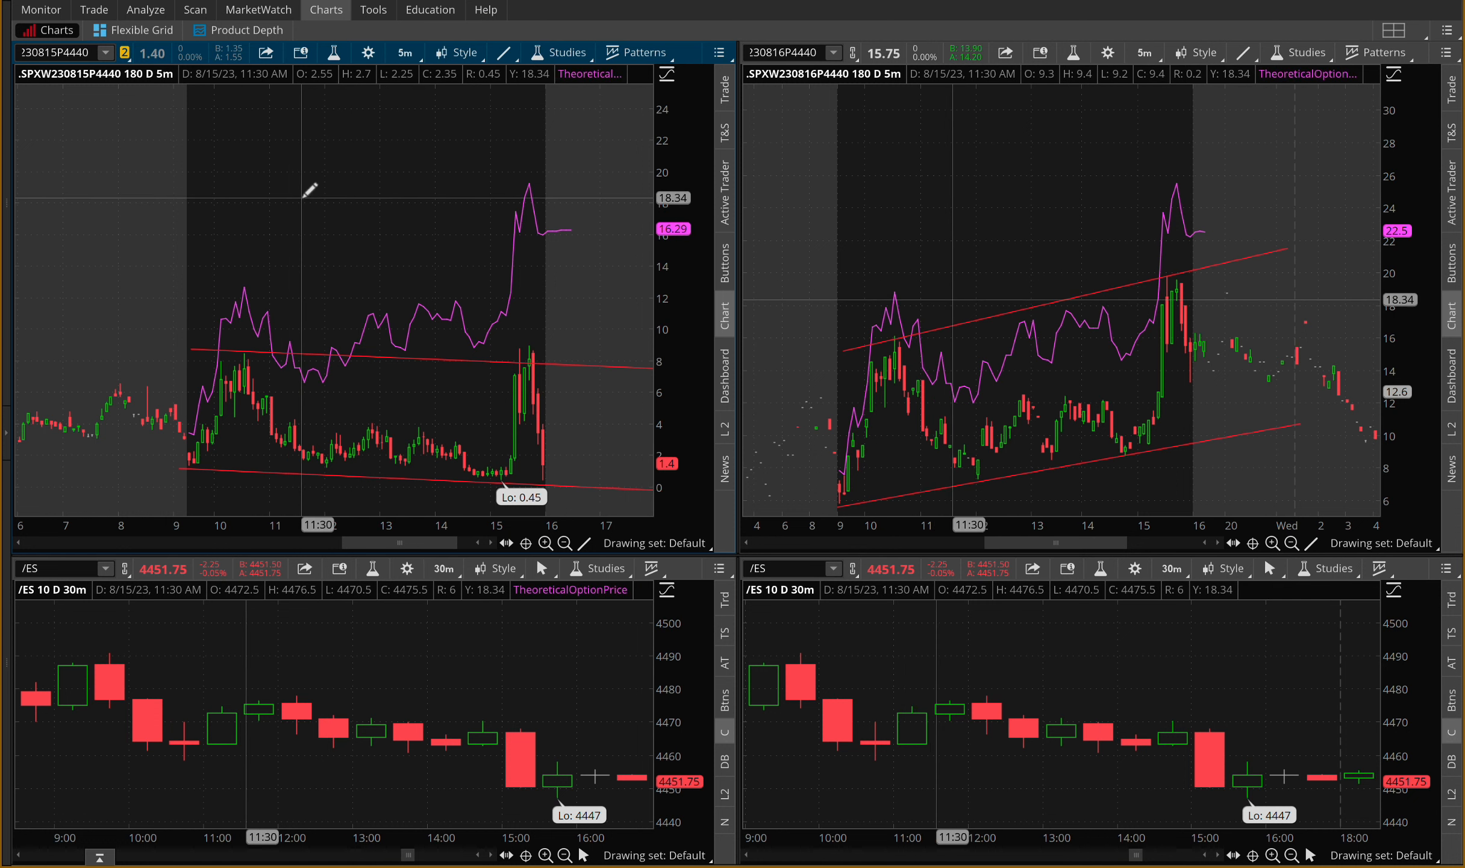
mouse_move(315, 198)
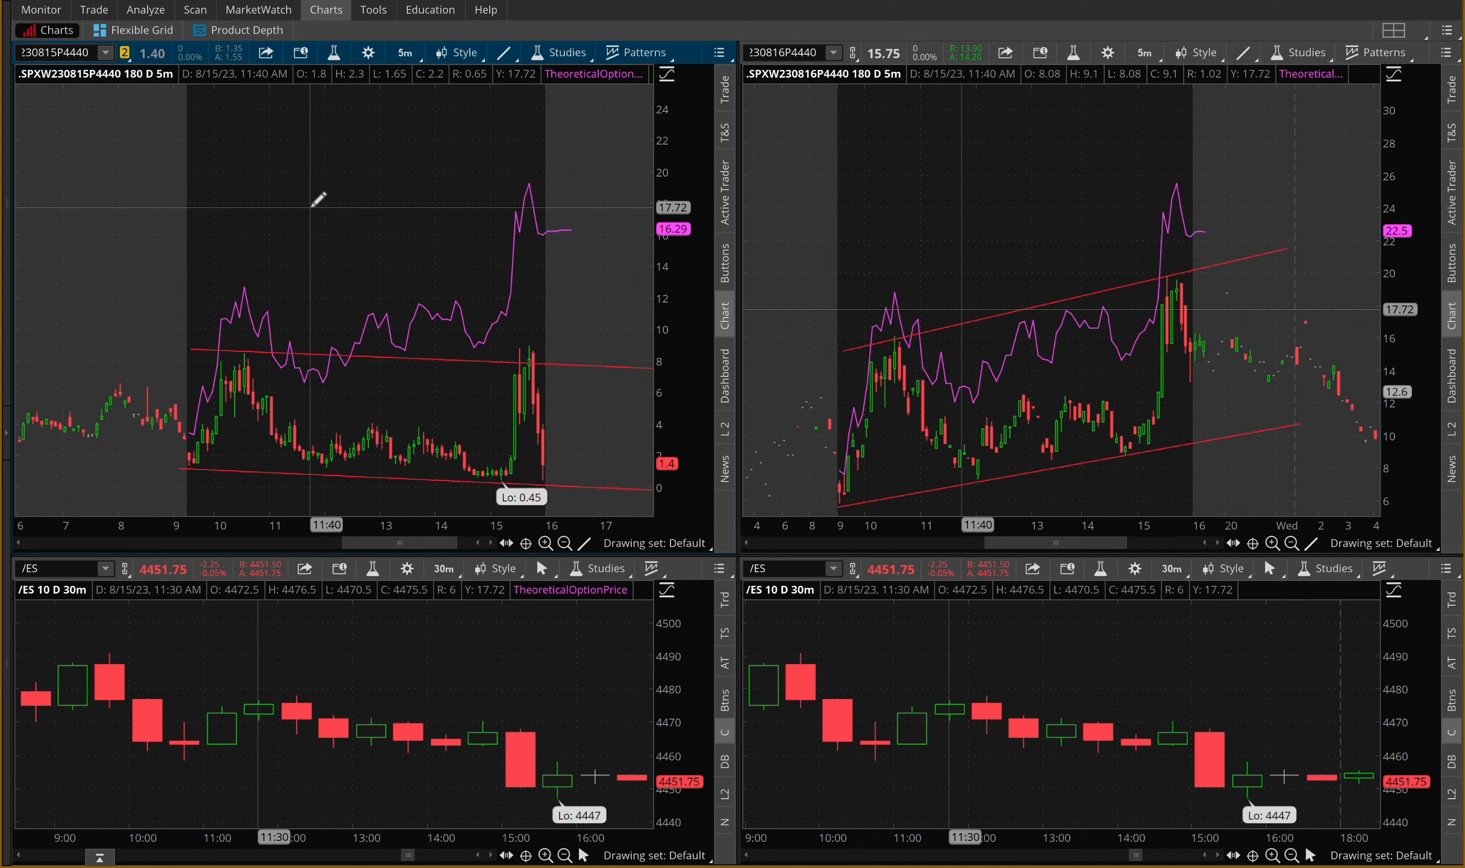
mouse_move(361, 252)
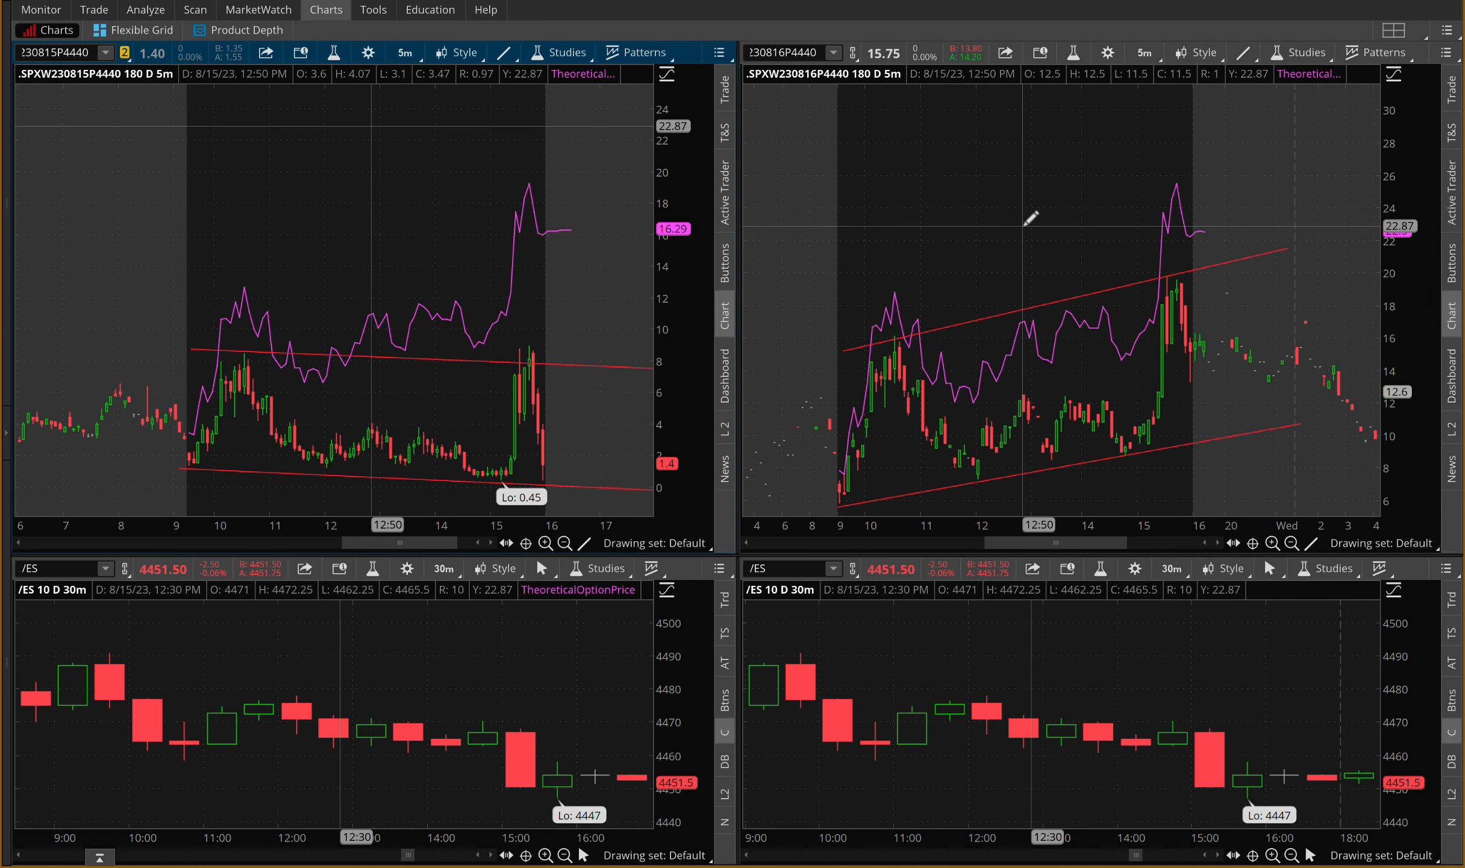
mouse_move(1032, 219)
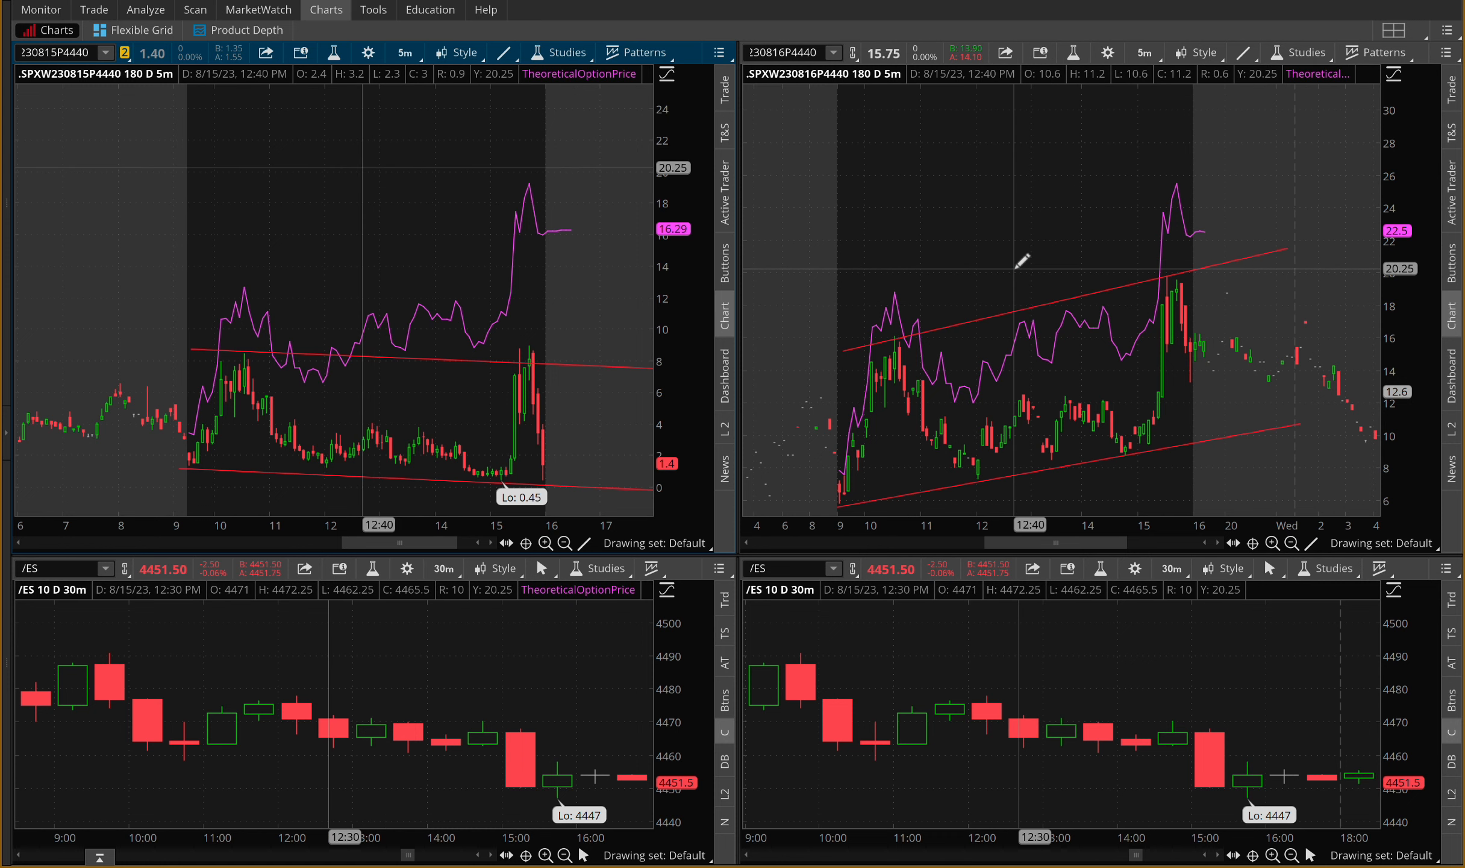
mouse_move(976, 659)
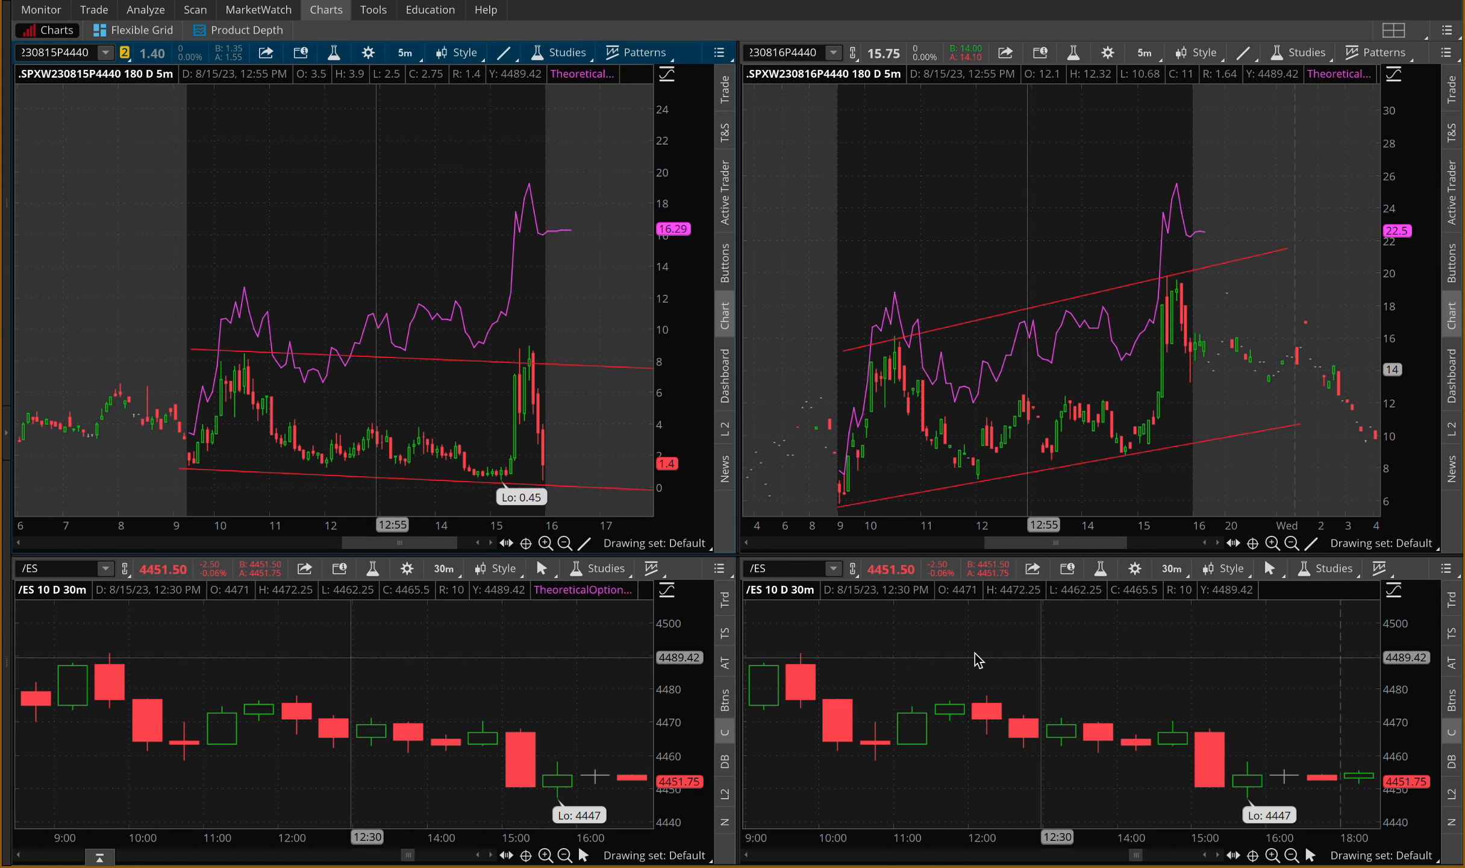
mouse_move(406, 356)
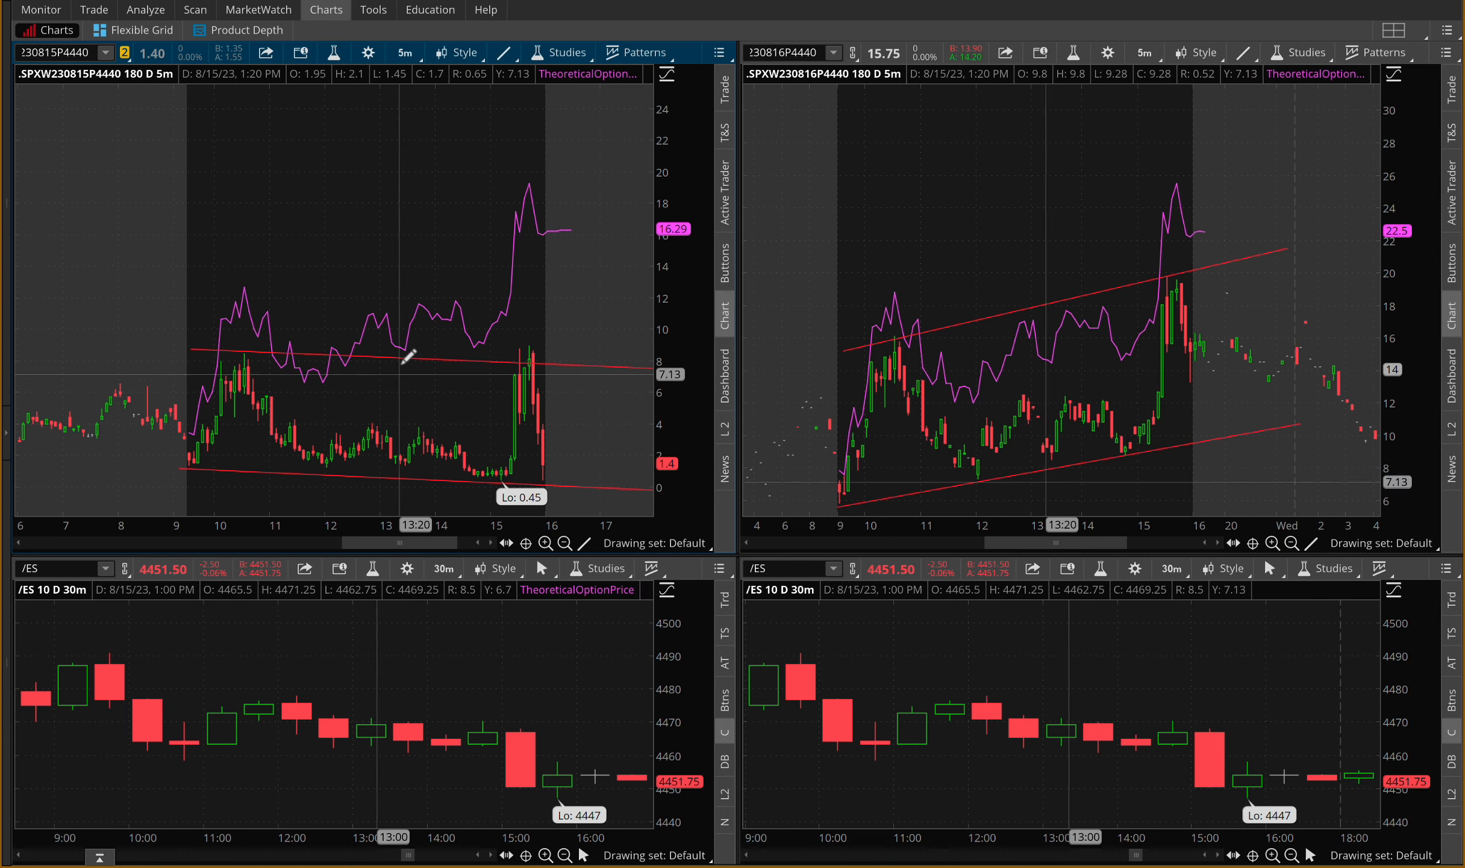
mouse_move(949, 260)
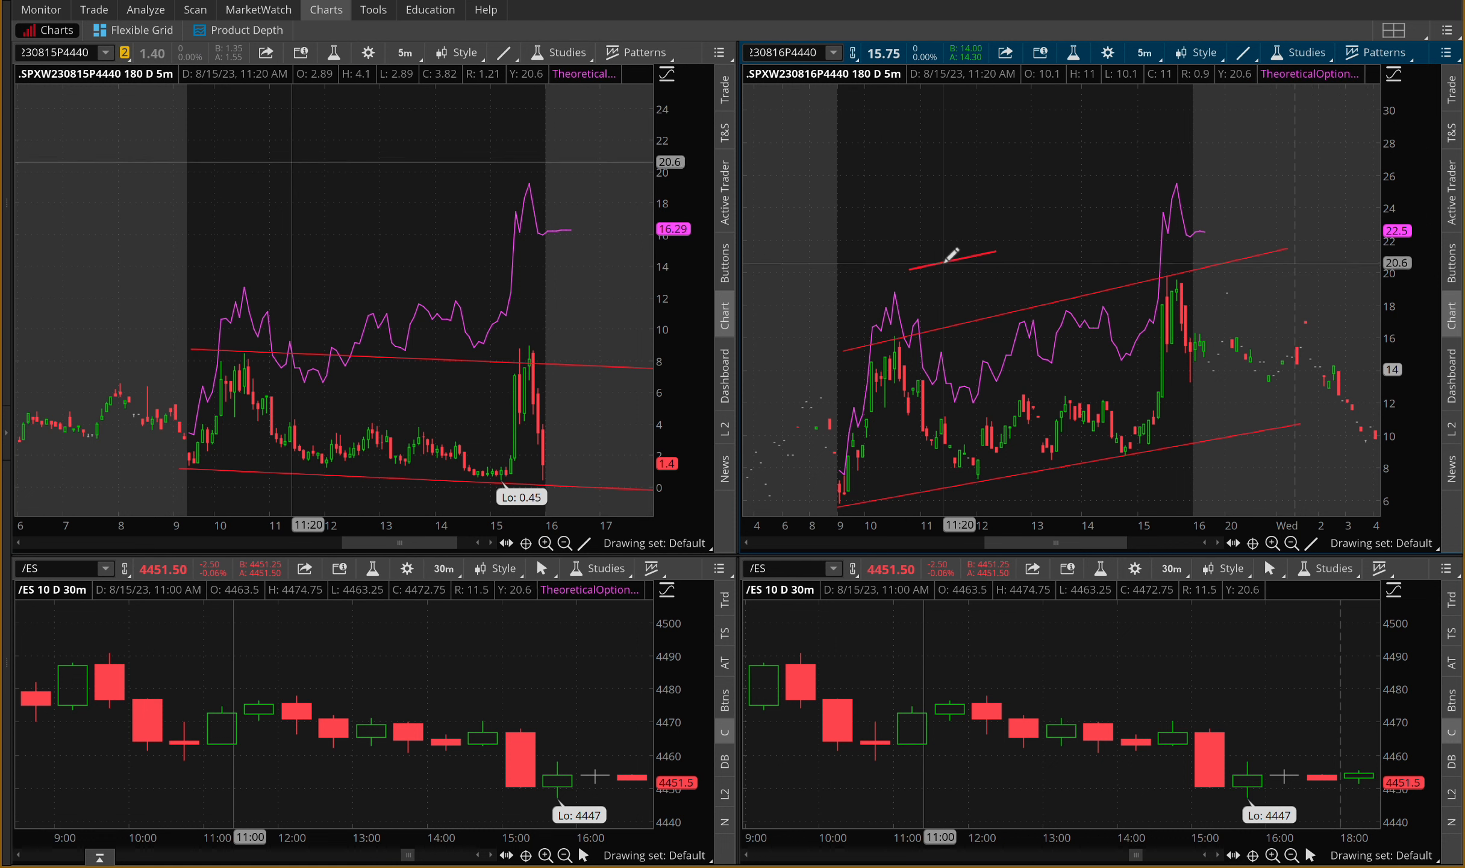
Delete the stray short red line from the 1-day SPXW 4440 put chart via its context menu
right_click(953, 254)
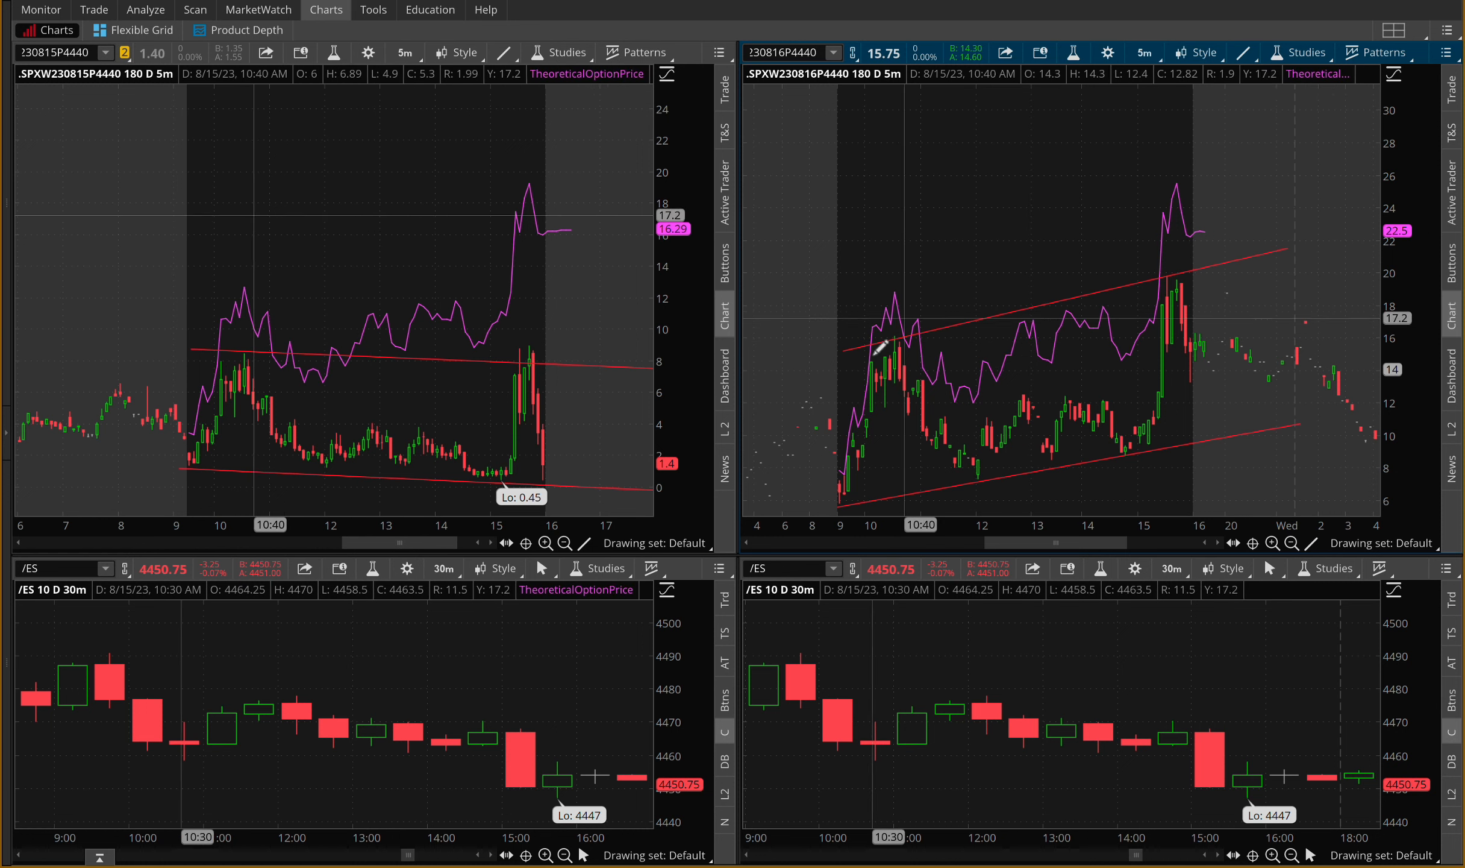
mouse_move(293, 709)
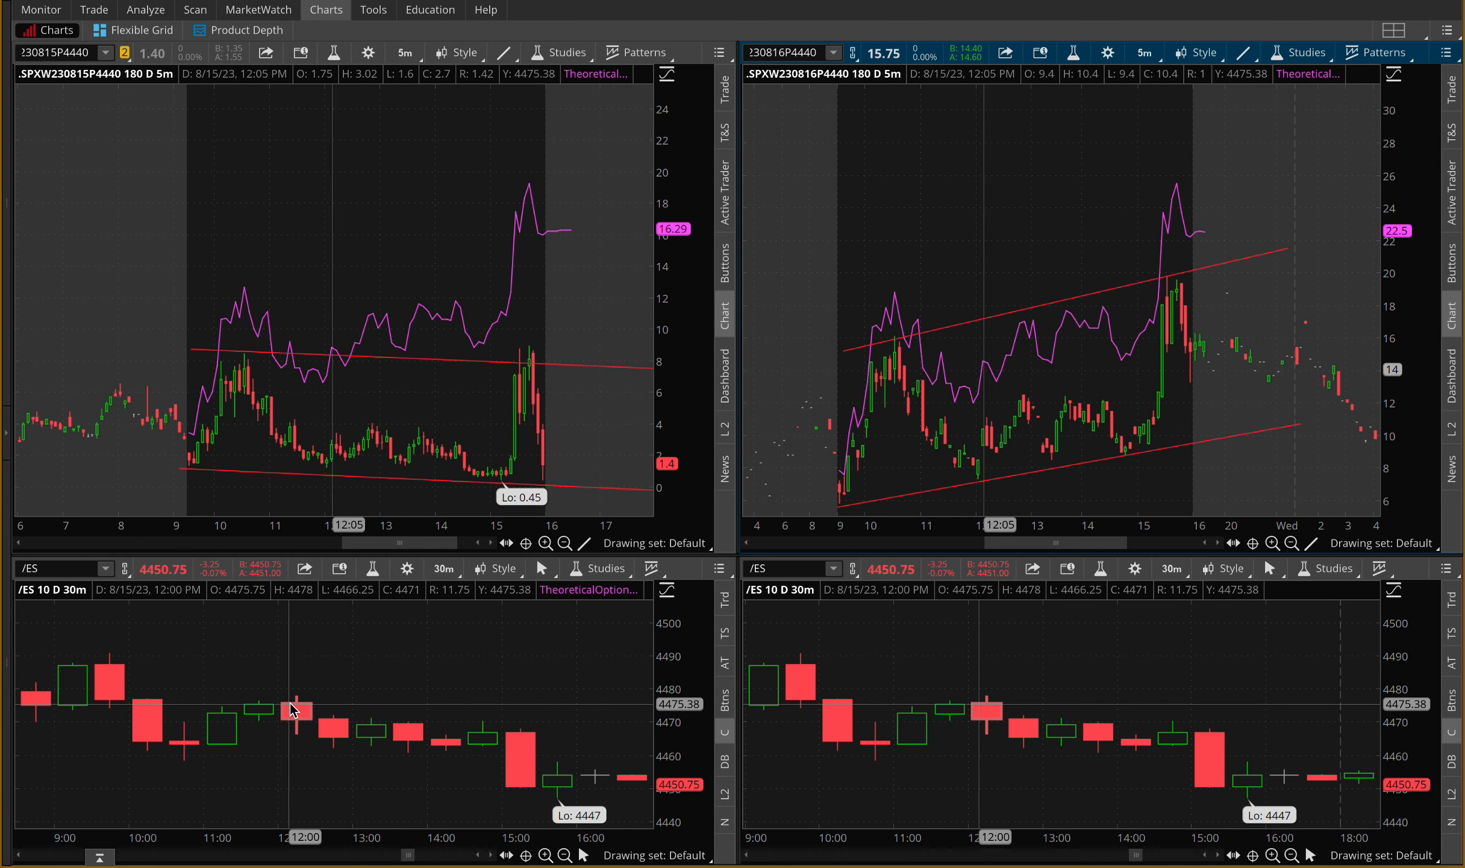
mouse_move(224, 761)
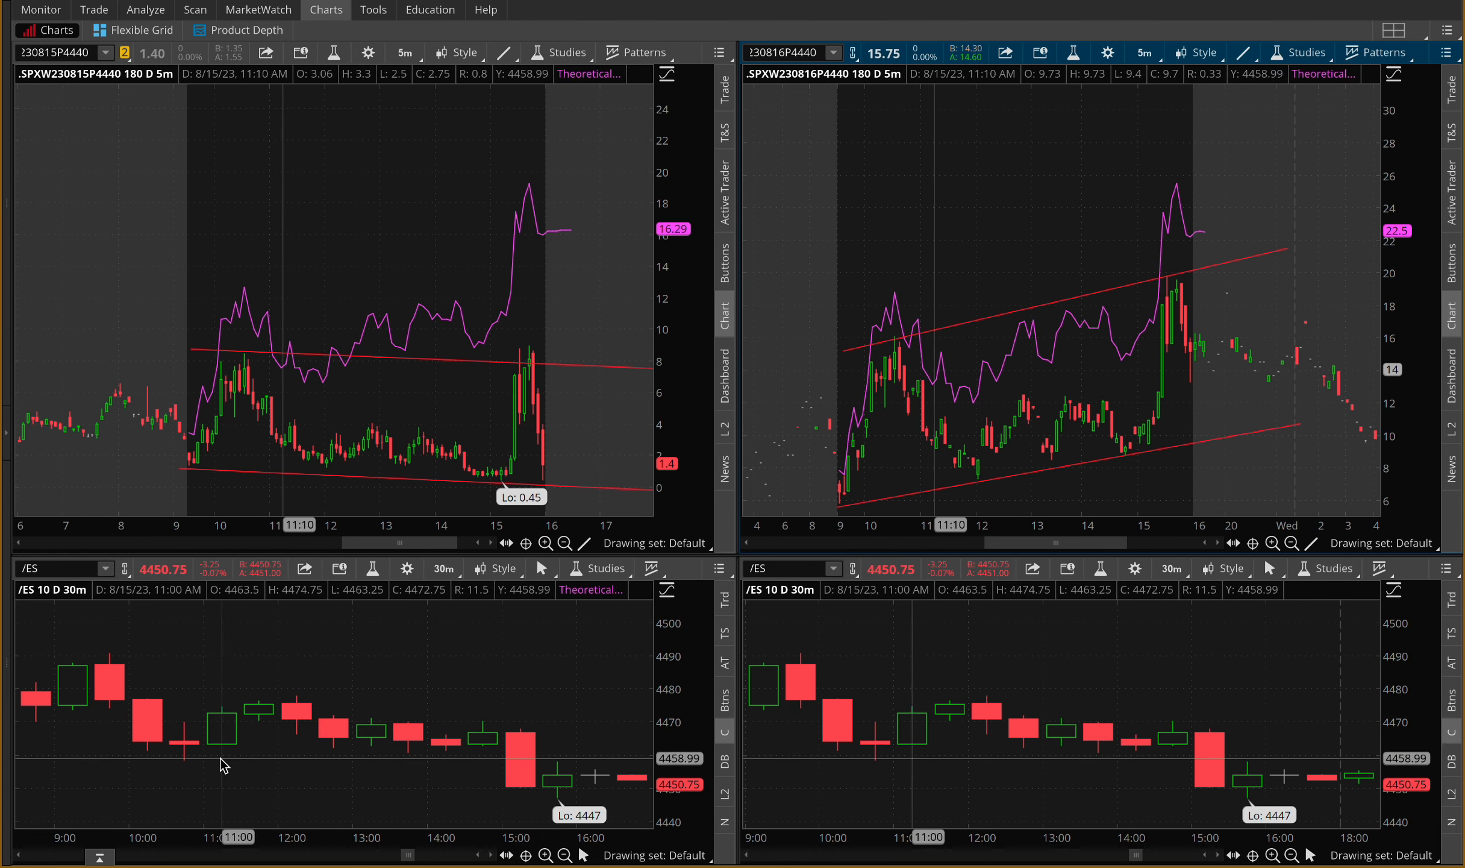
mouse_move(485, 734)
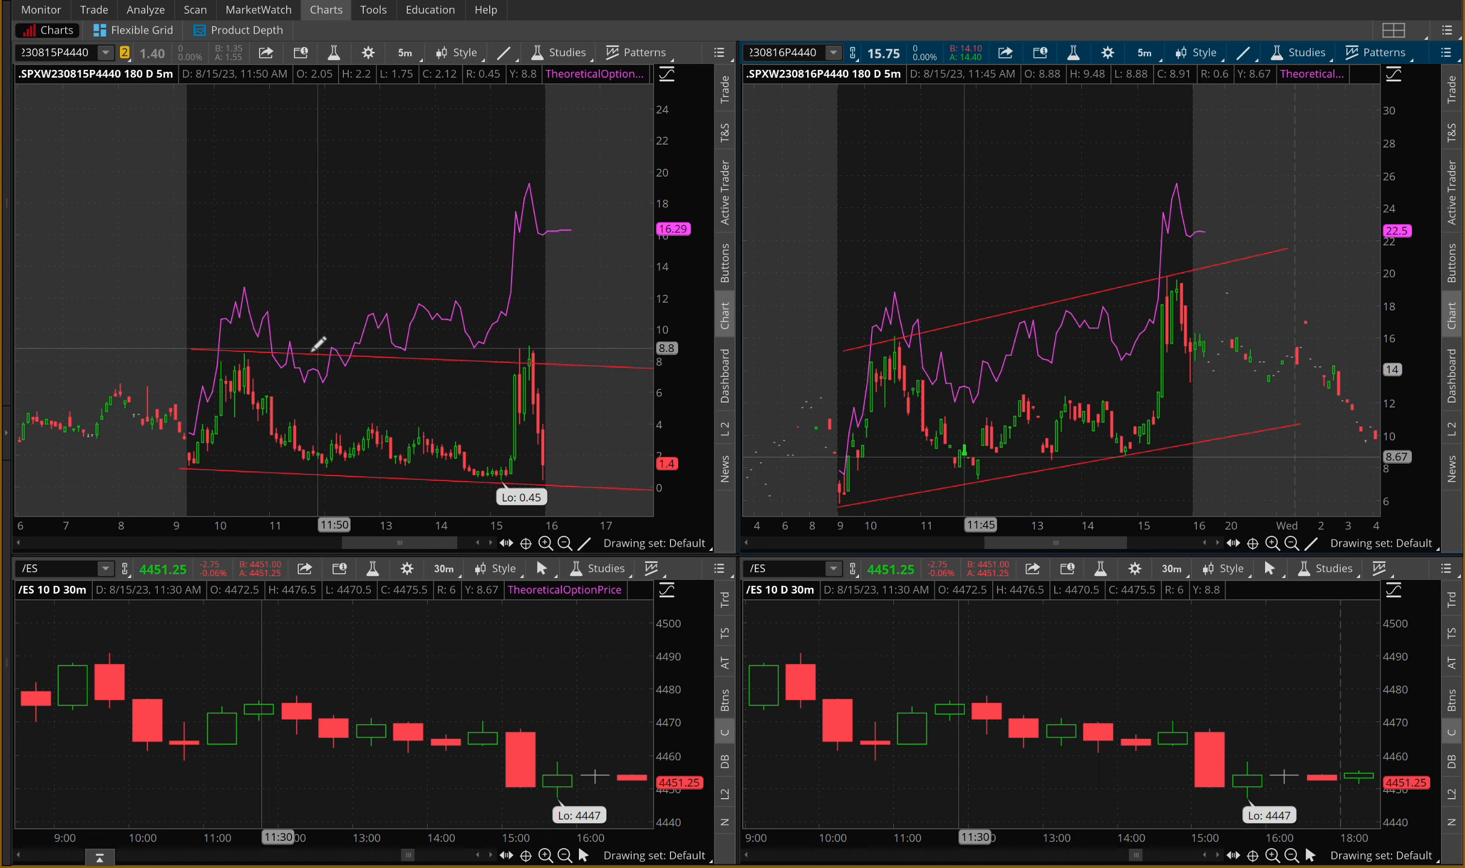
mouse_move(643, 420)
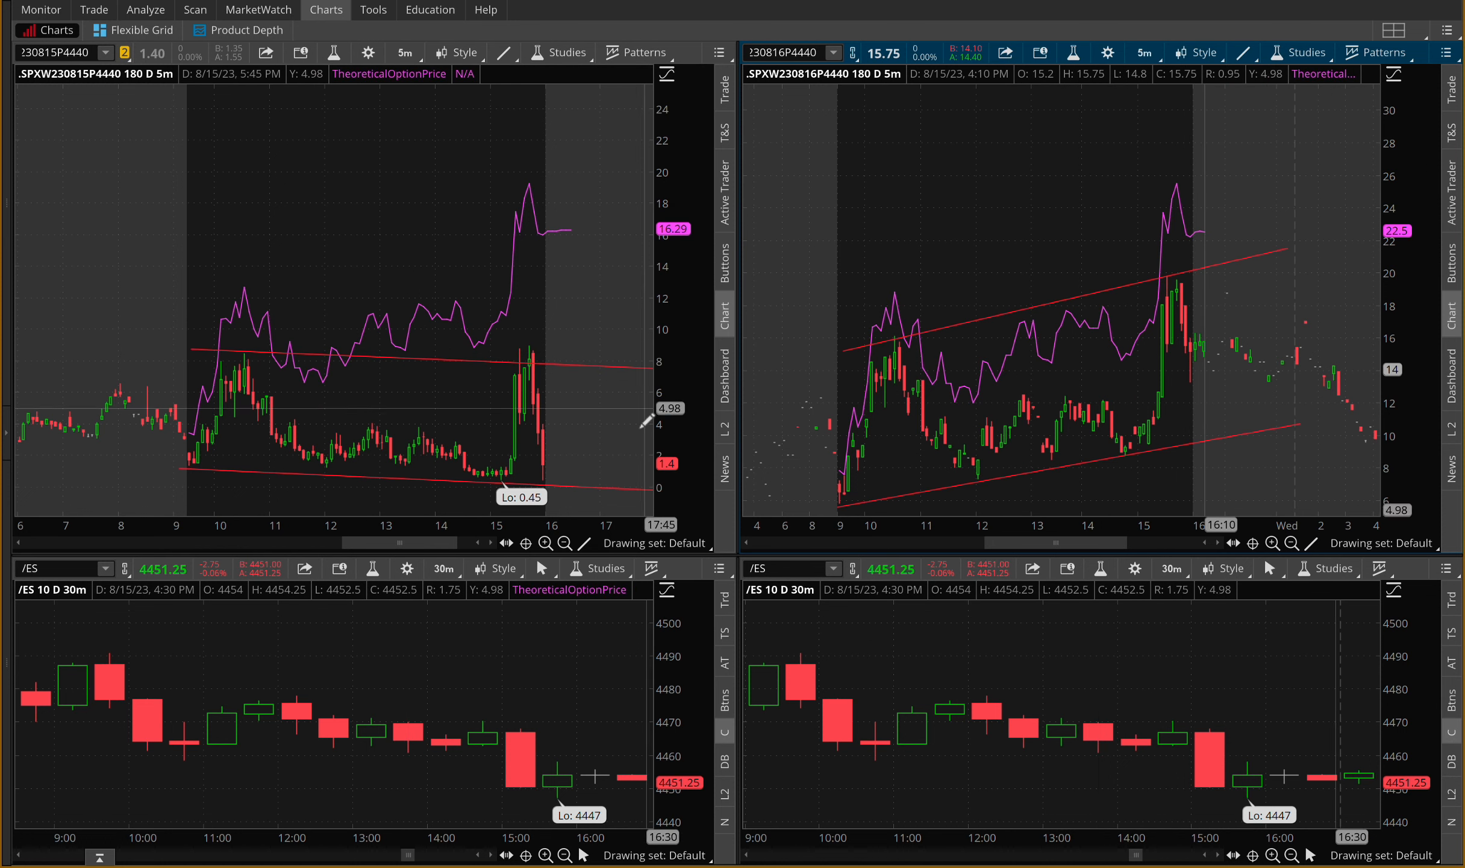
mouse_move(1016, 450)
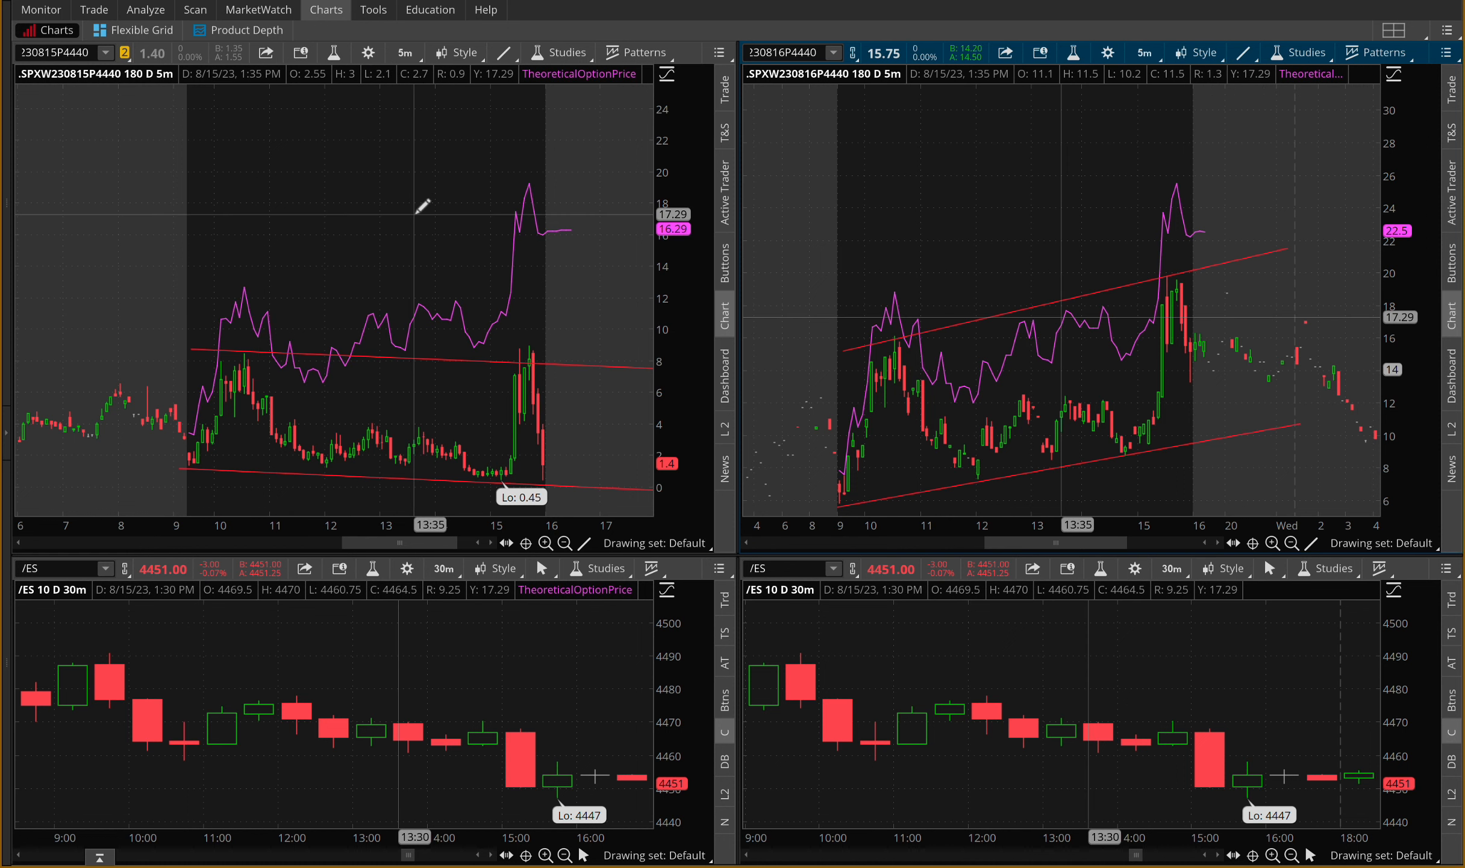
mouse_move(1114, 144)
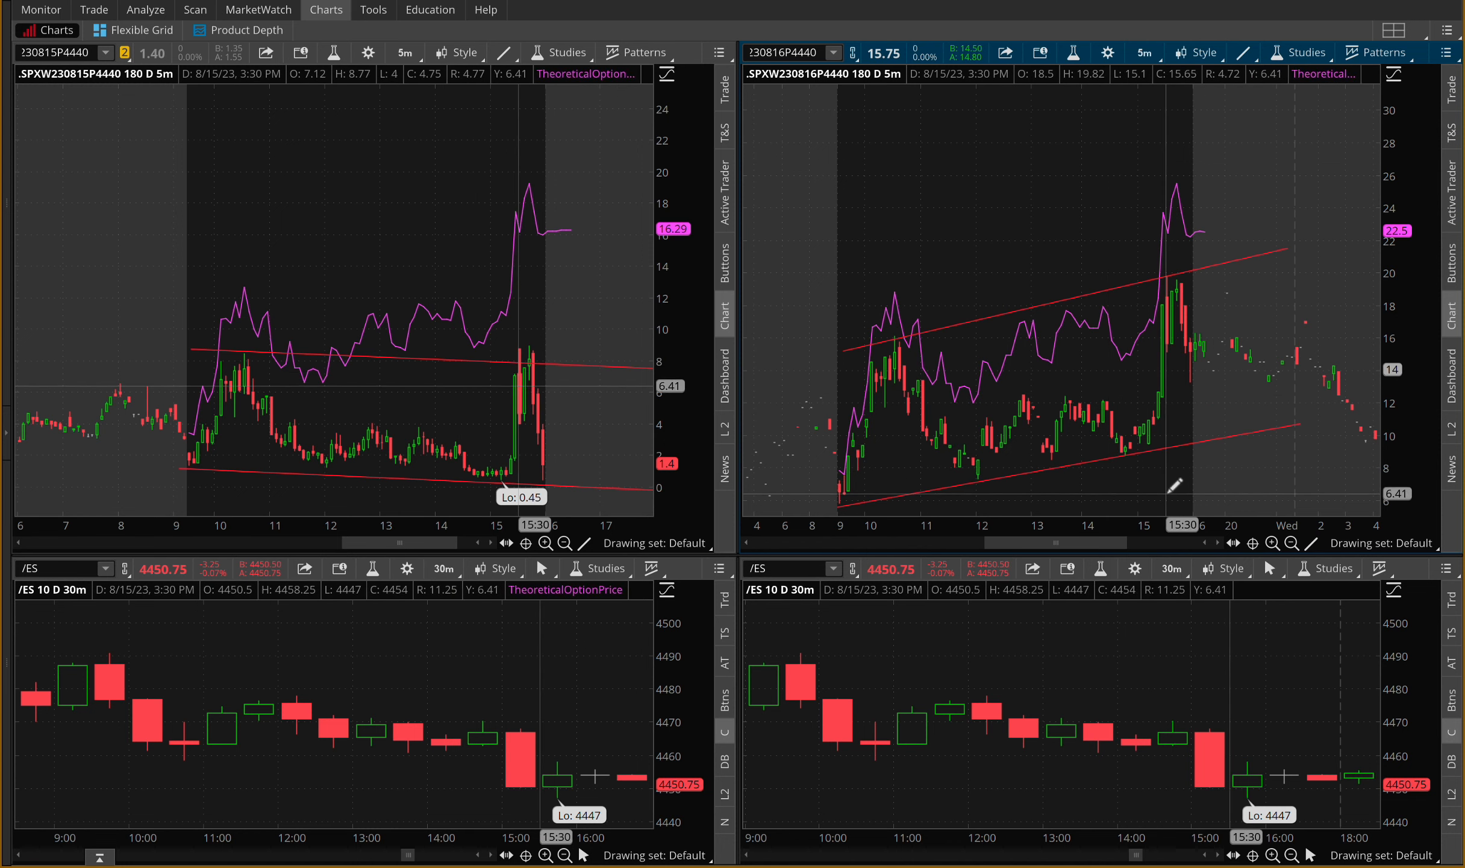
mouse_move(192, 453)
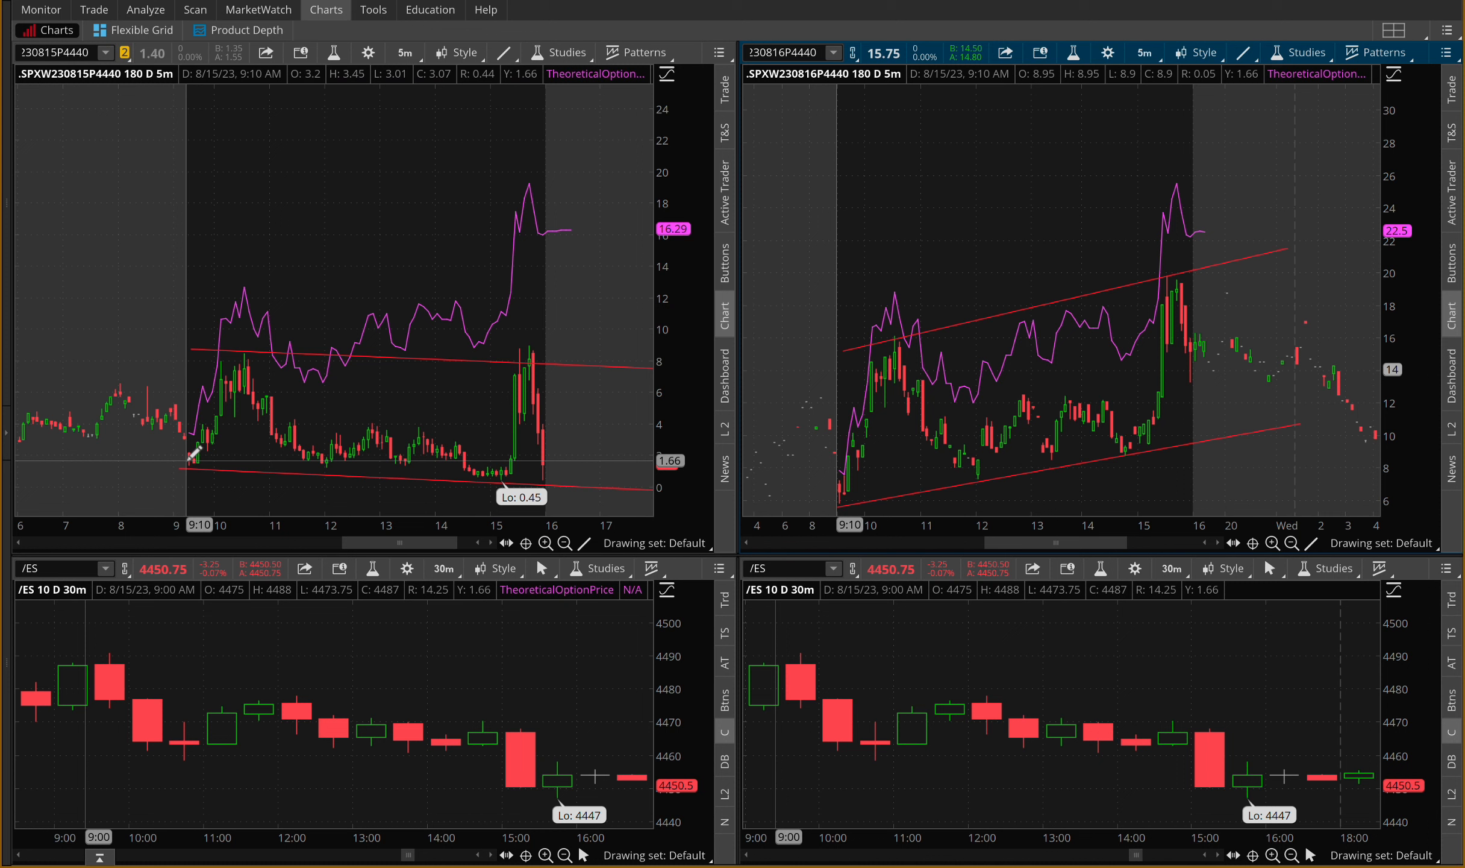
mouse_move(189, 455)
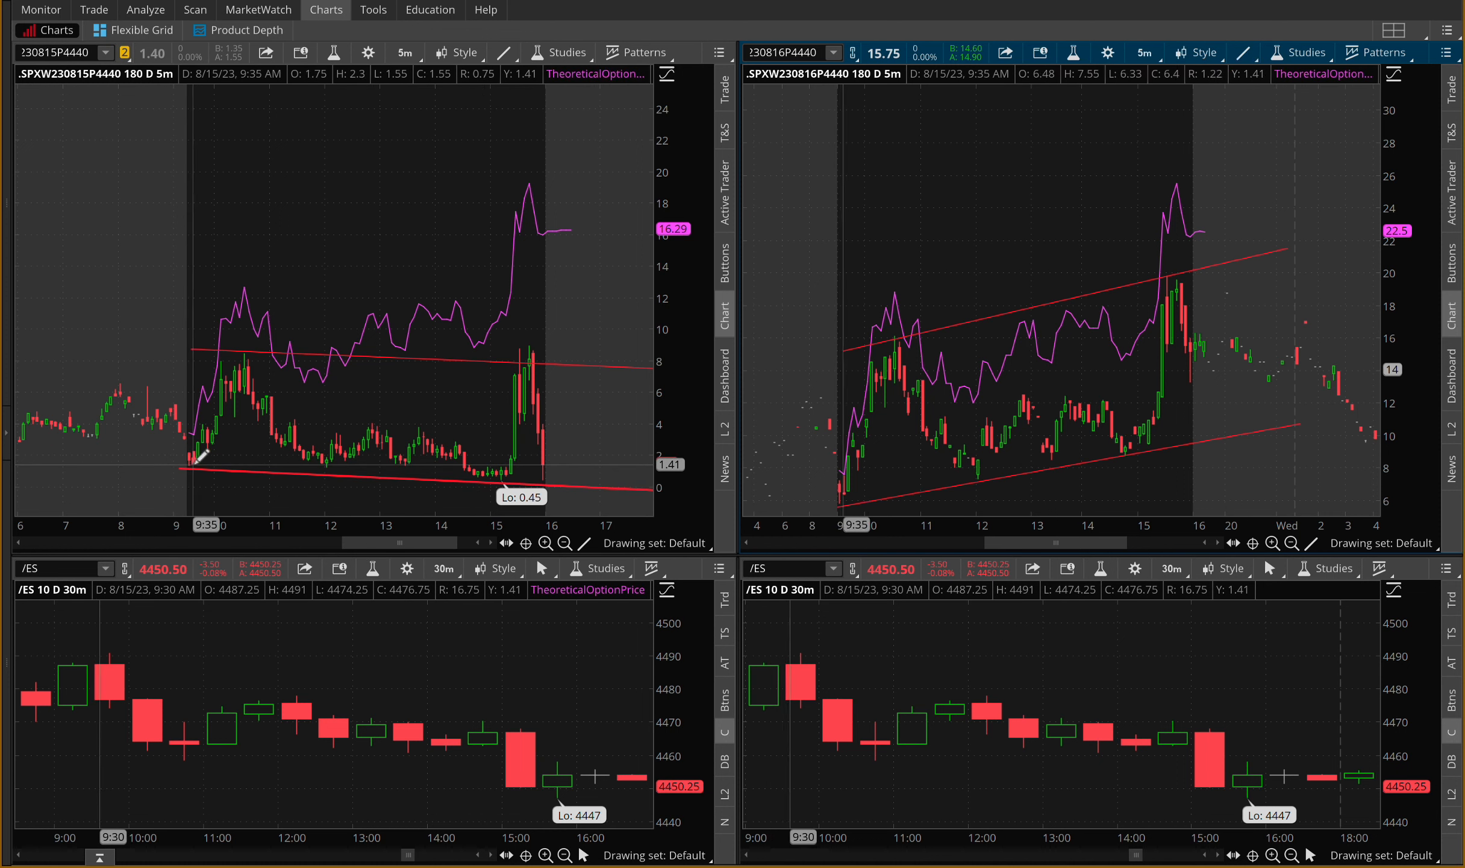
mouse_move(192, 453)
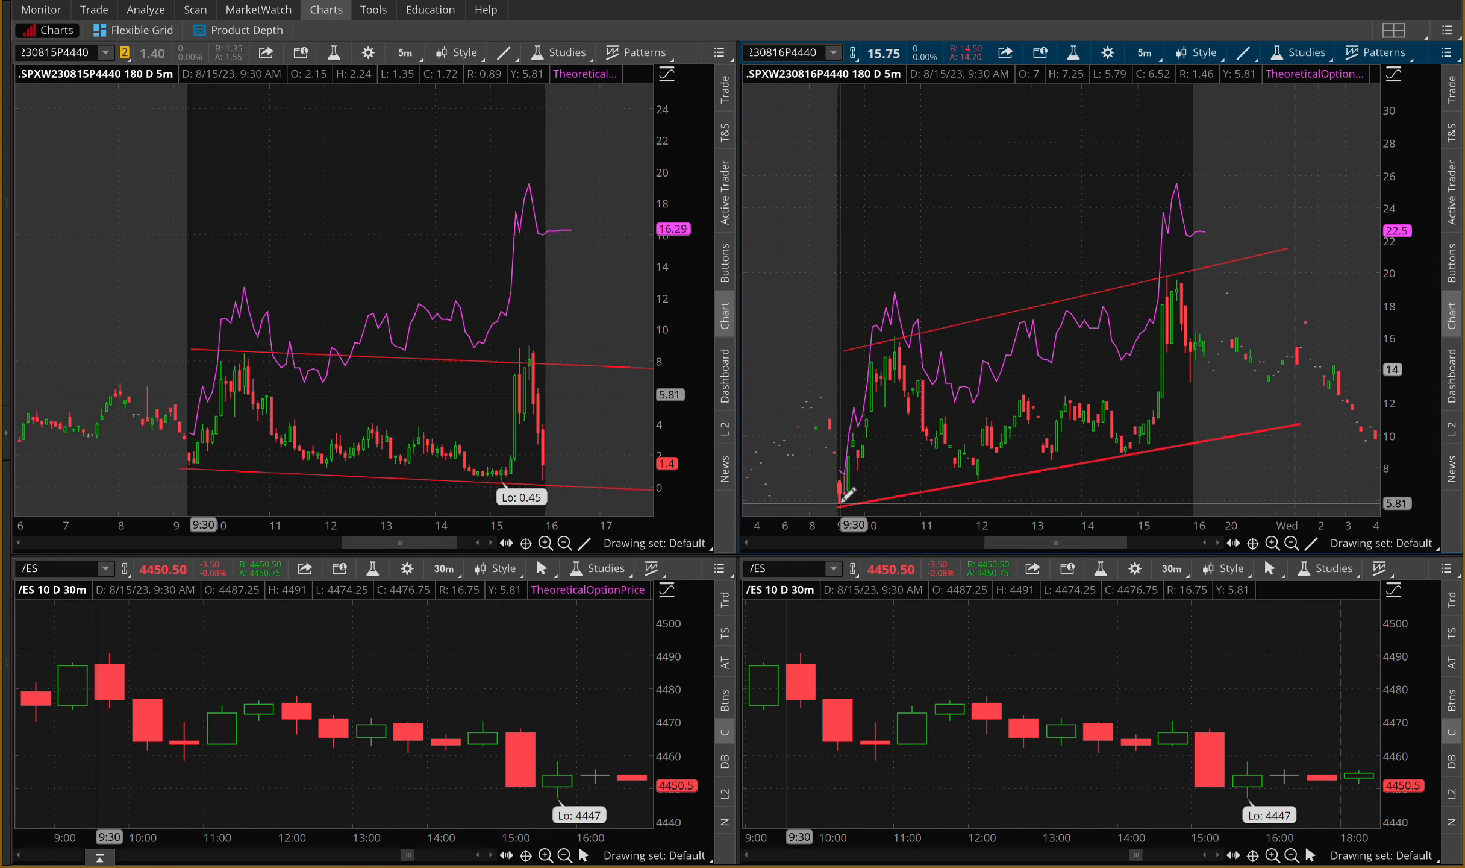
mouse_move(846, 495)
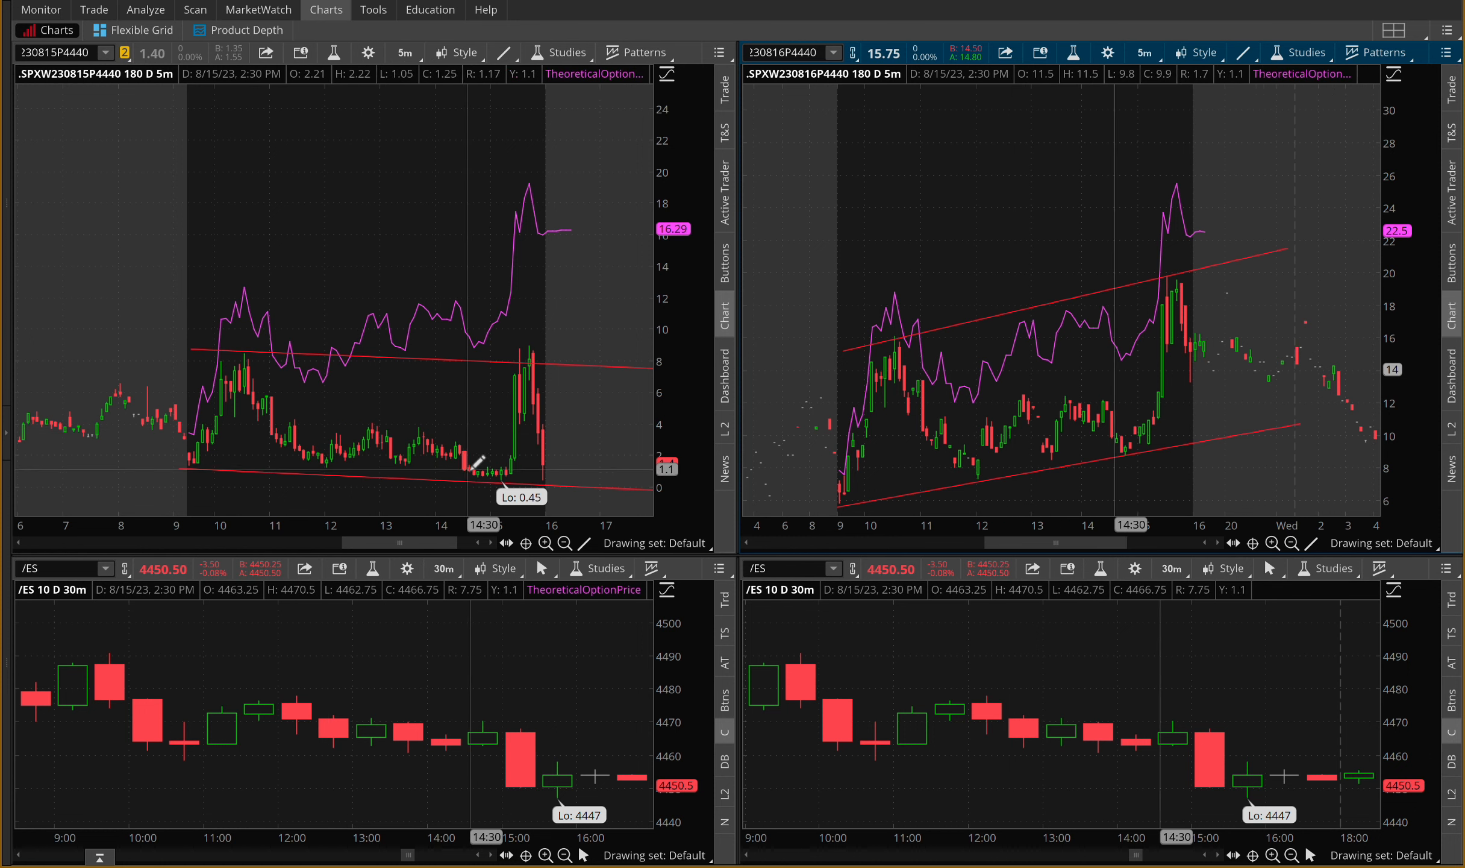
mouse_move(526, 717)
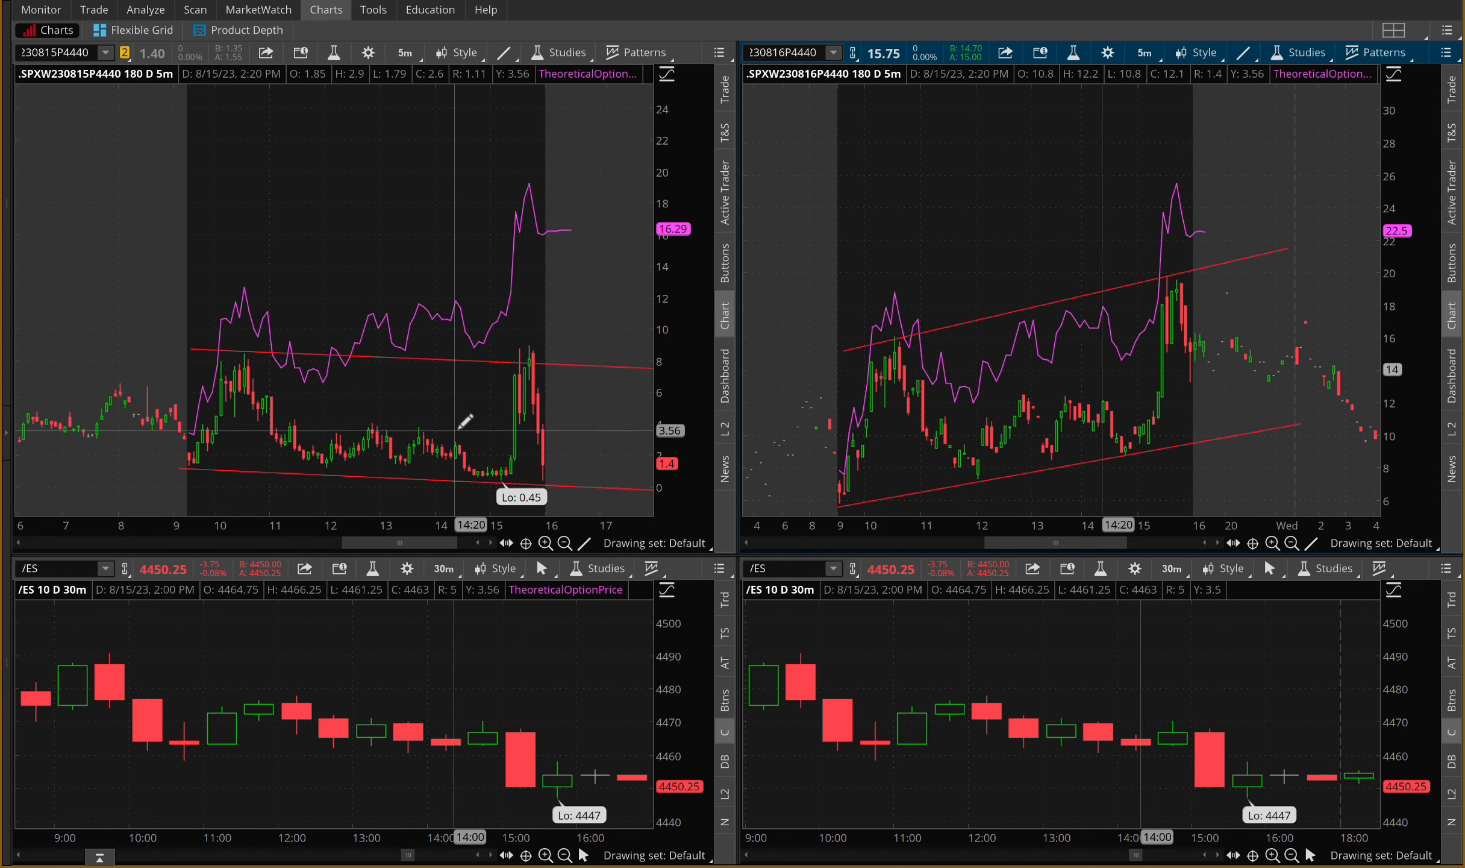
mouse_move(187, 757)
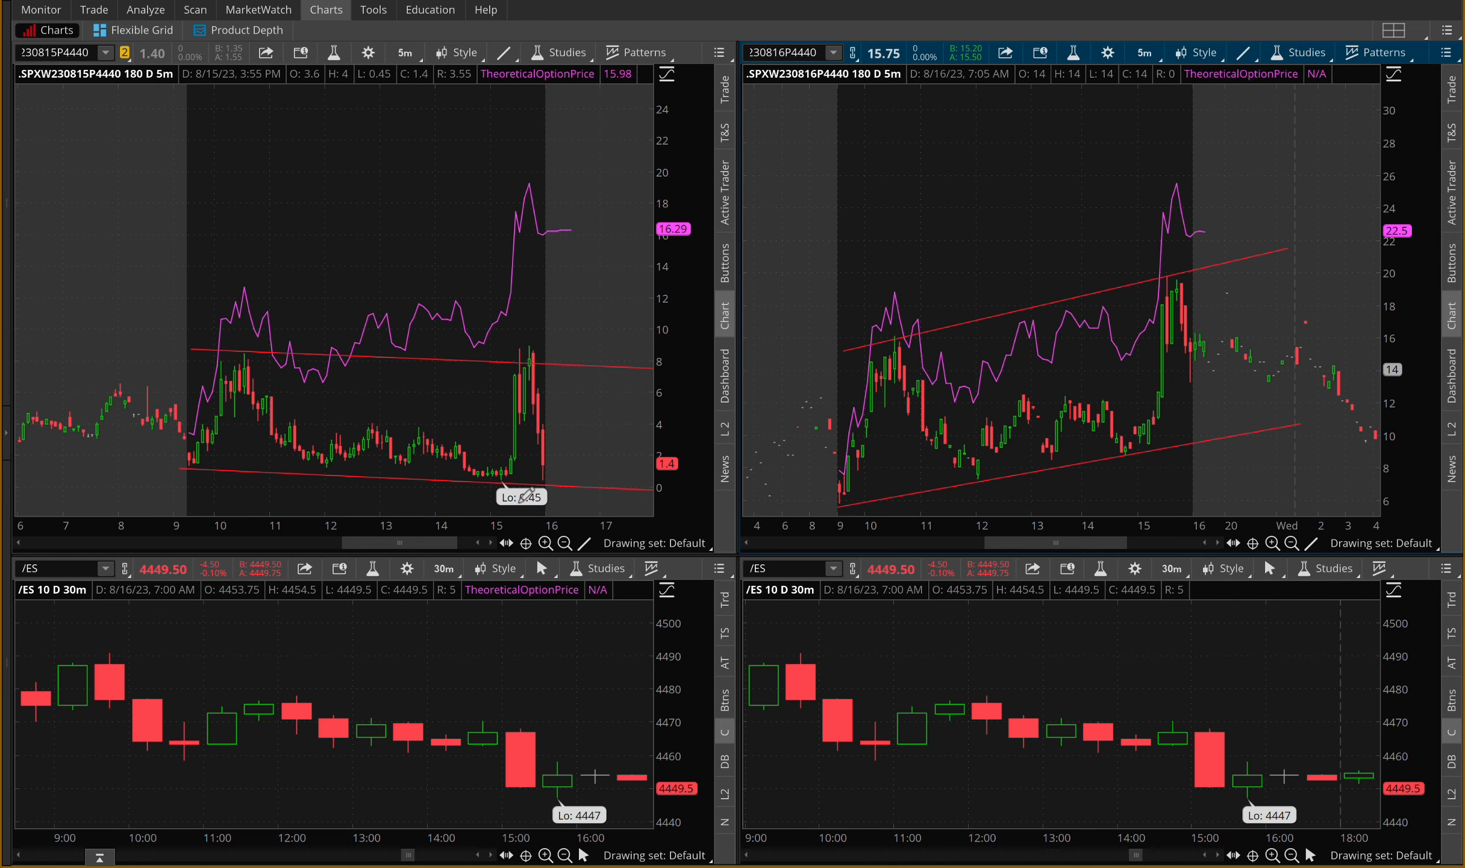
mouse_move(528, 739)
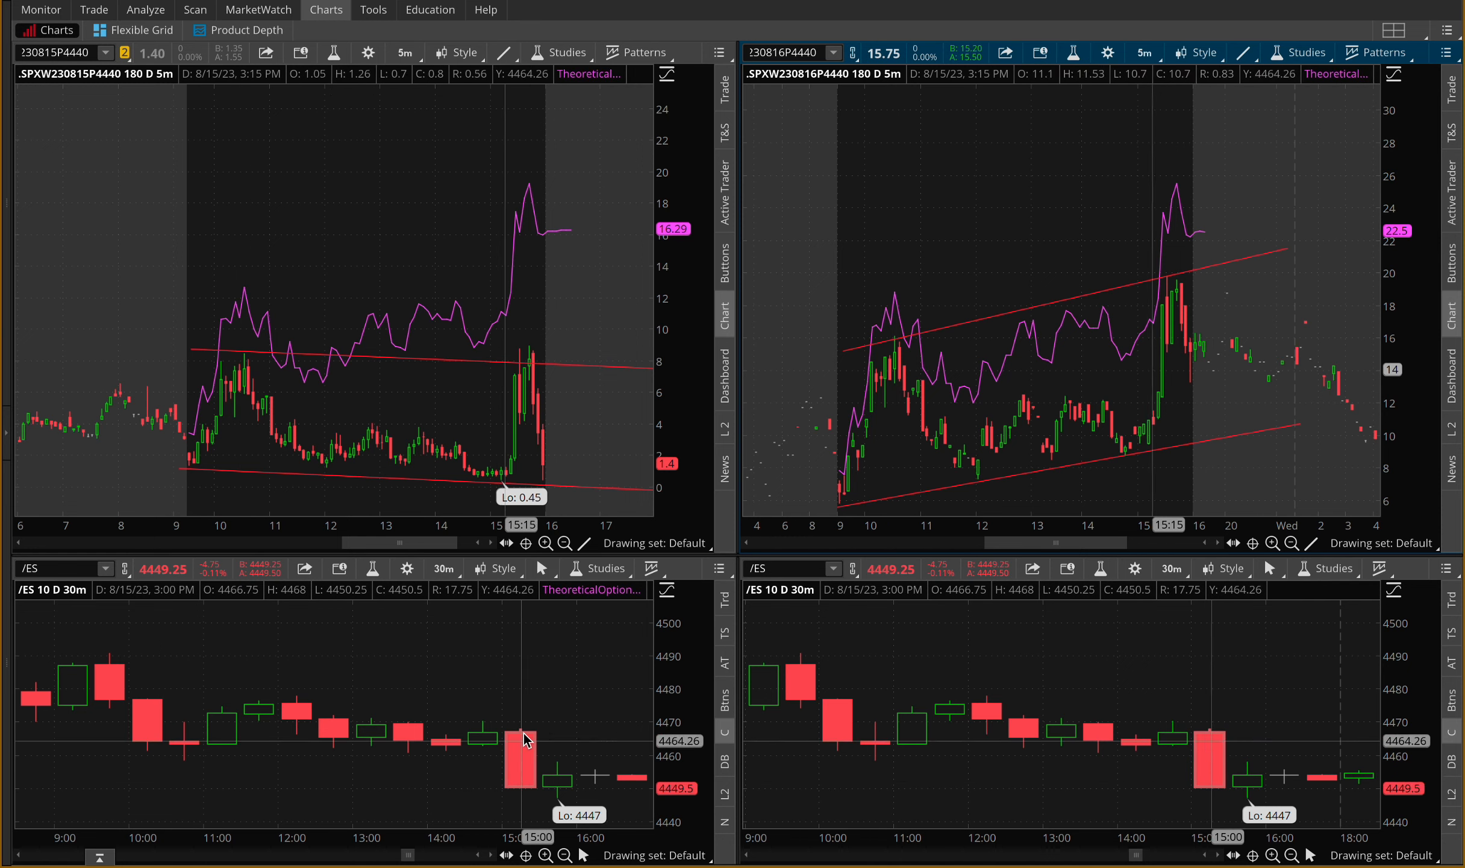
mouse_move(520, 409)
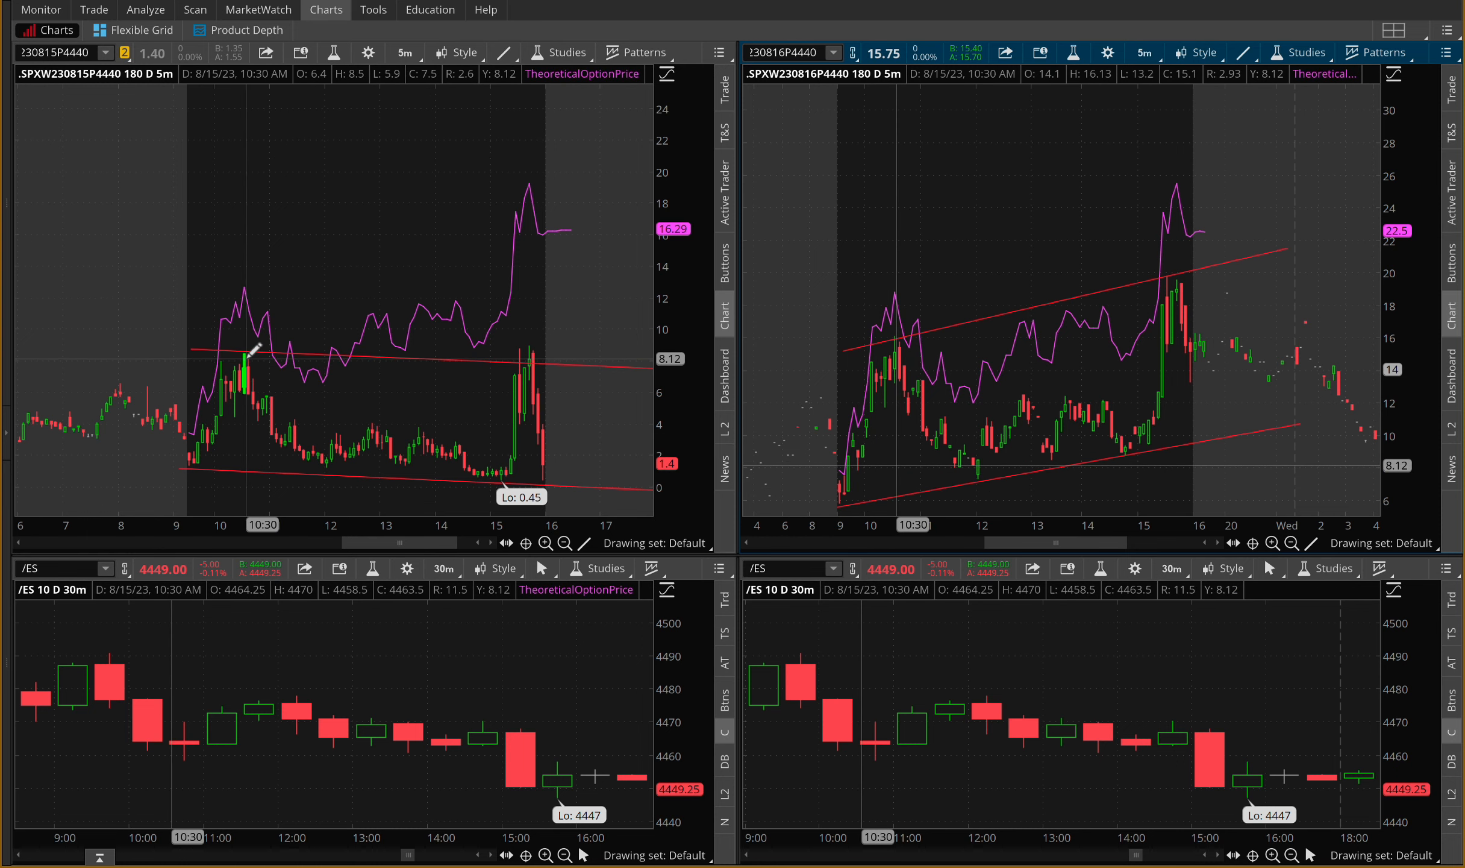
mouse_move(252, 351)
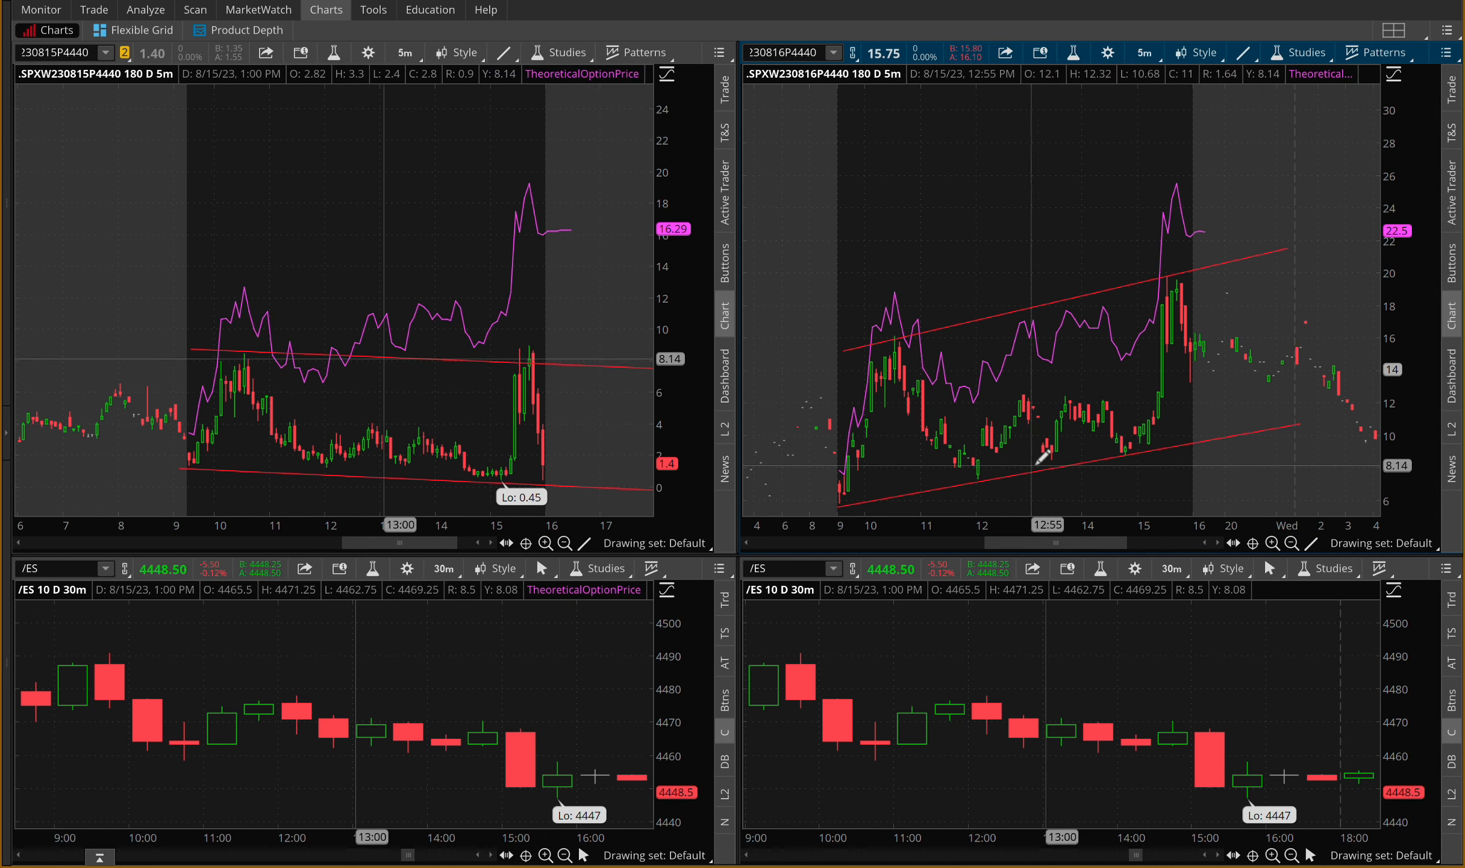
mouse_move(818, 90)
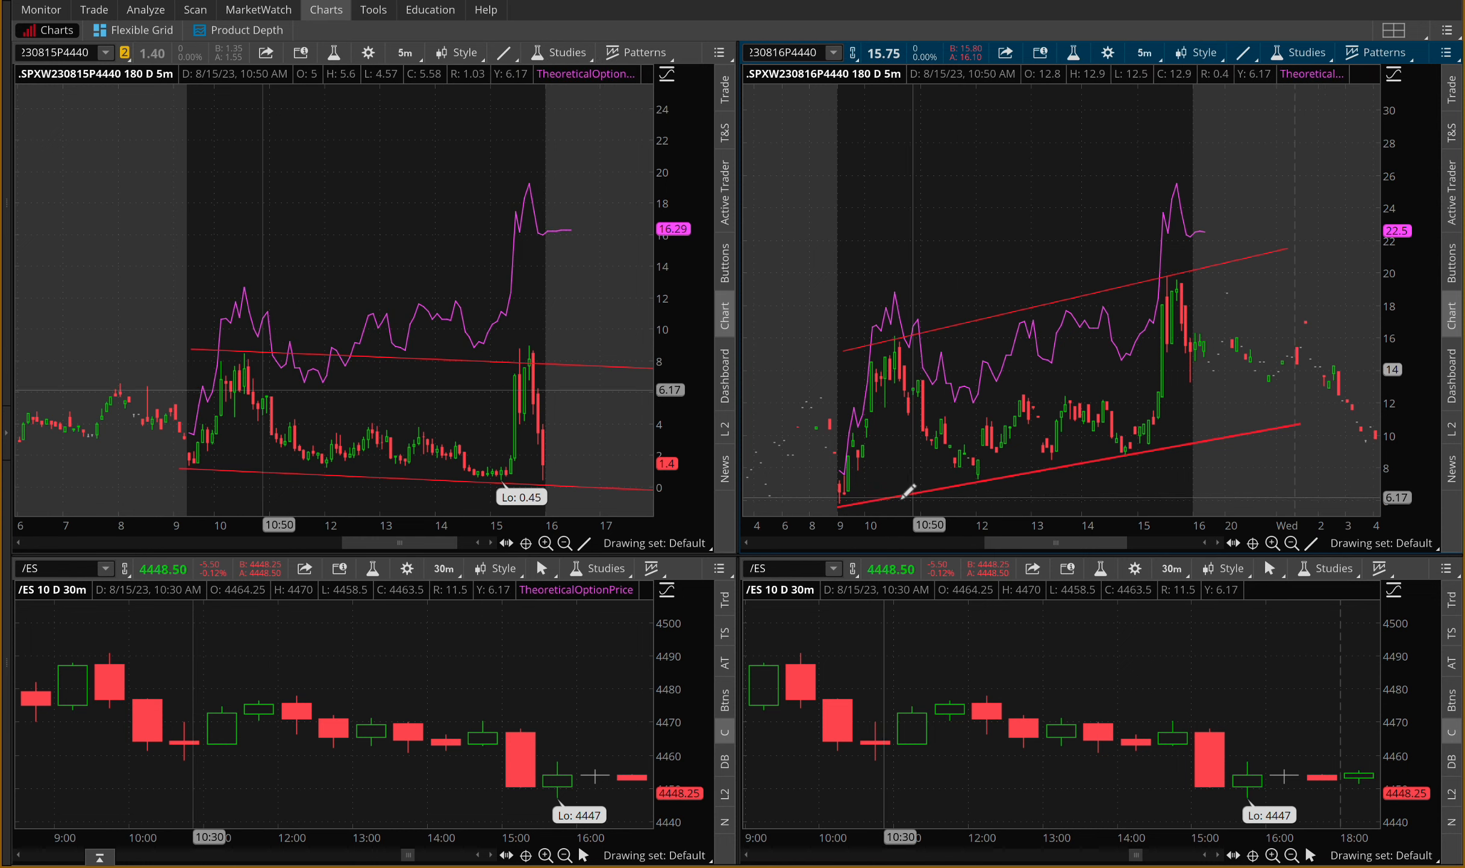
mouse_move(938, 687)
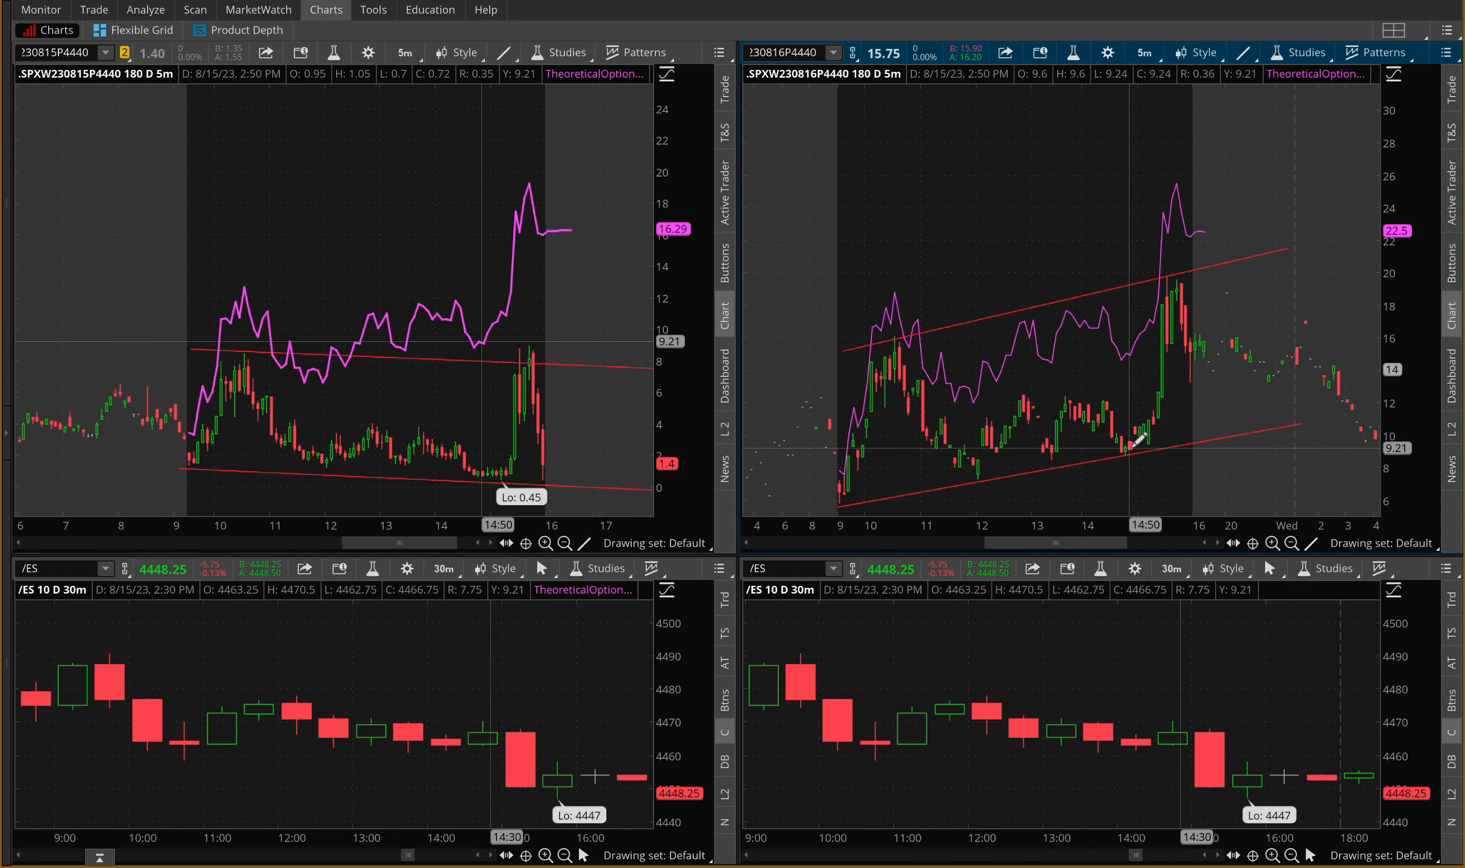
mouse_move(277, 383)
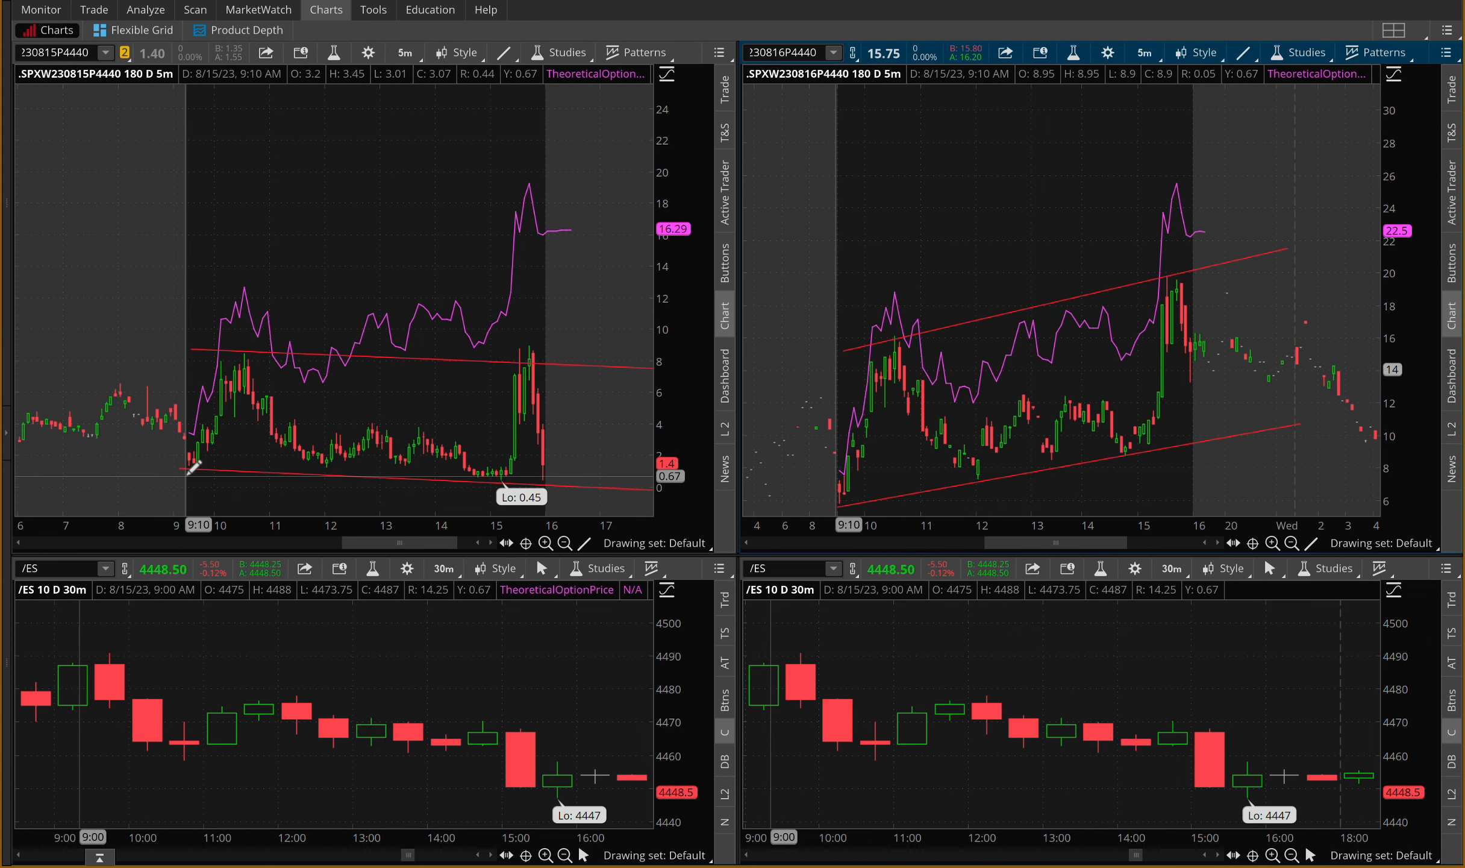
mouse_move(335, 755)
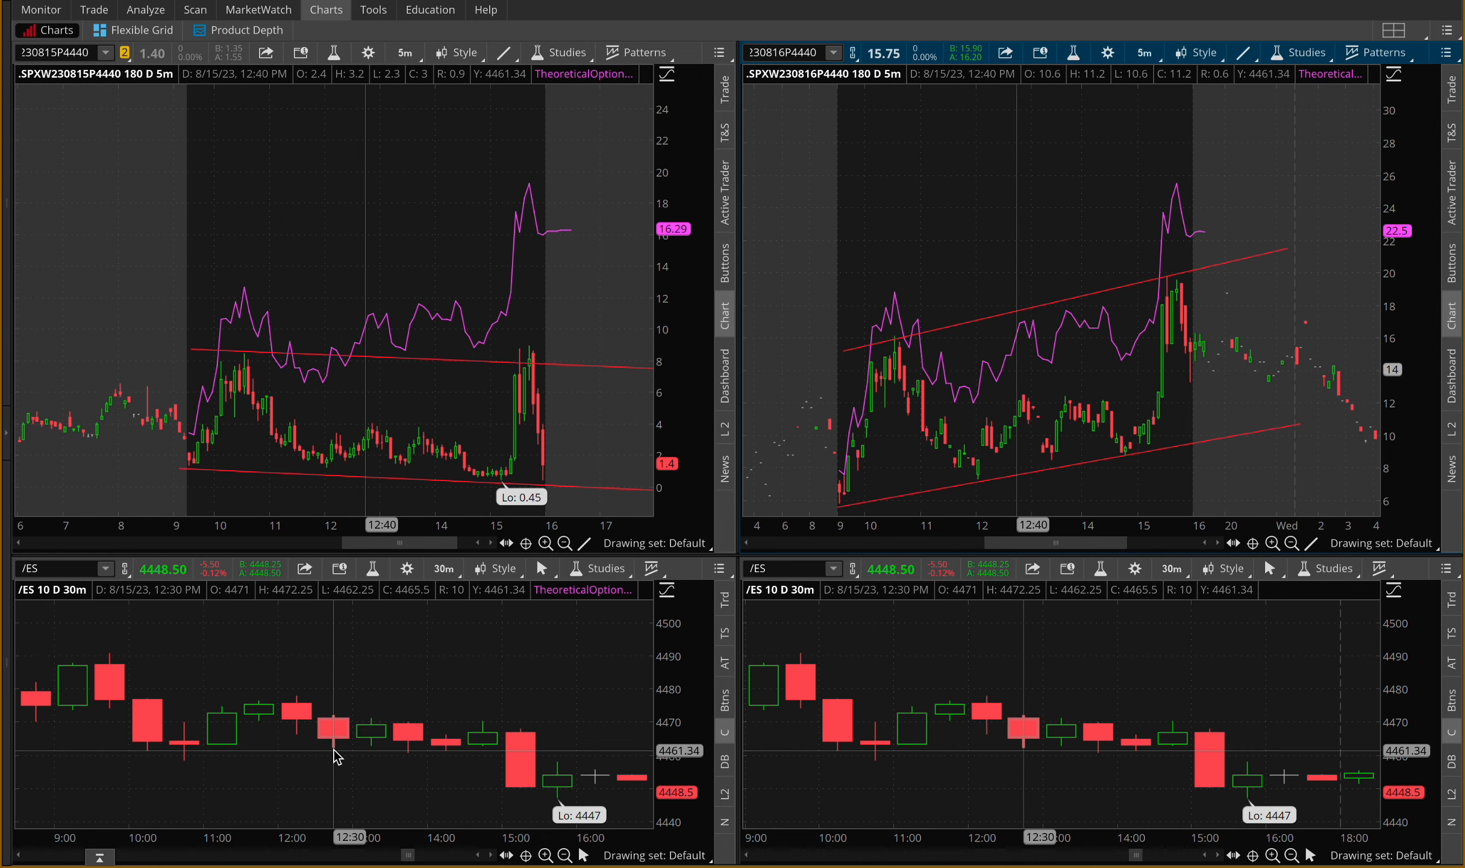
mouse_move(288, 379)
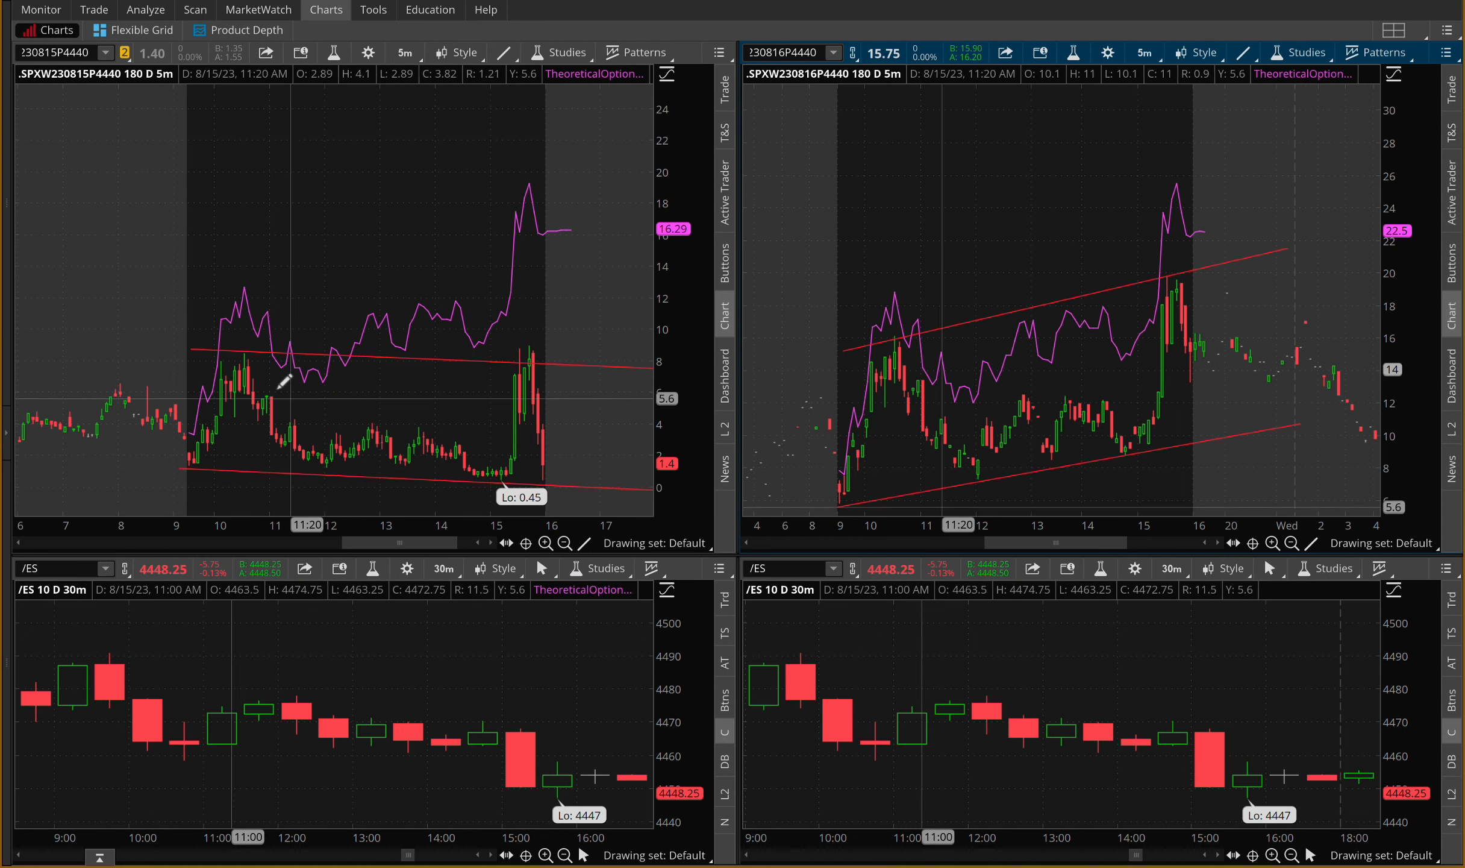
mouse_move(261, 350)
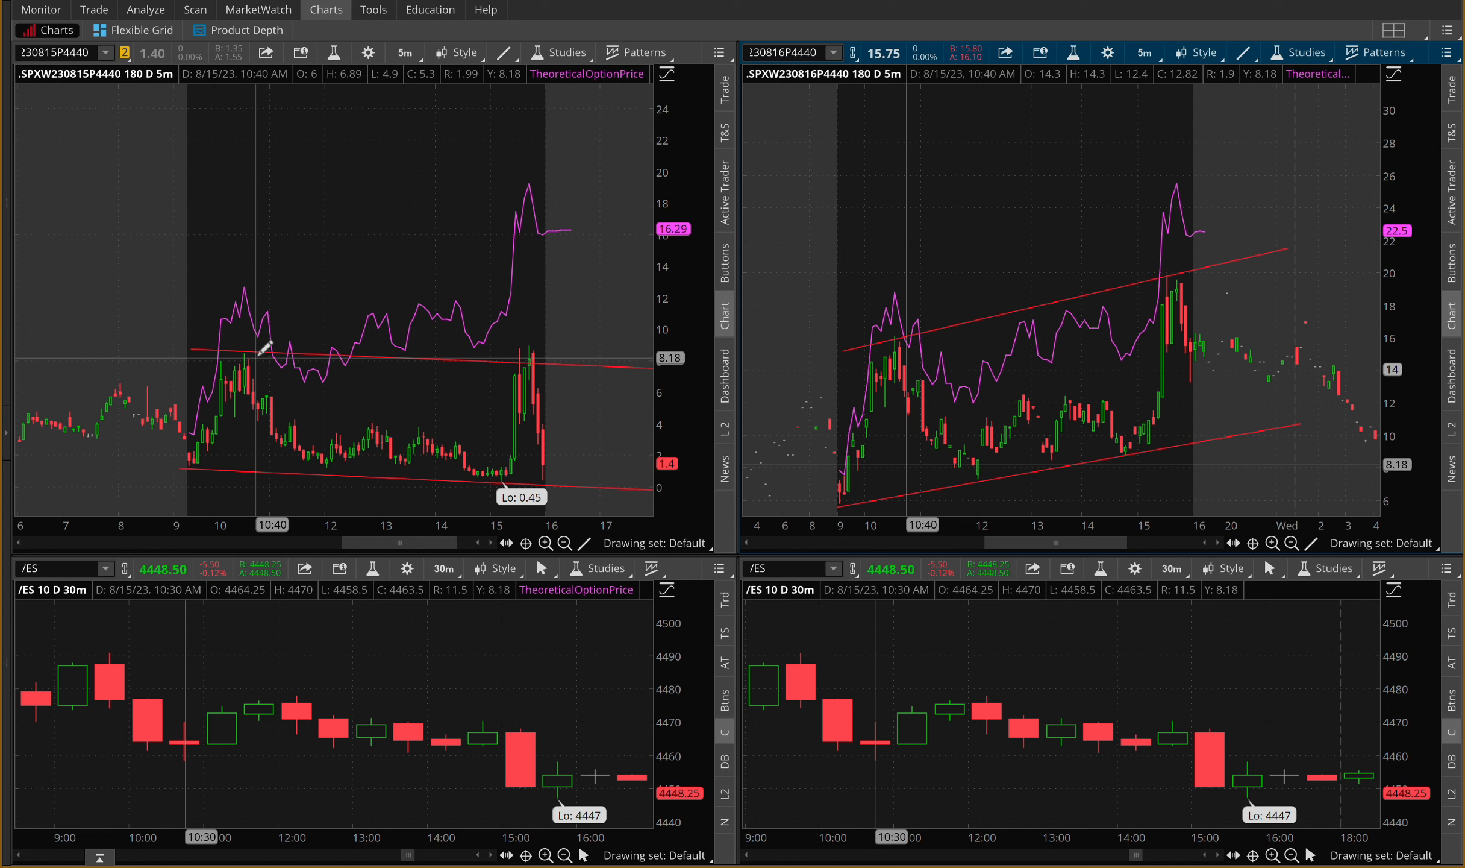
mouse_move(347, 398)
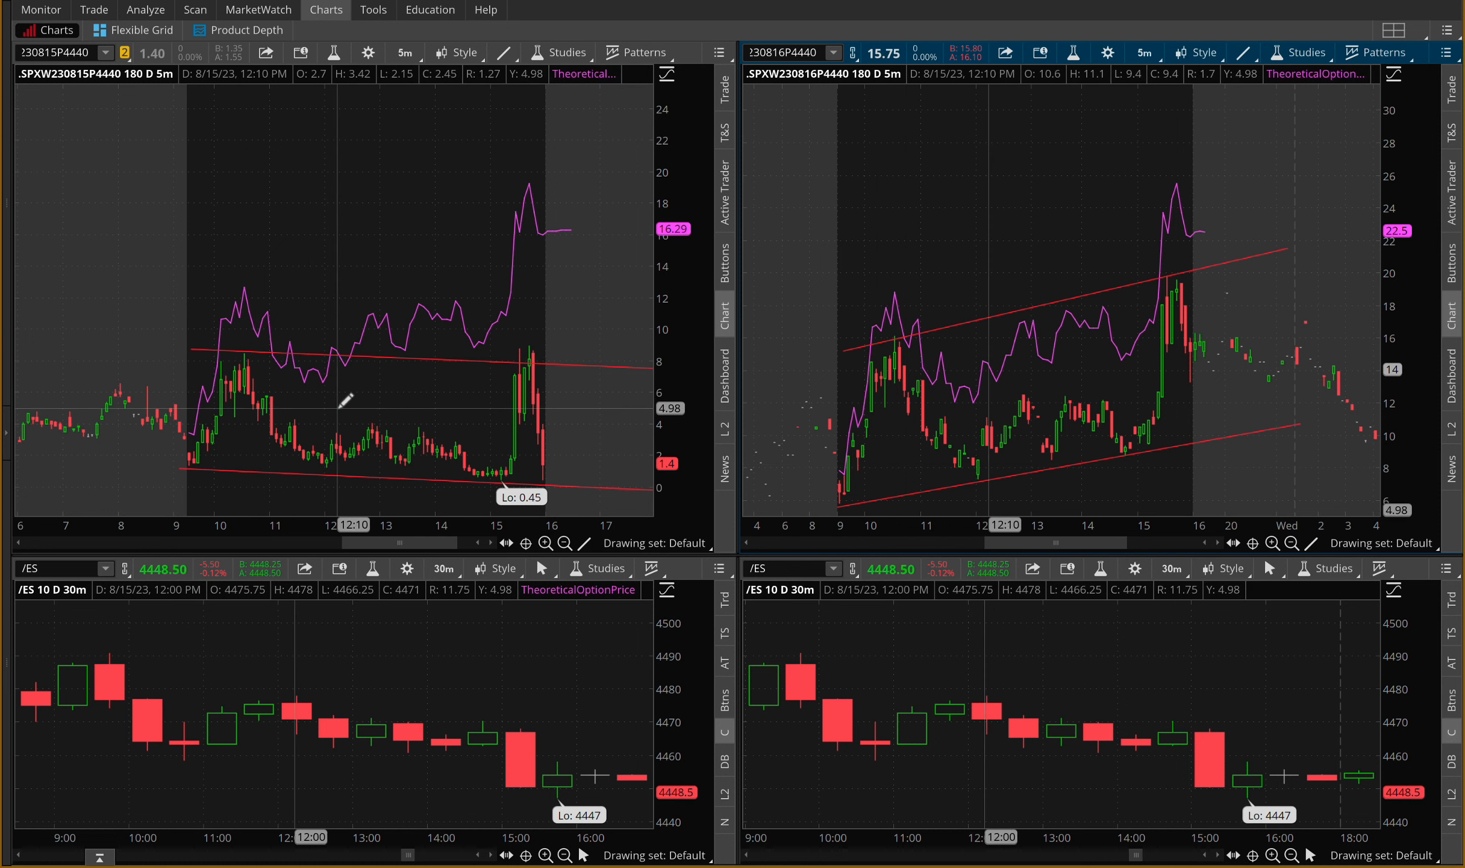
mouse_move(373, 417)
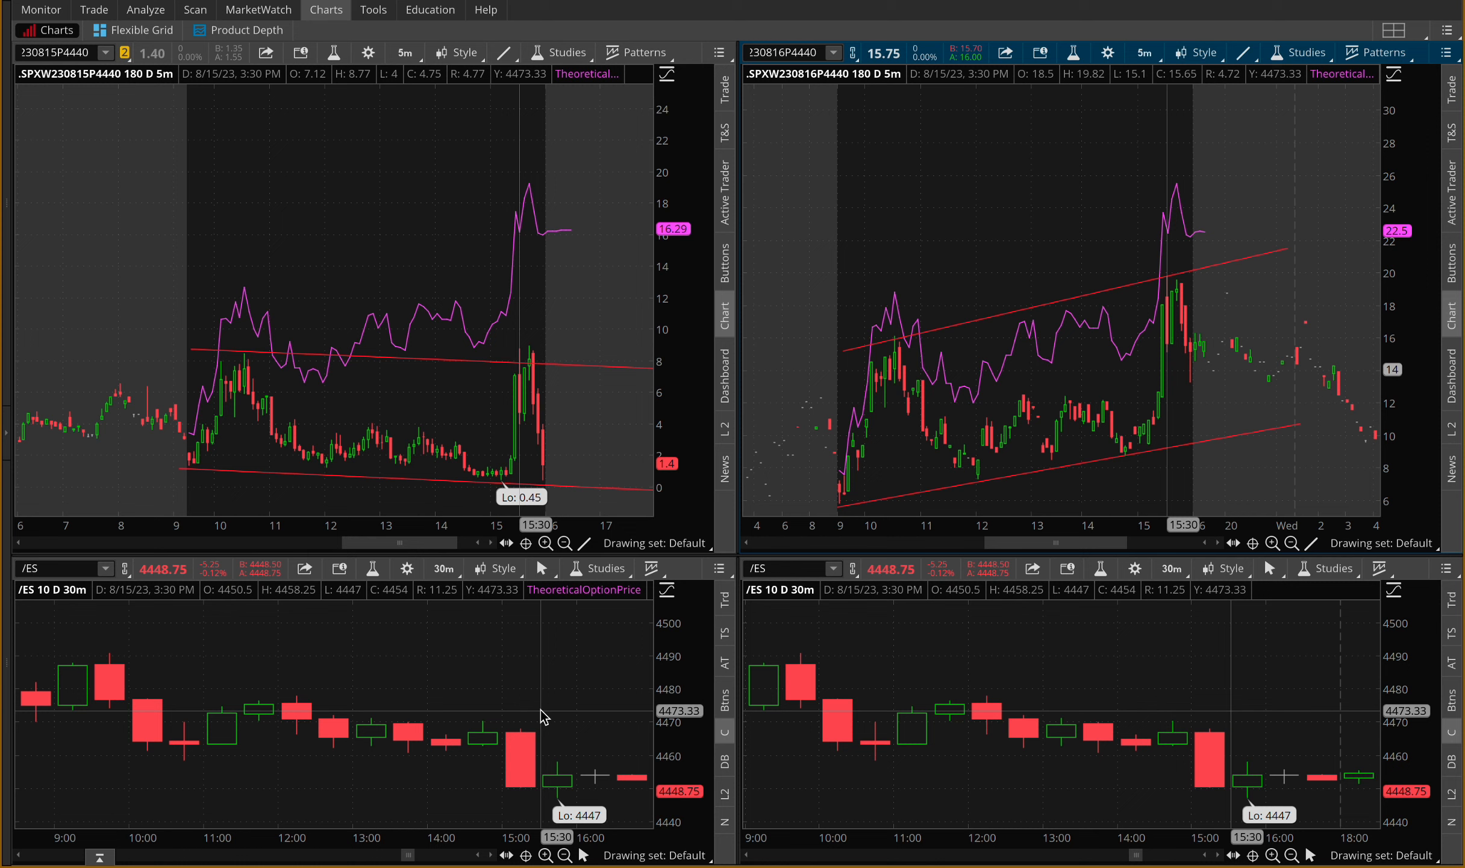
mouse_move(938, 339)
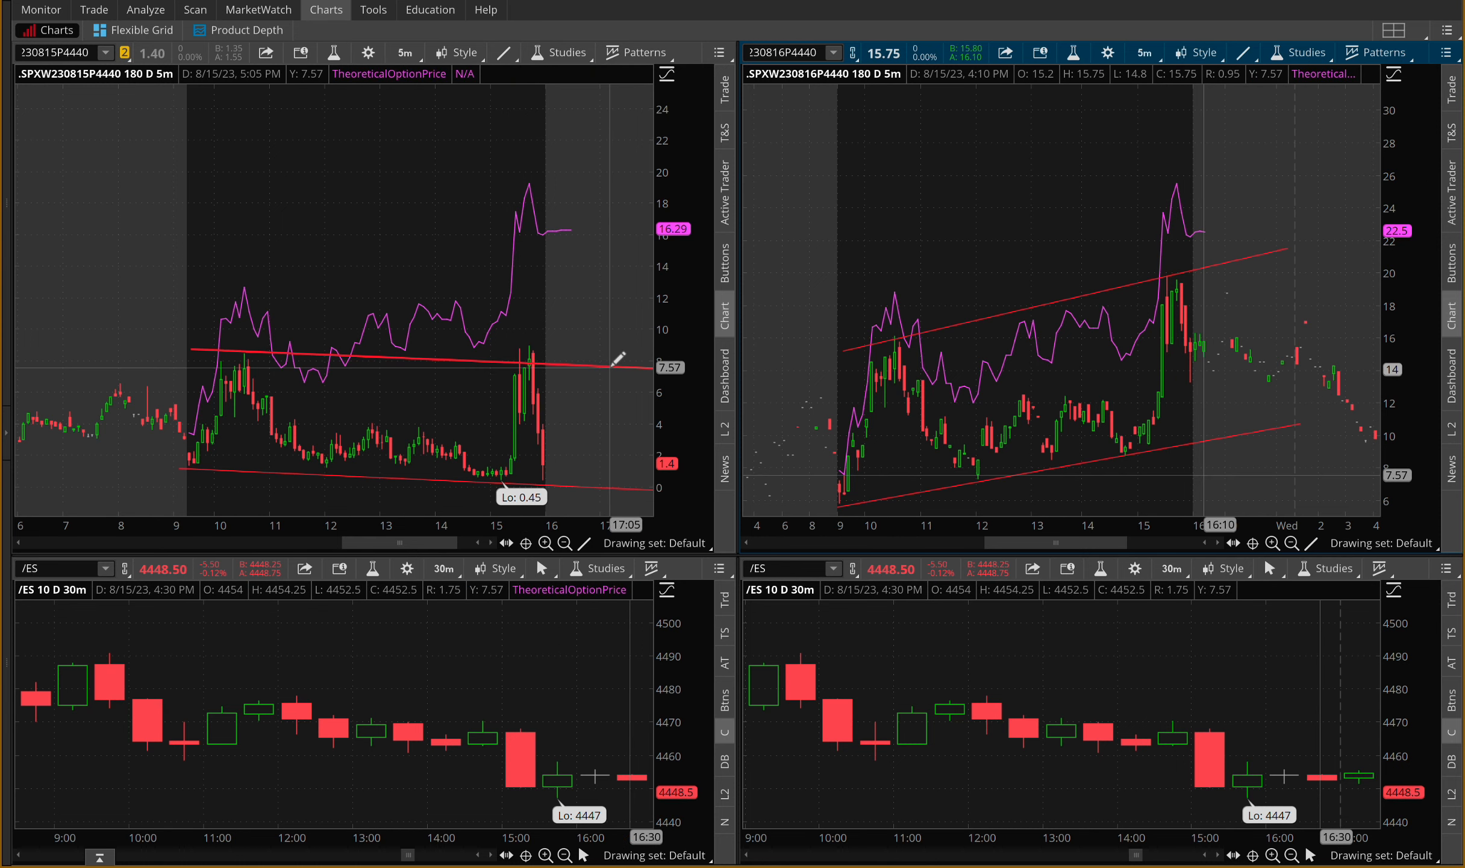
mouse_move(447, 260)
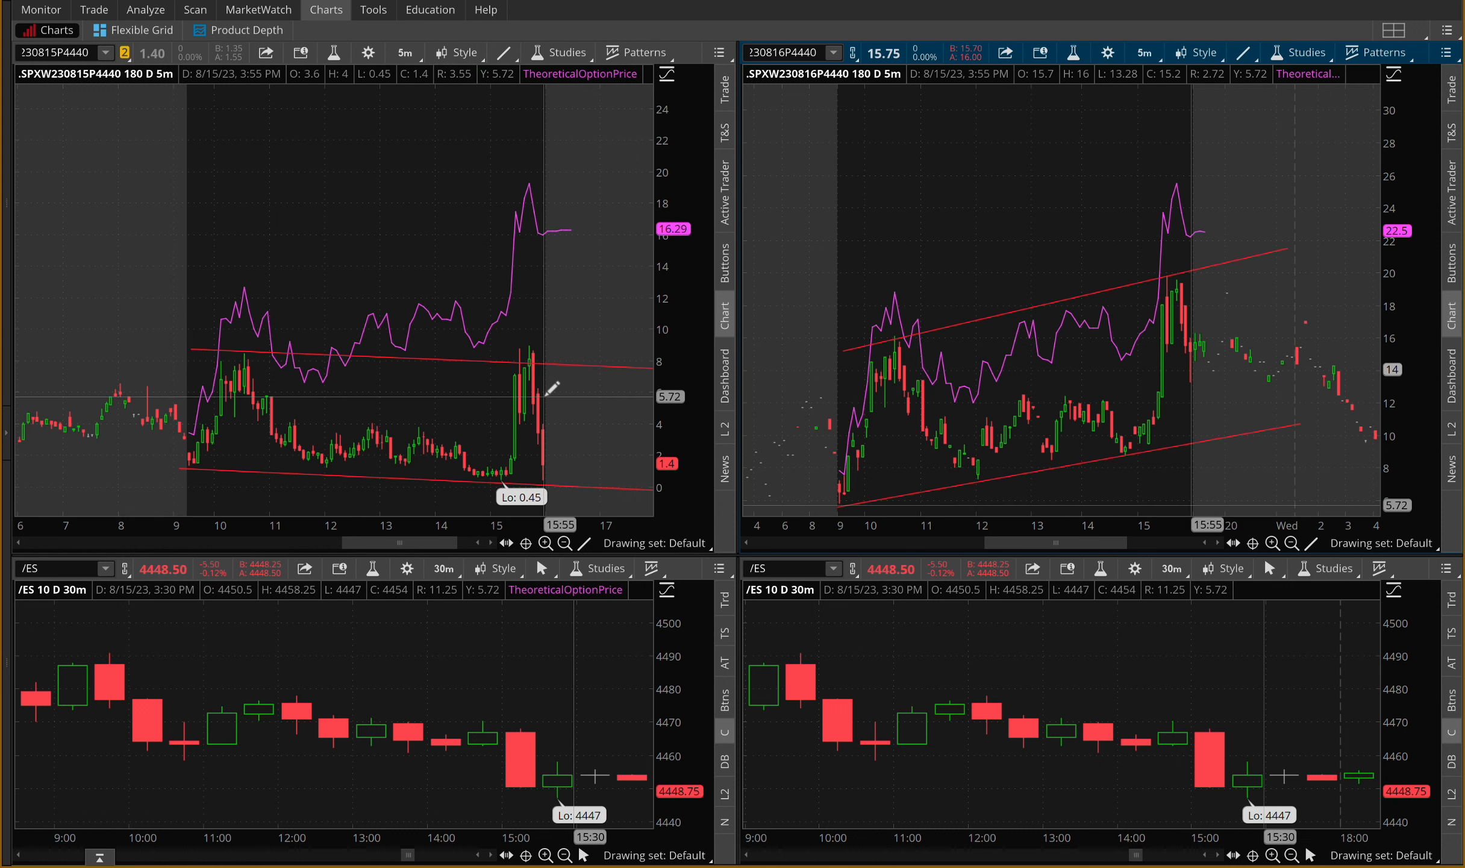
mouse_move(313, 360)
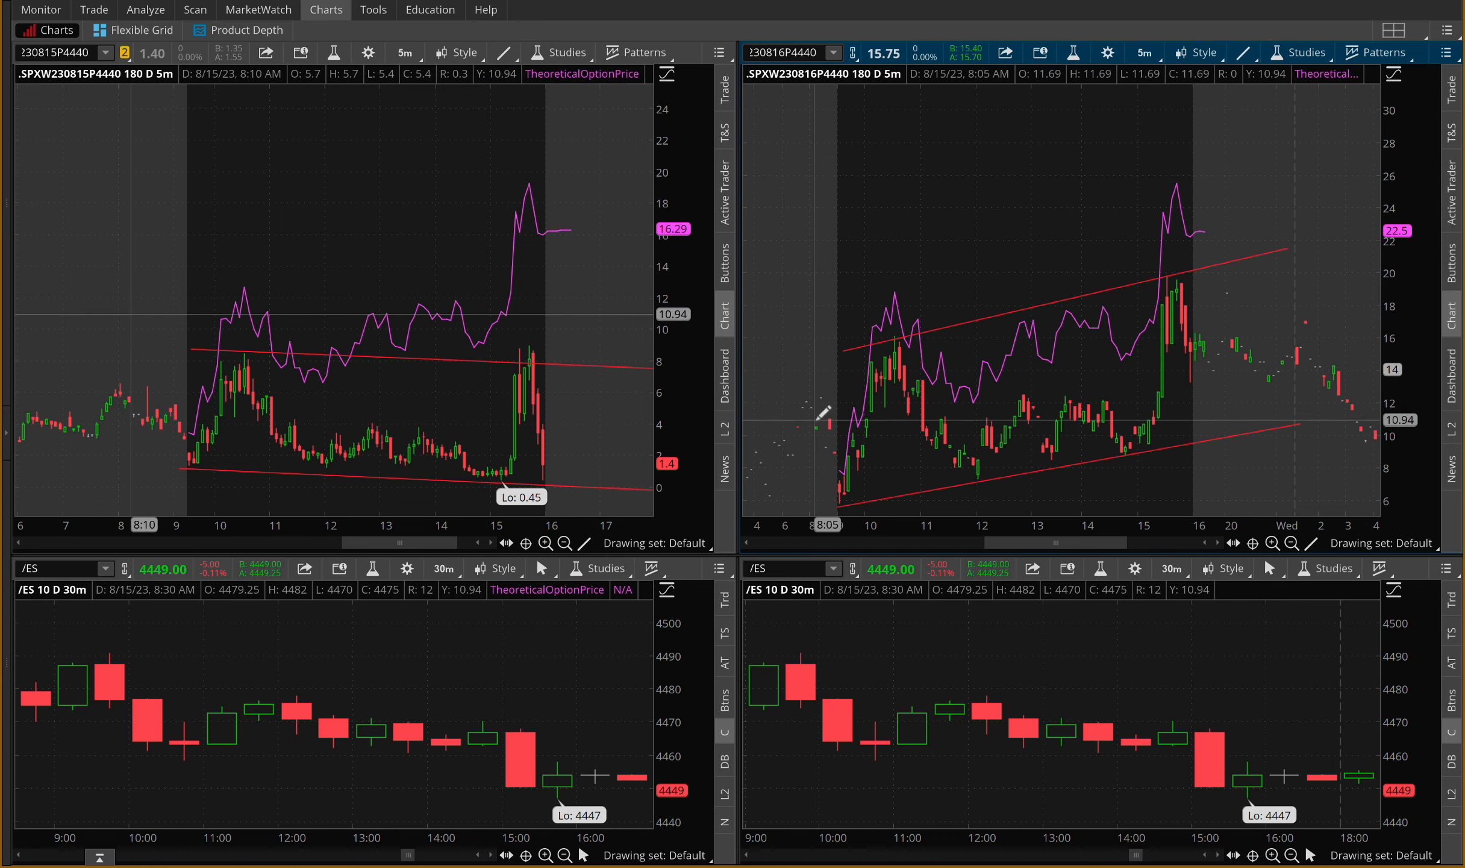
mouse_move(243, 377)
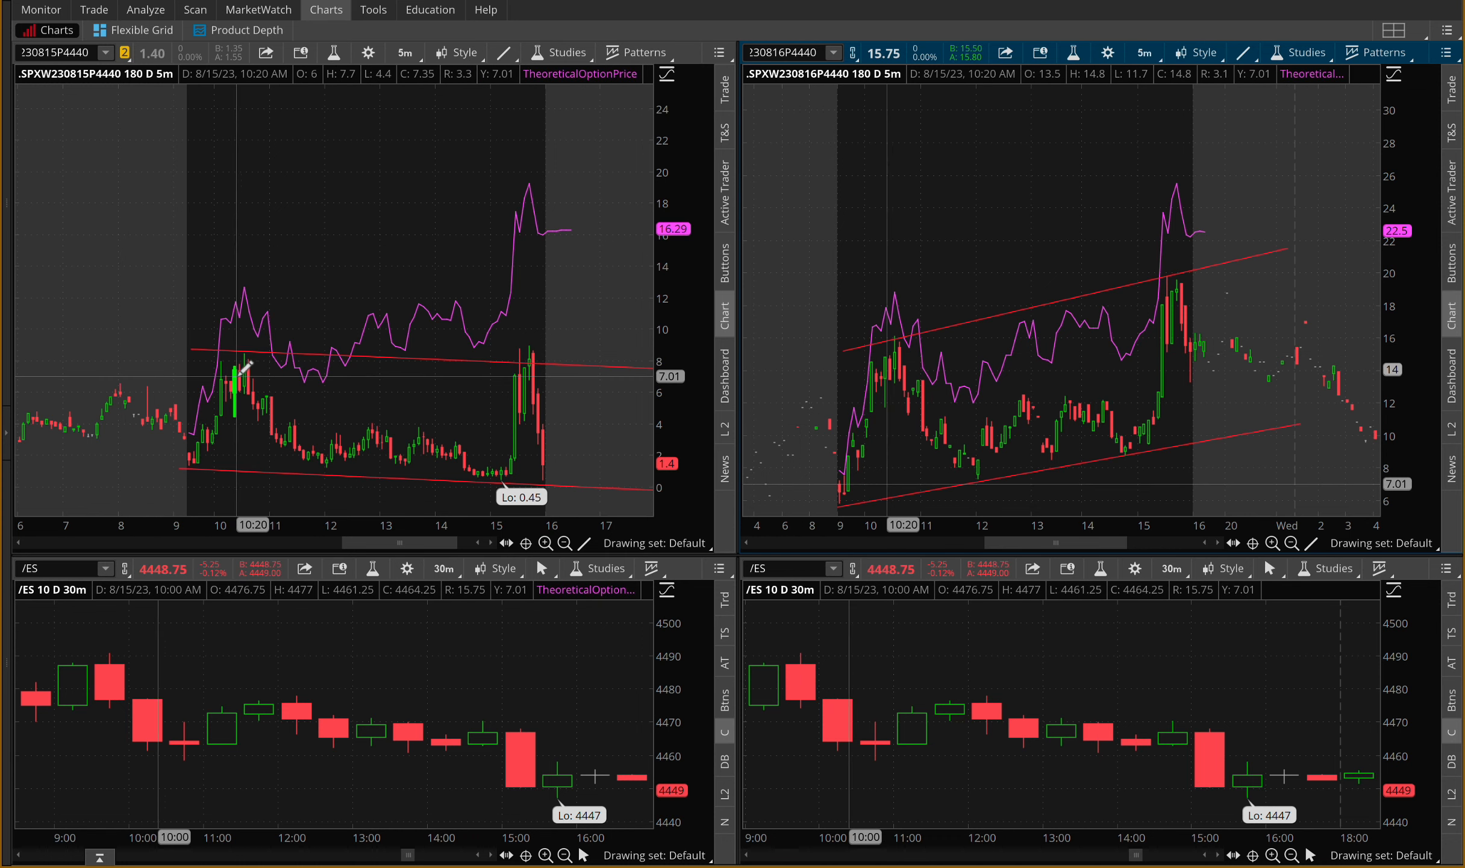
mouse_move(364, 435)
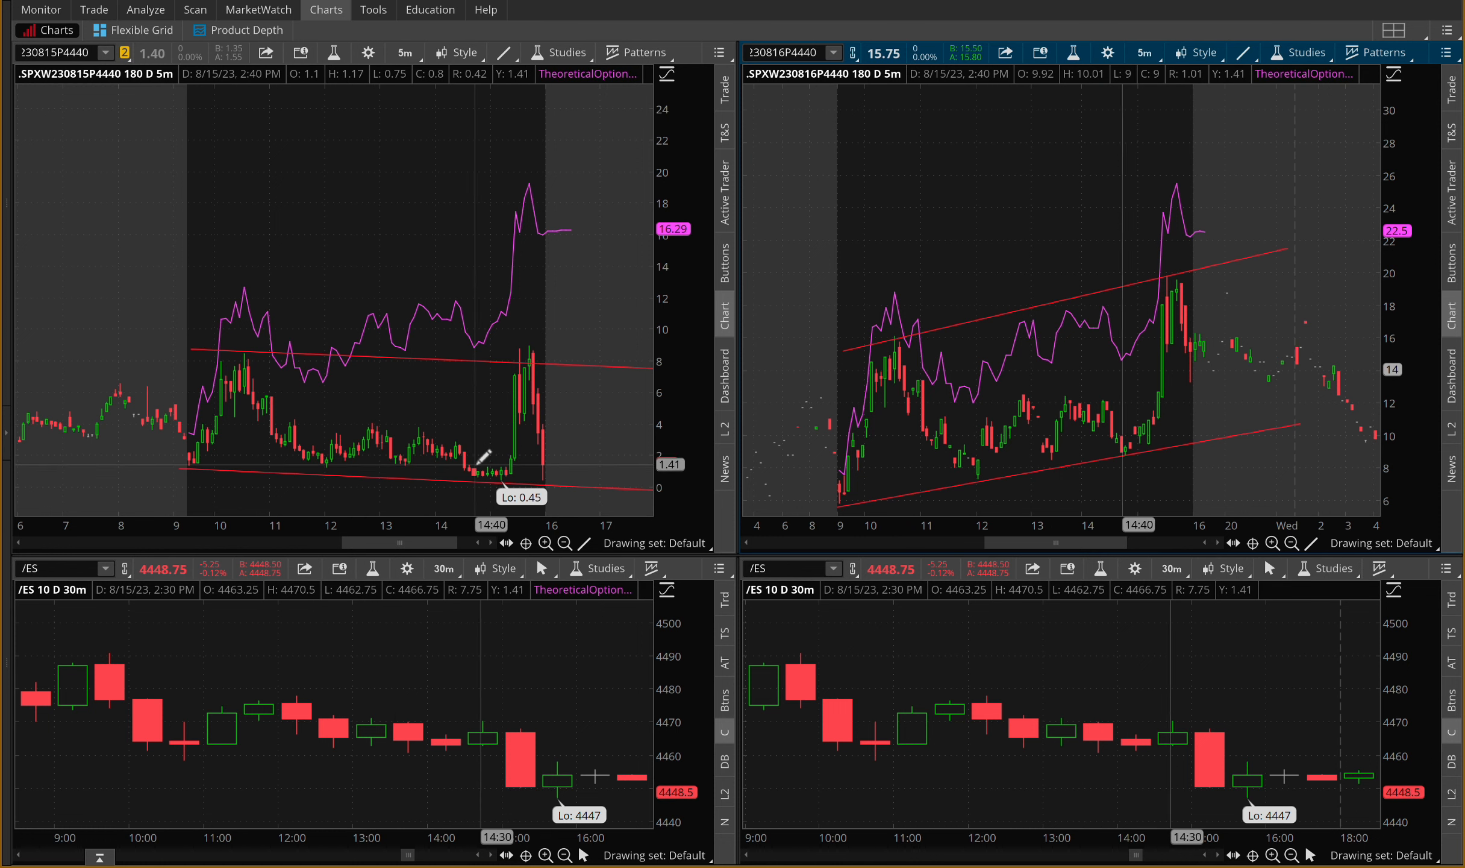
mouse_move(512, 389)
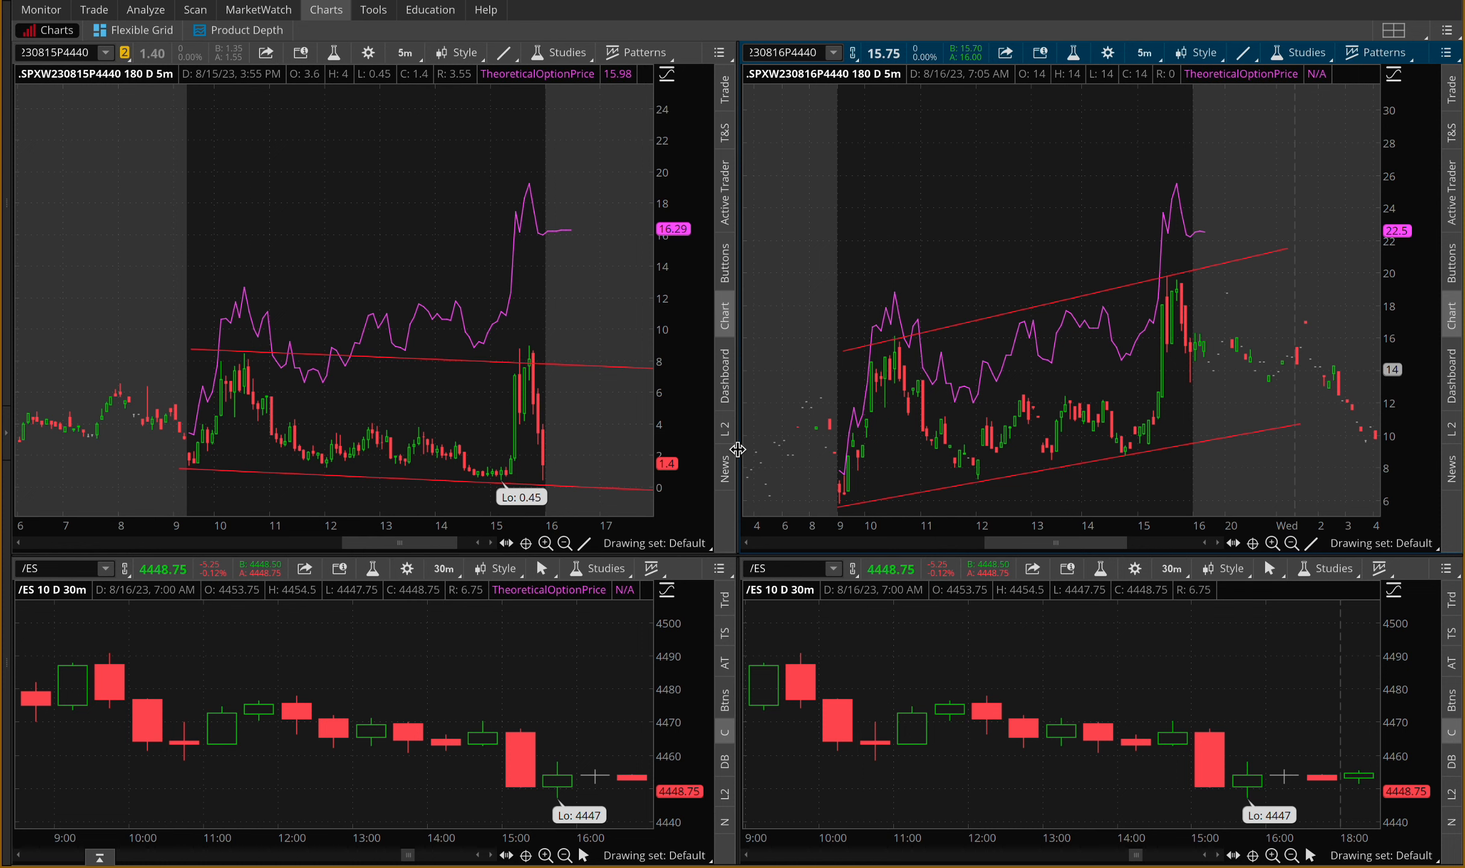
mouse_move(981, 482)
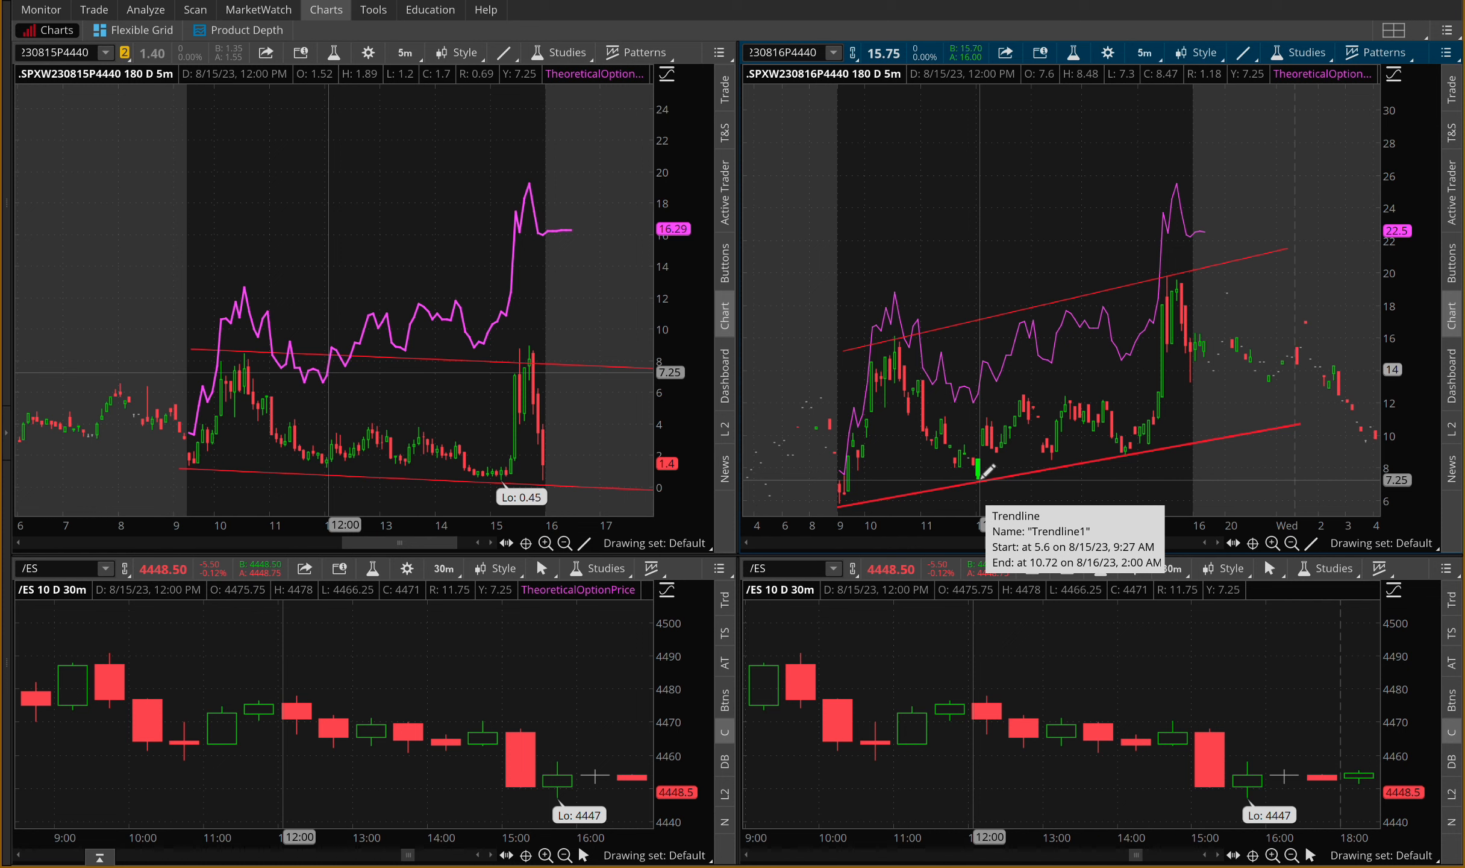
mouse_move(869, 355)
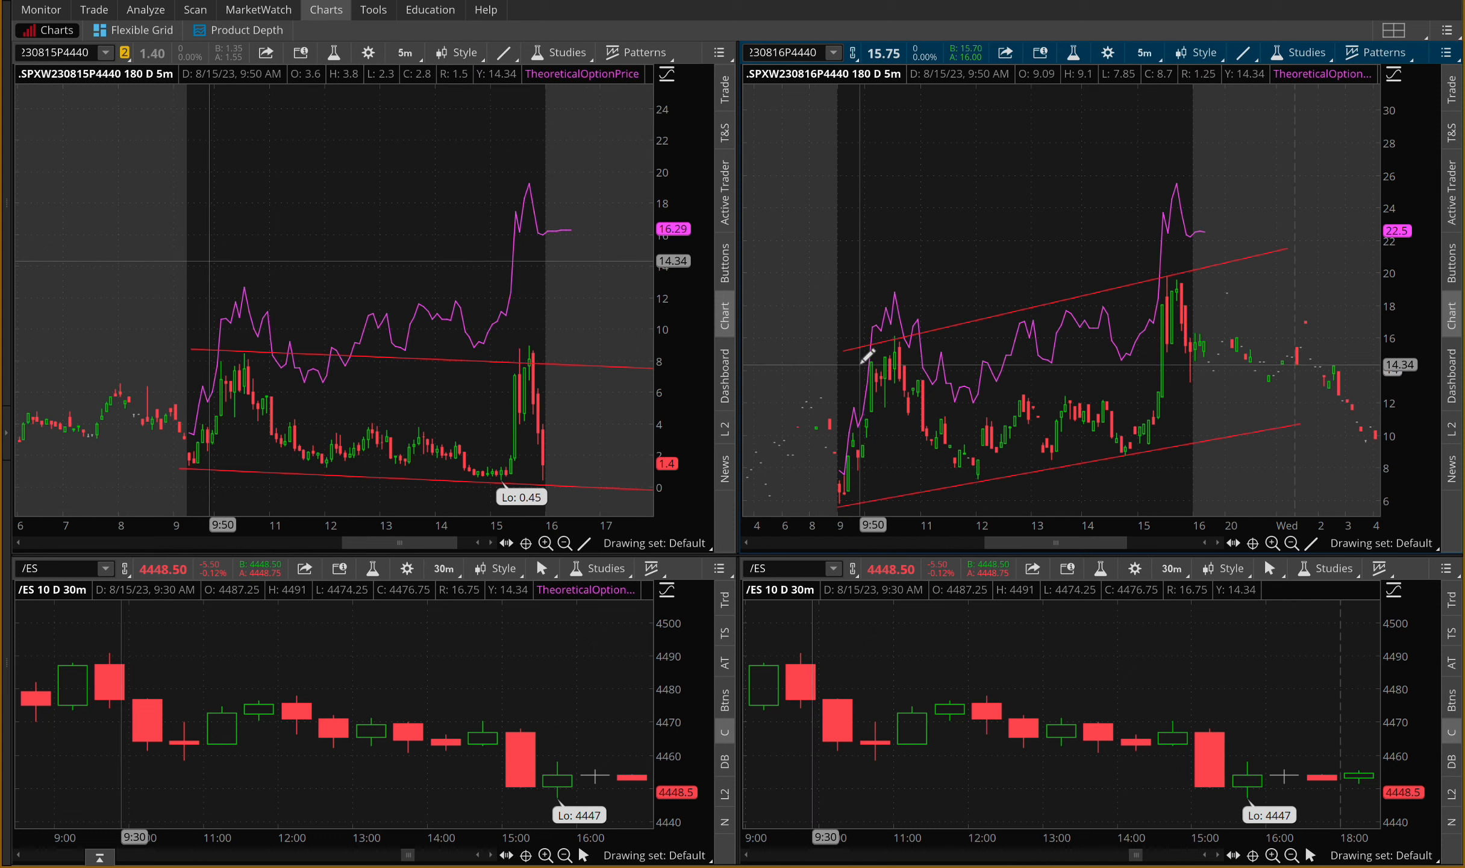
mouse_move(864, 363)
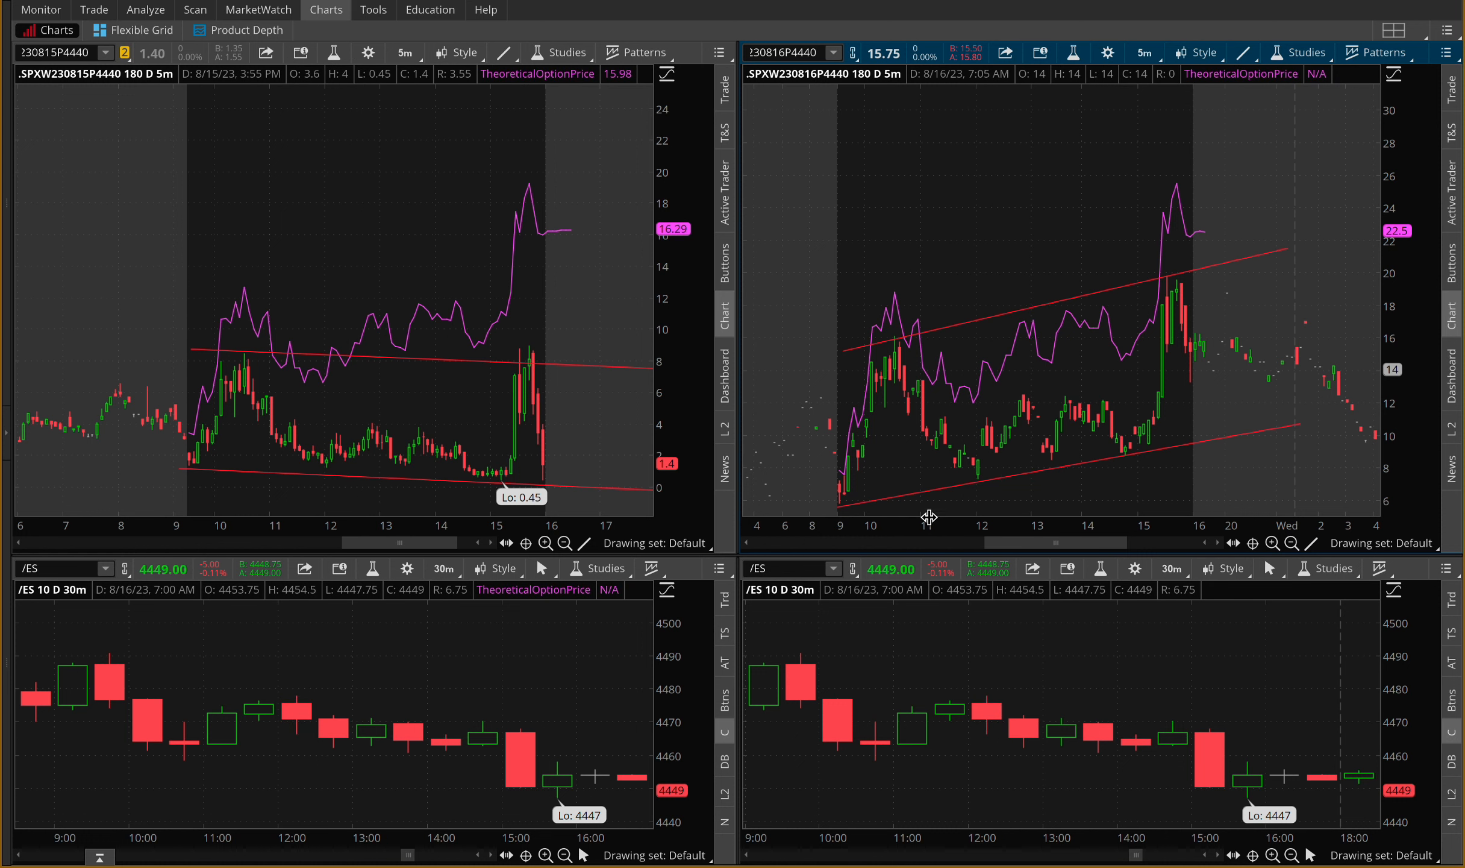
mouse_move(909, 775)
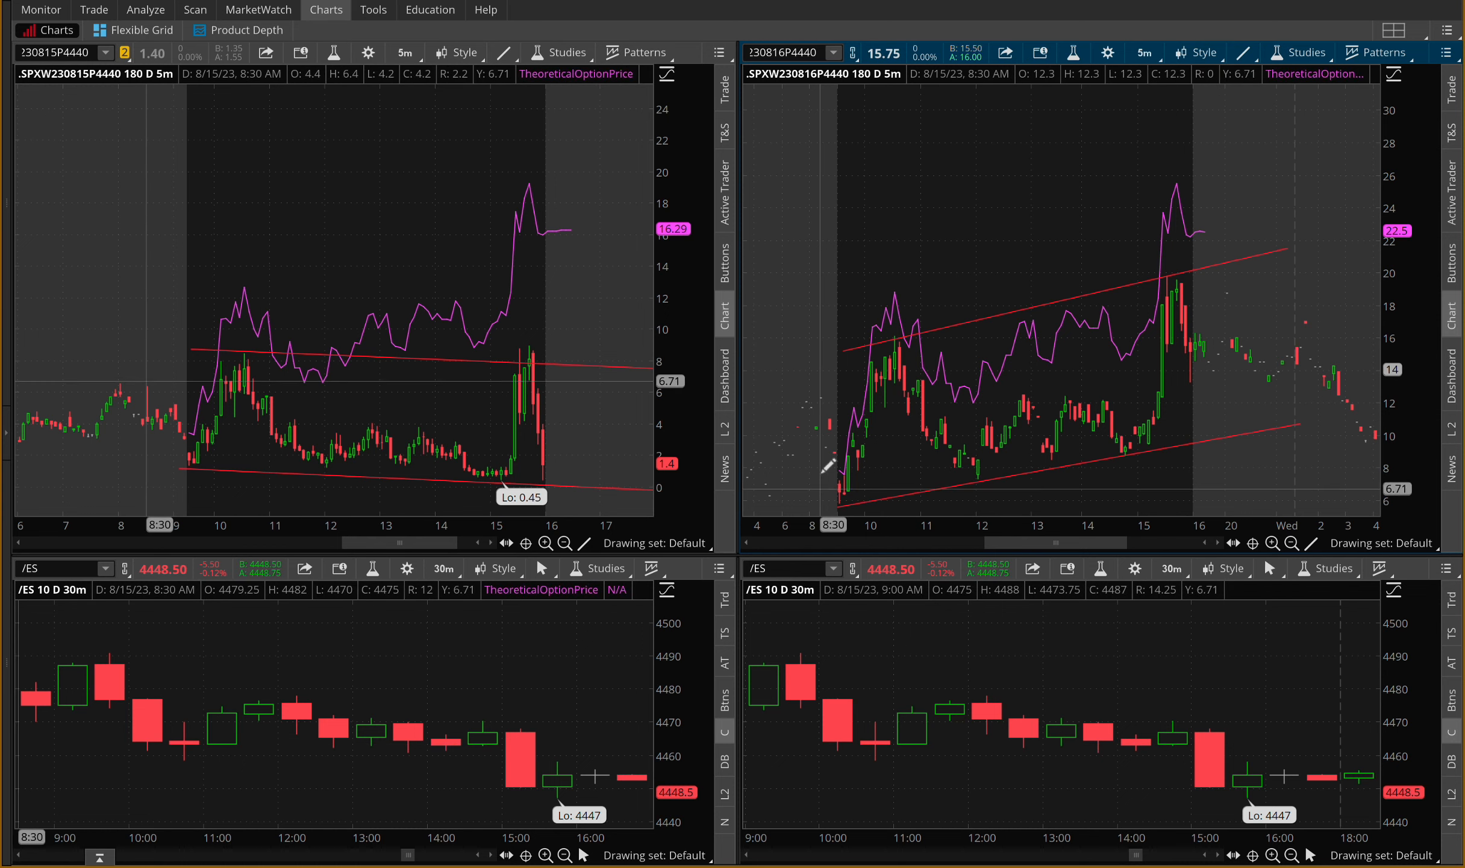
mouse_move(883, 757)
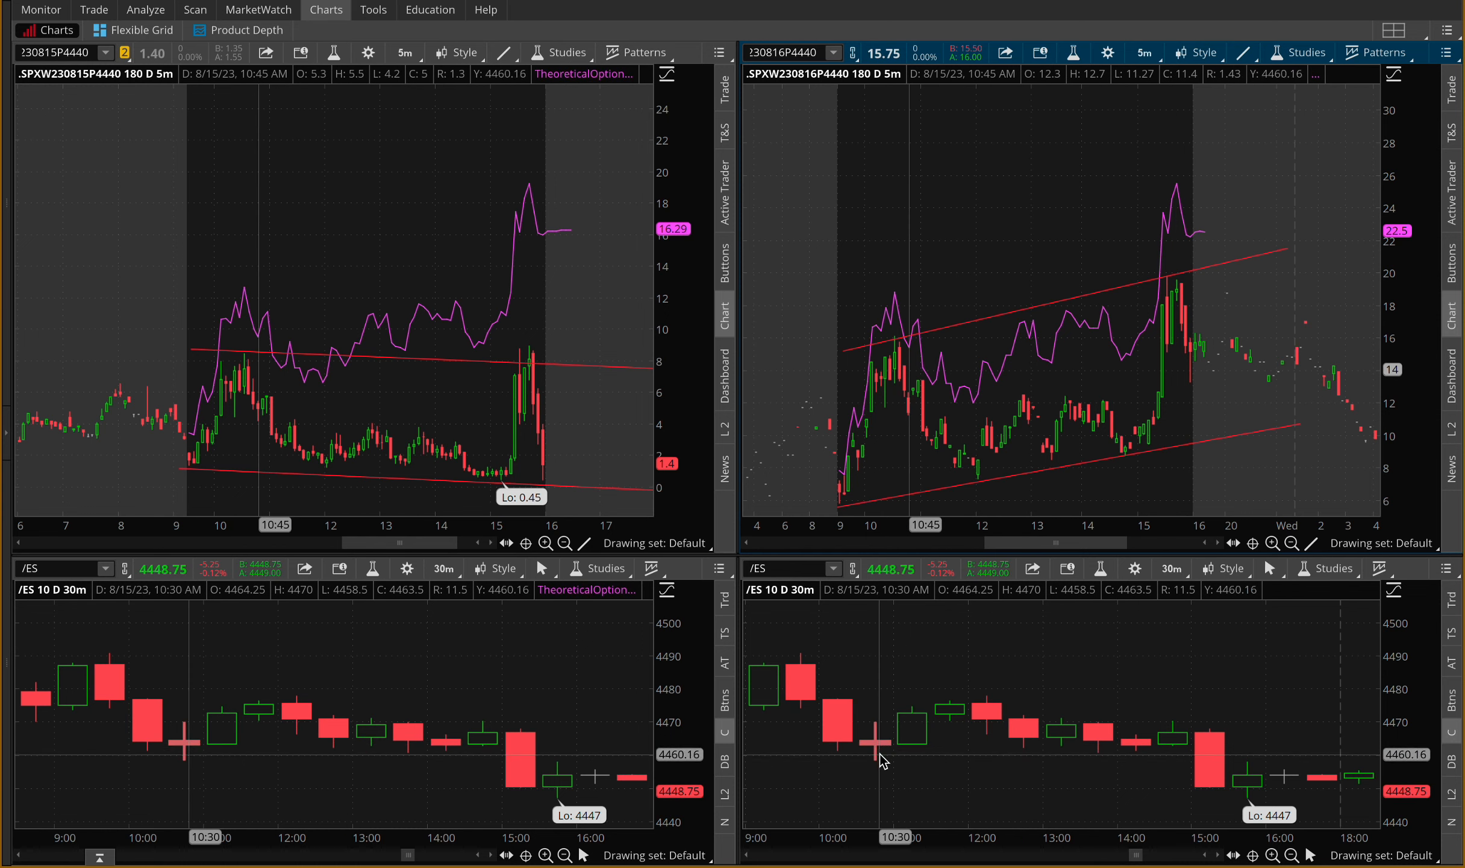
mouse_move(930, 724)
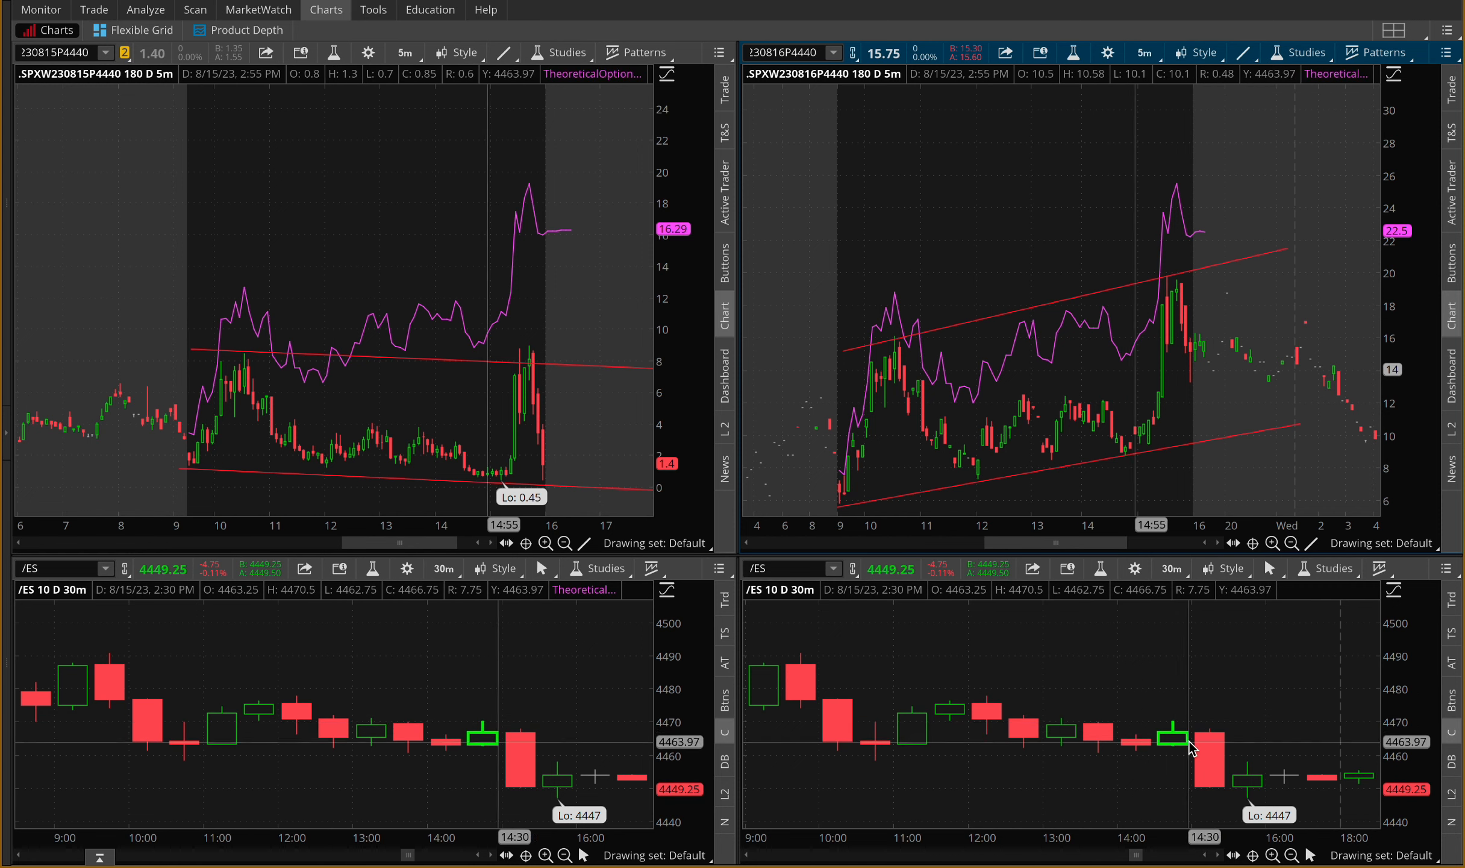
mouse_move(1180, 731)
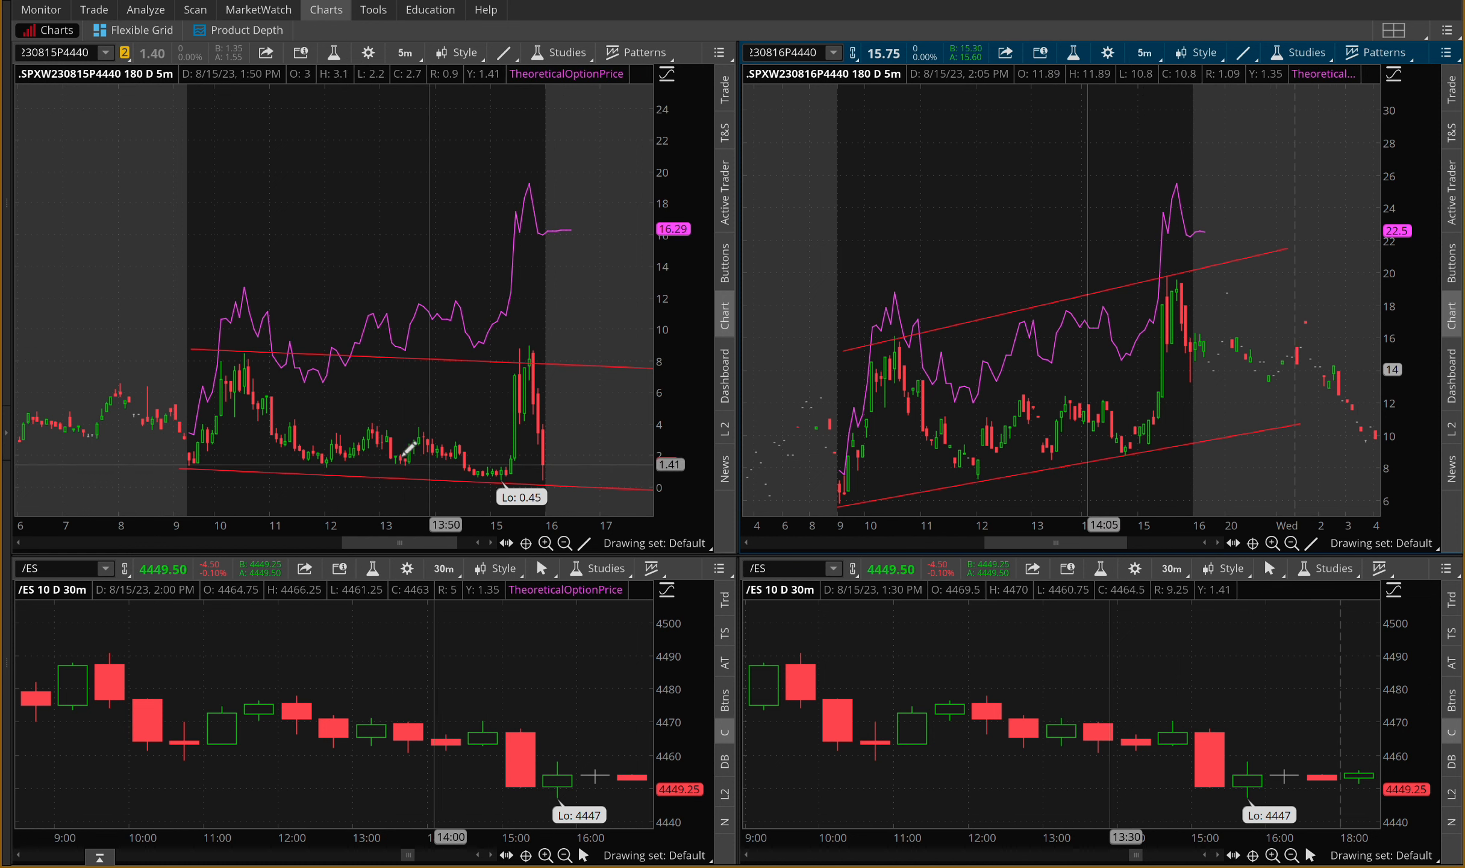
mouse_move(406, 466)
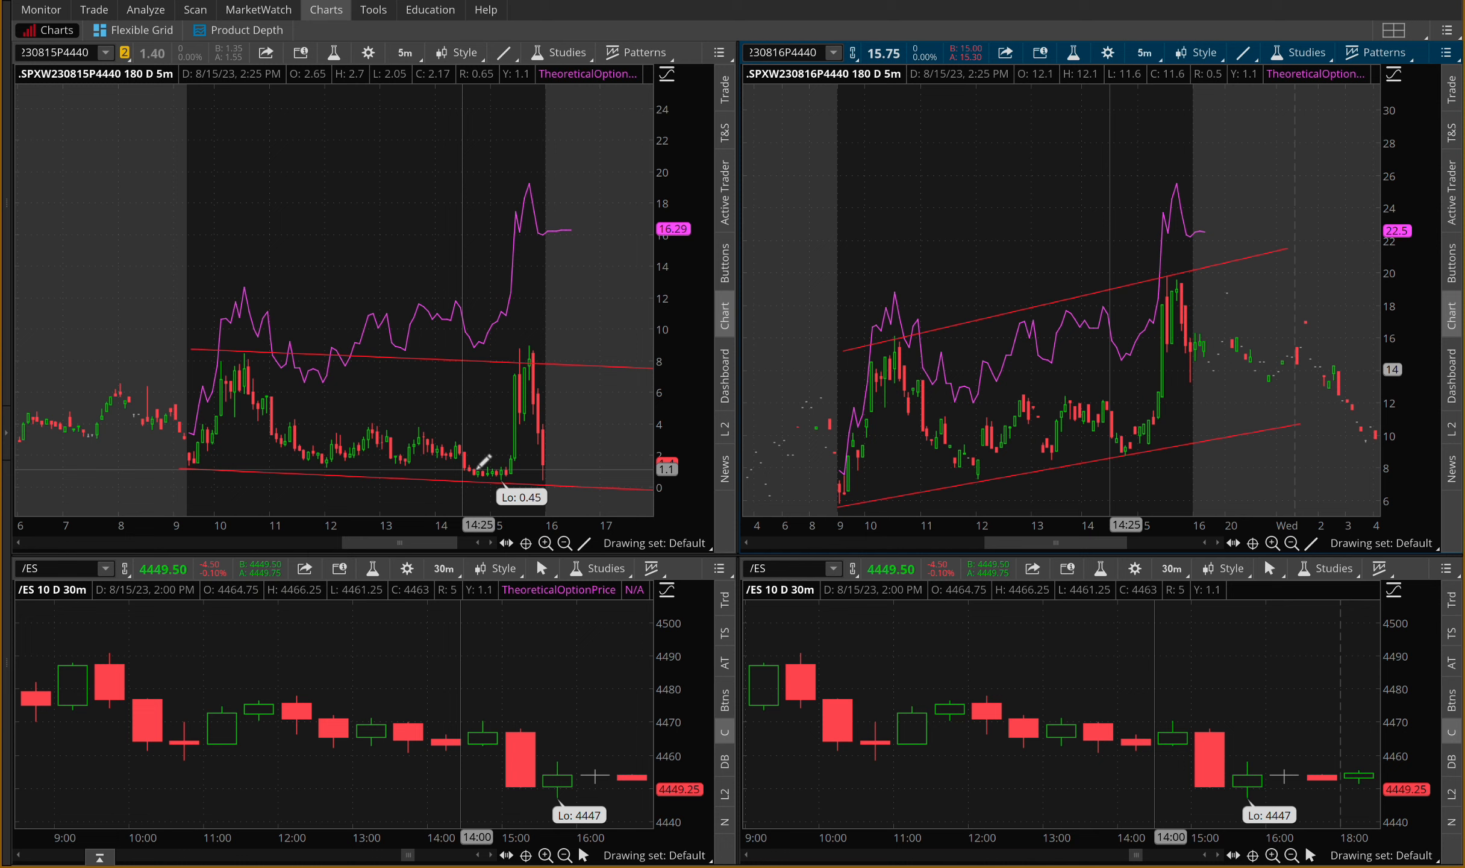
mouse_move(1065, 462)
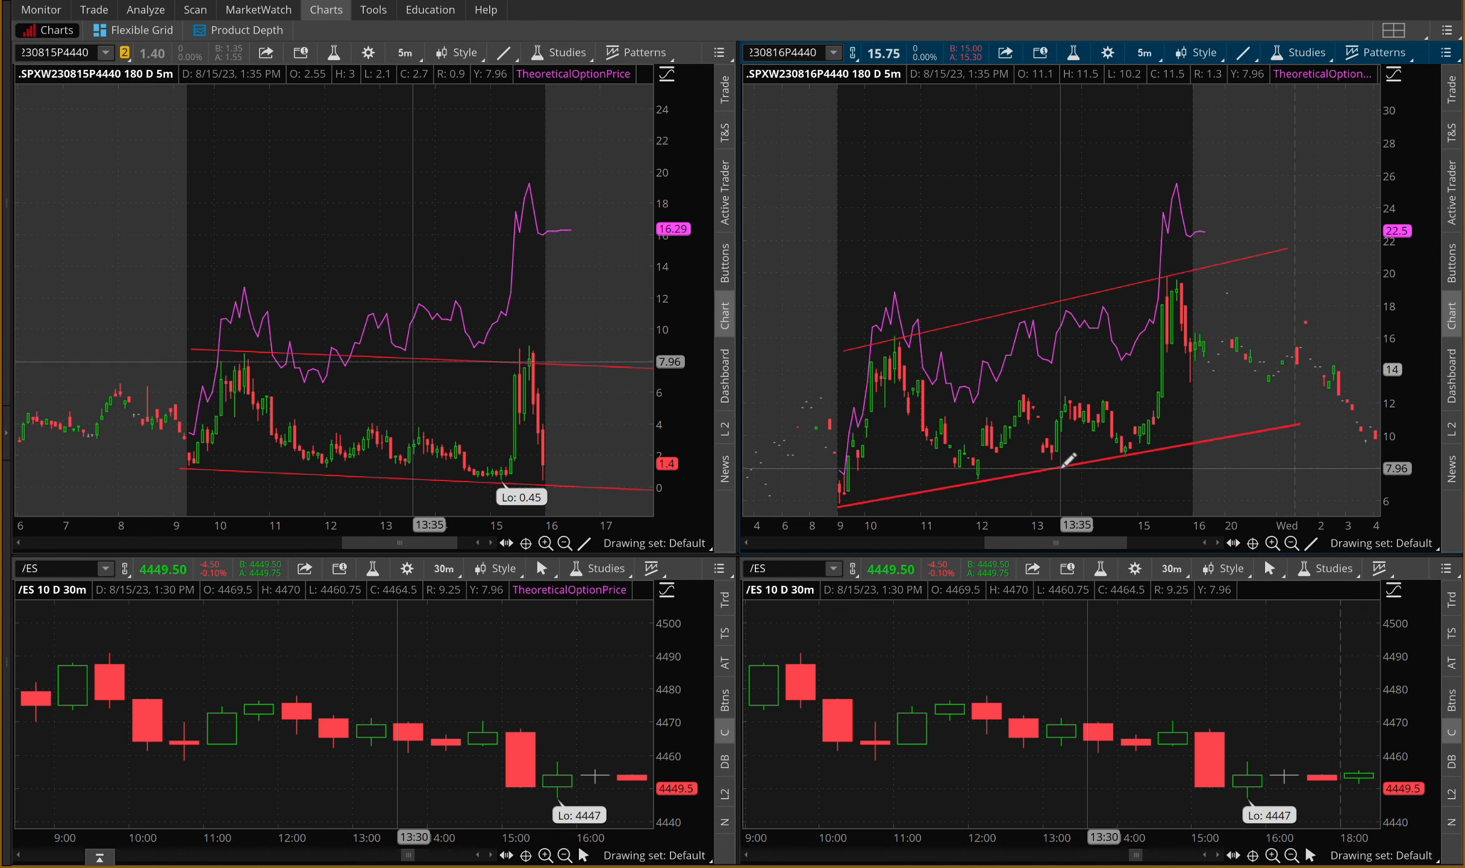
mouse_move(1126, 449)
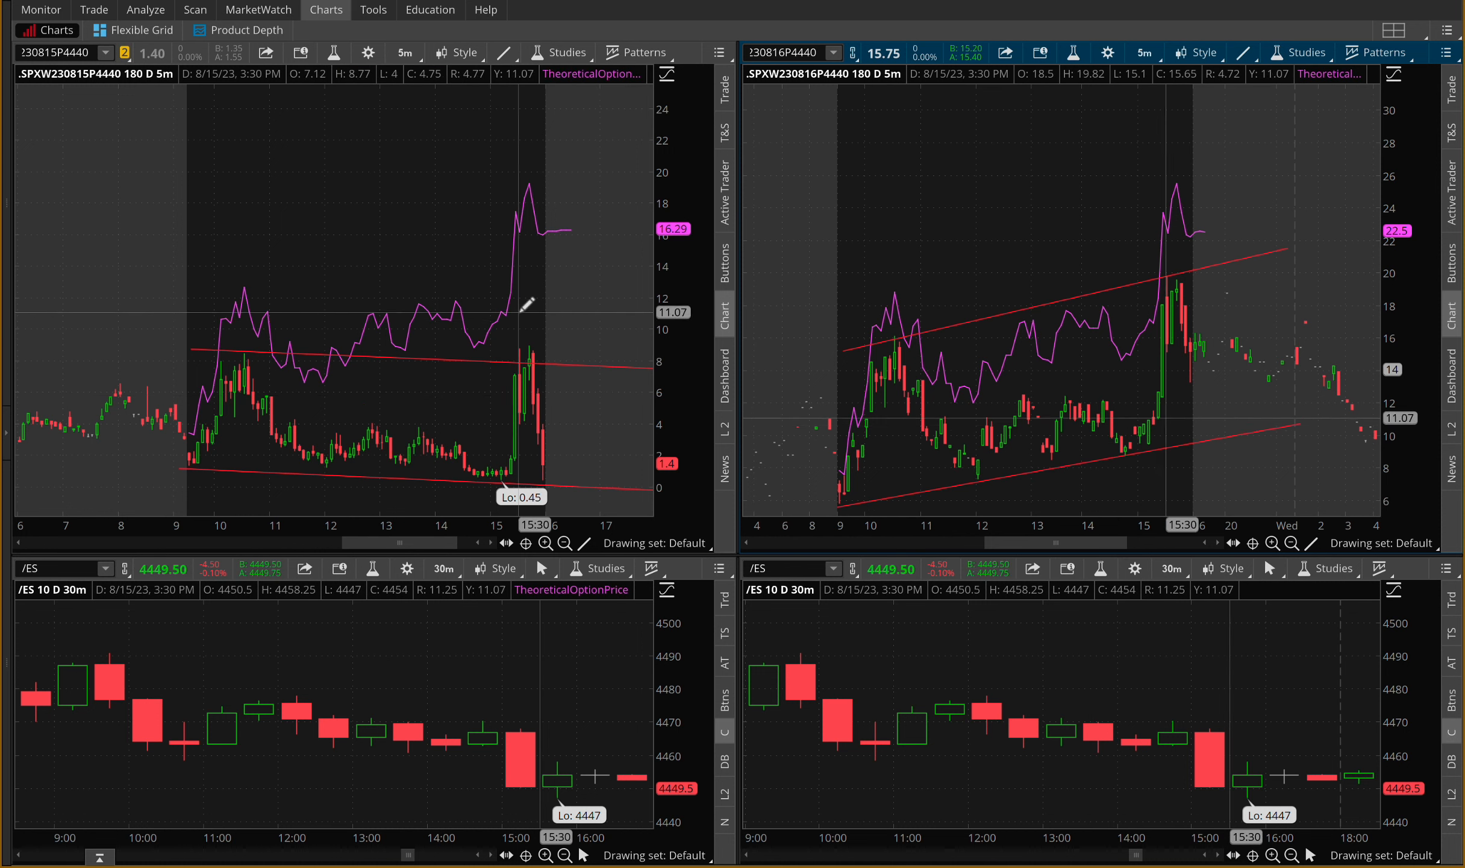
mouse_move(387, 423)
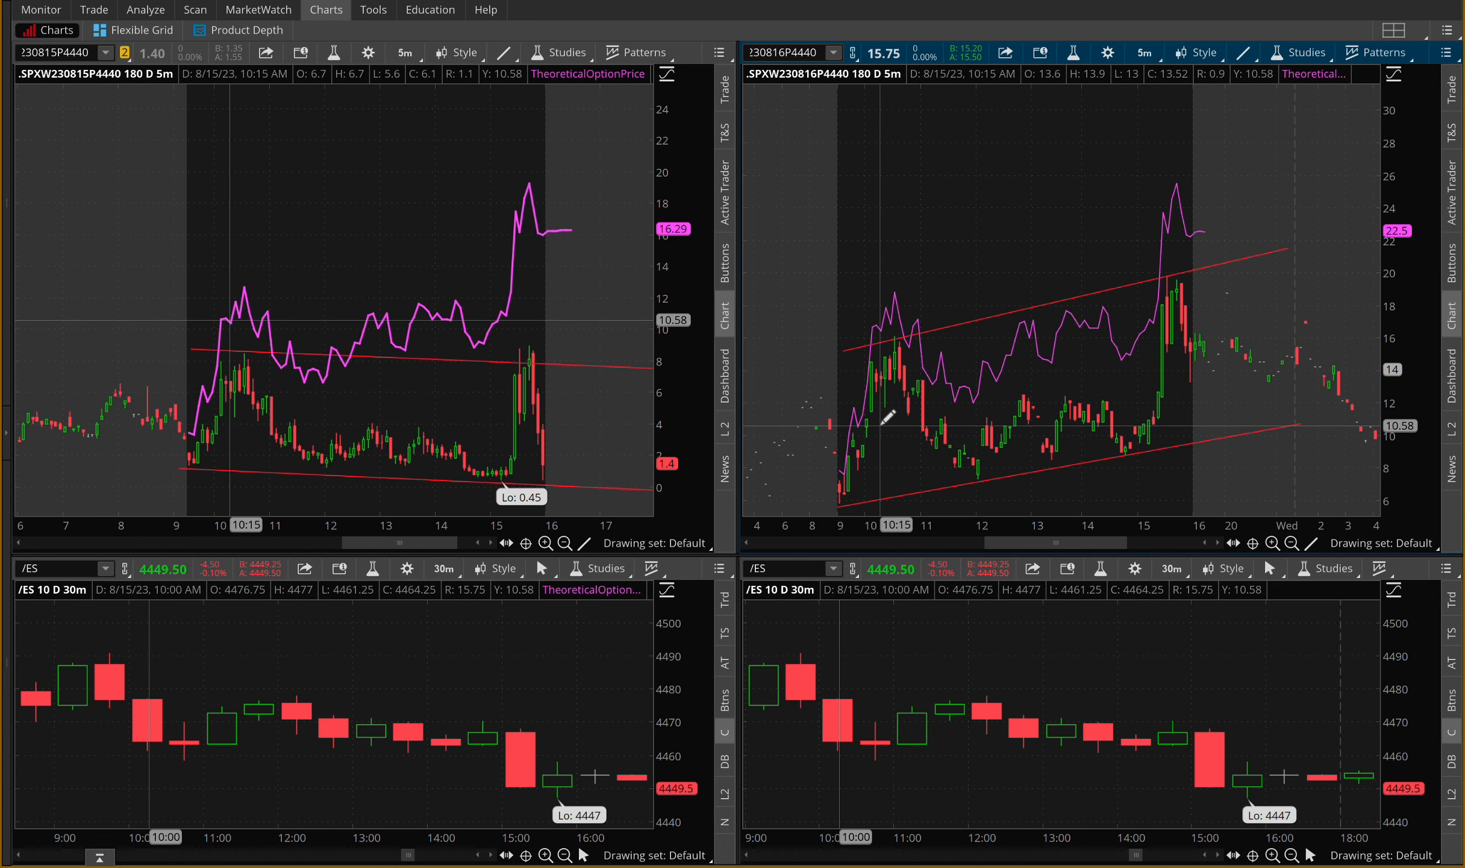
mouse_move(406, 407)
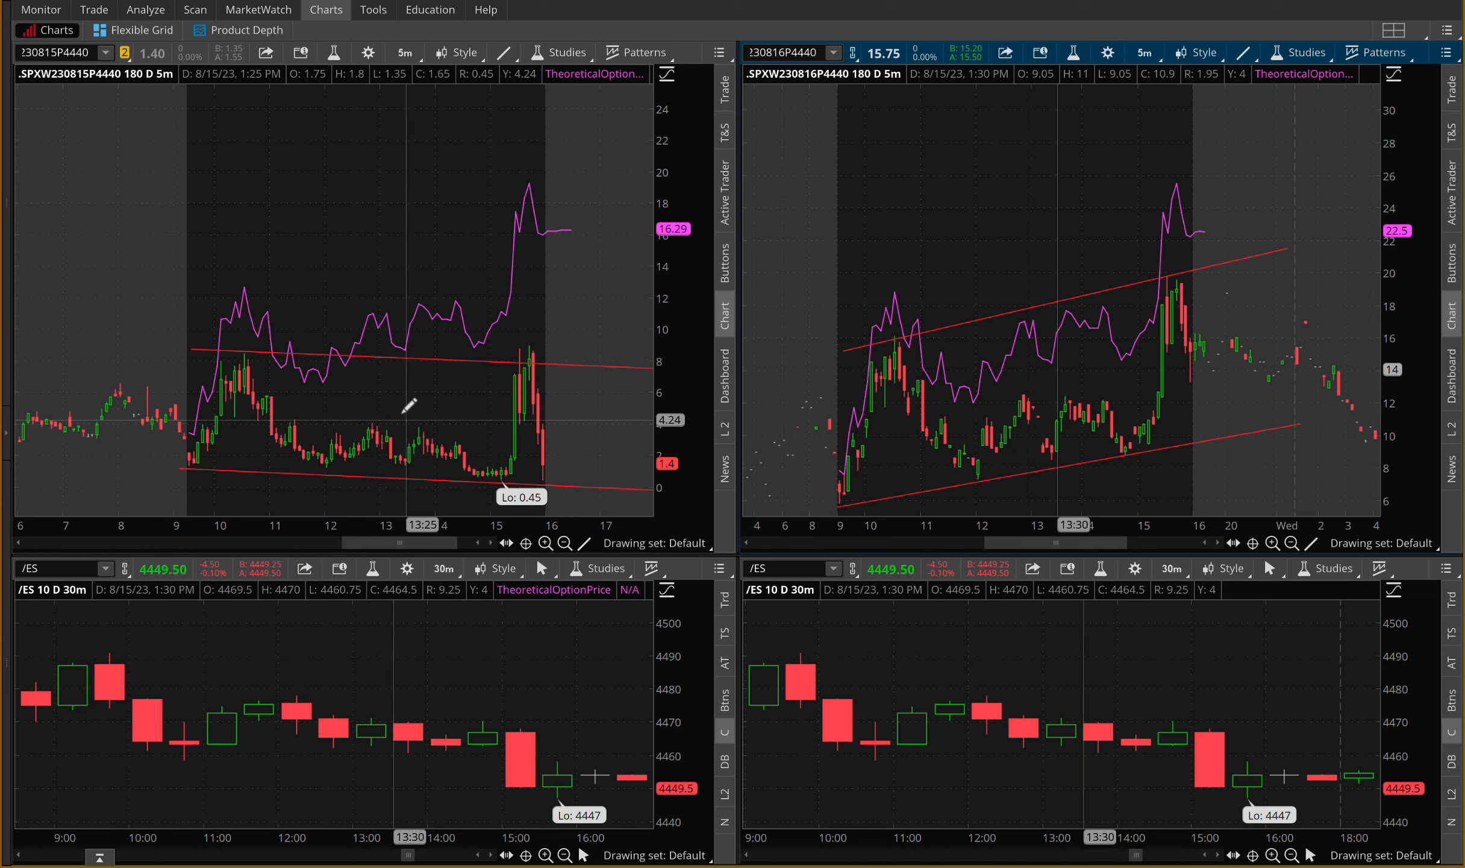
mouse_move(617, 440)
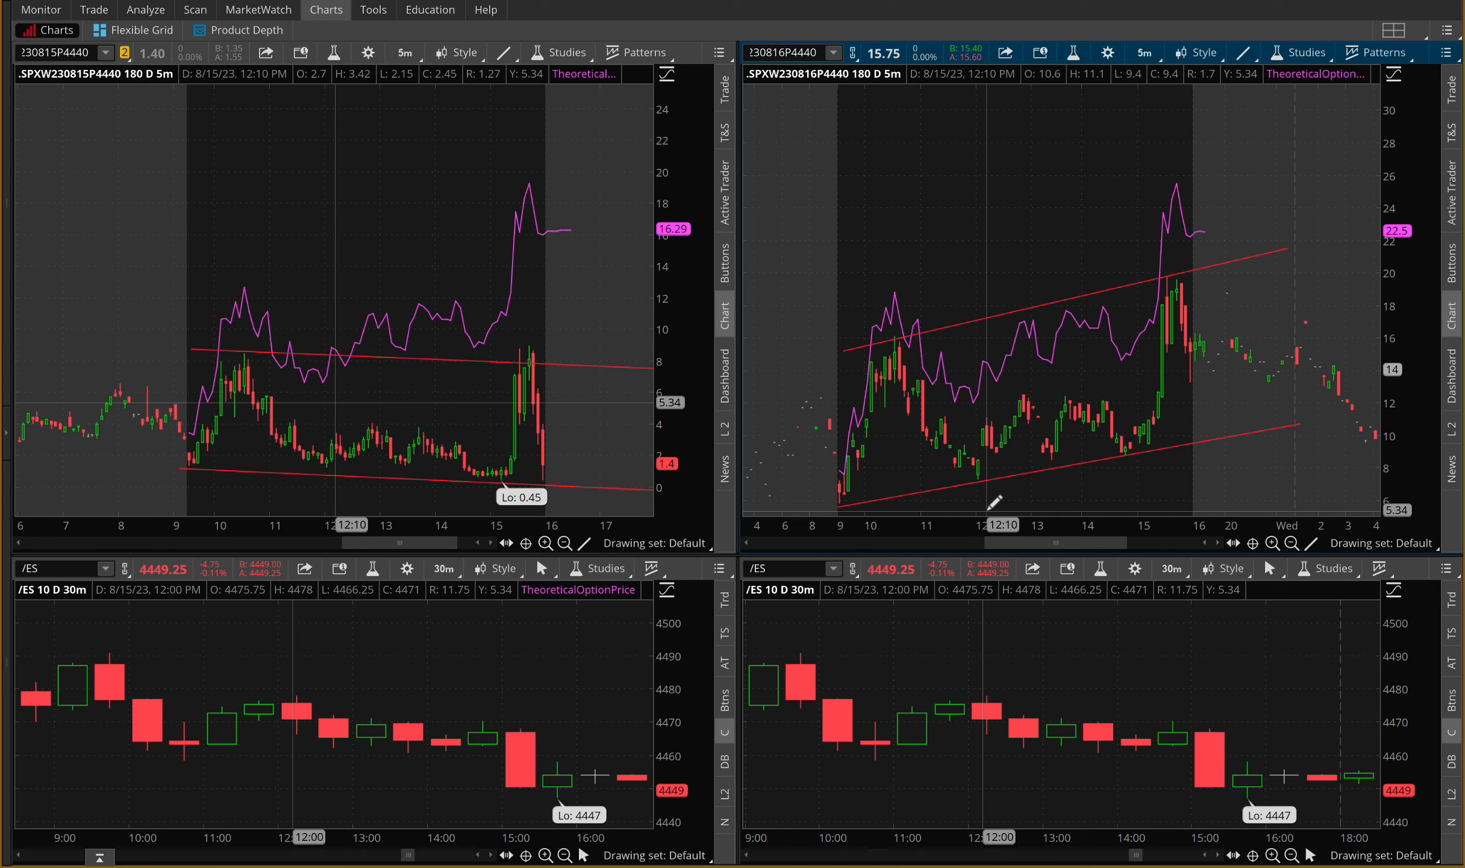
mouse_move(487, 409)
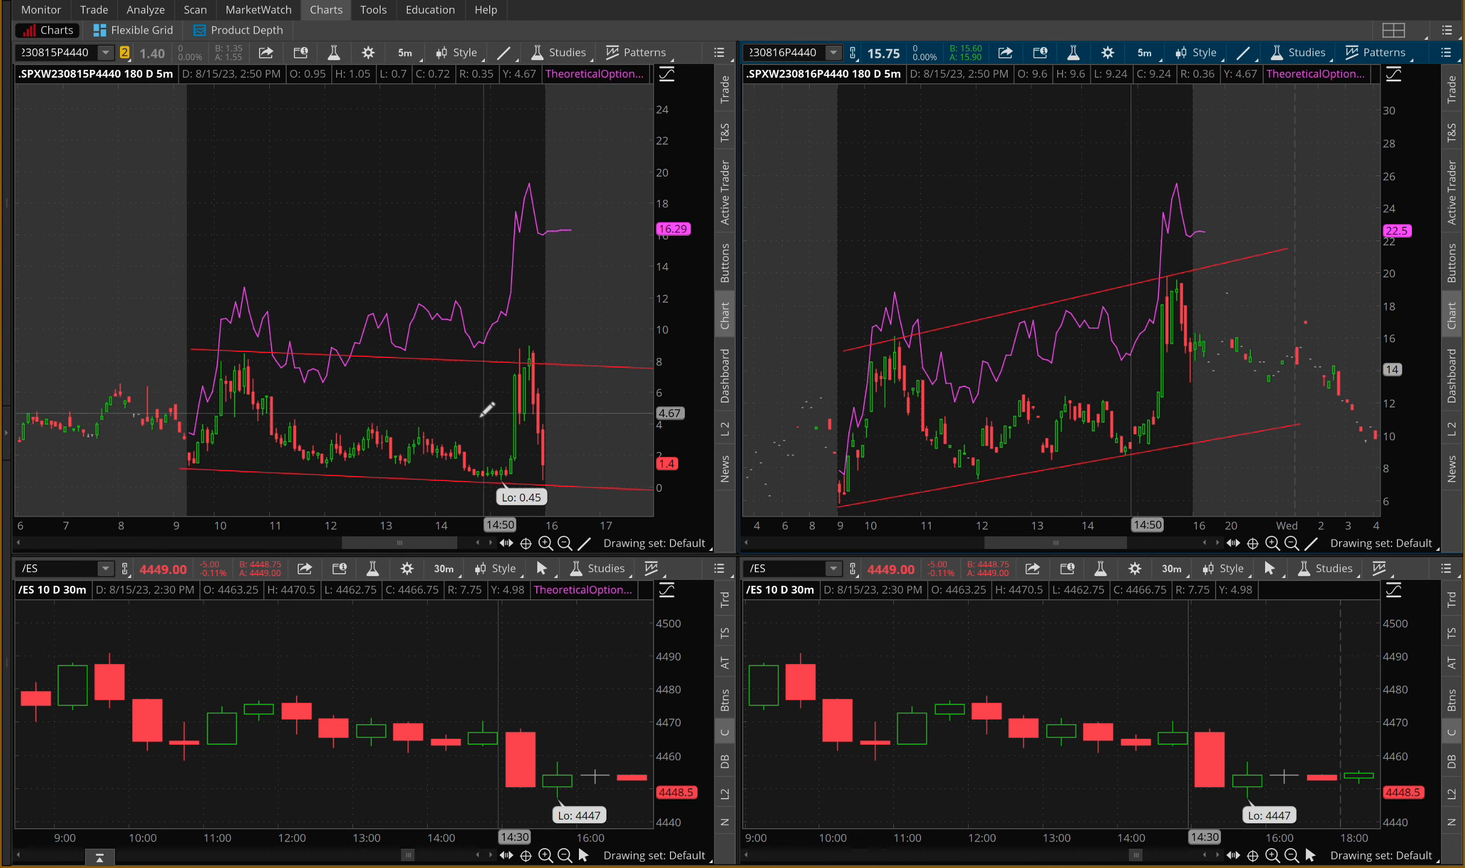
mouse_move(314, 399)
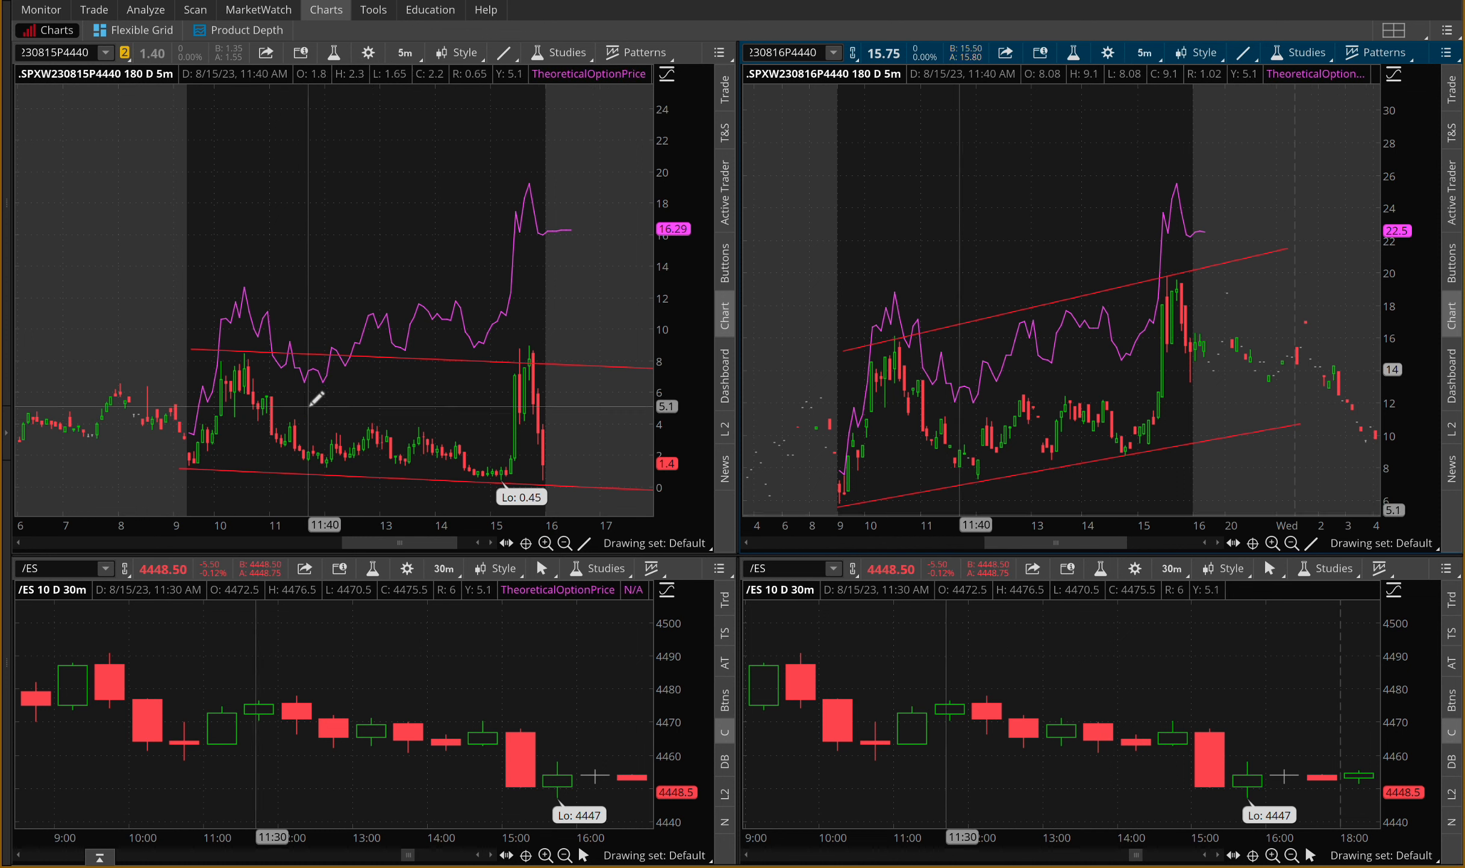
mouse_move(378, 417)
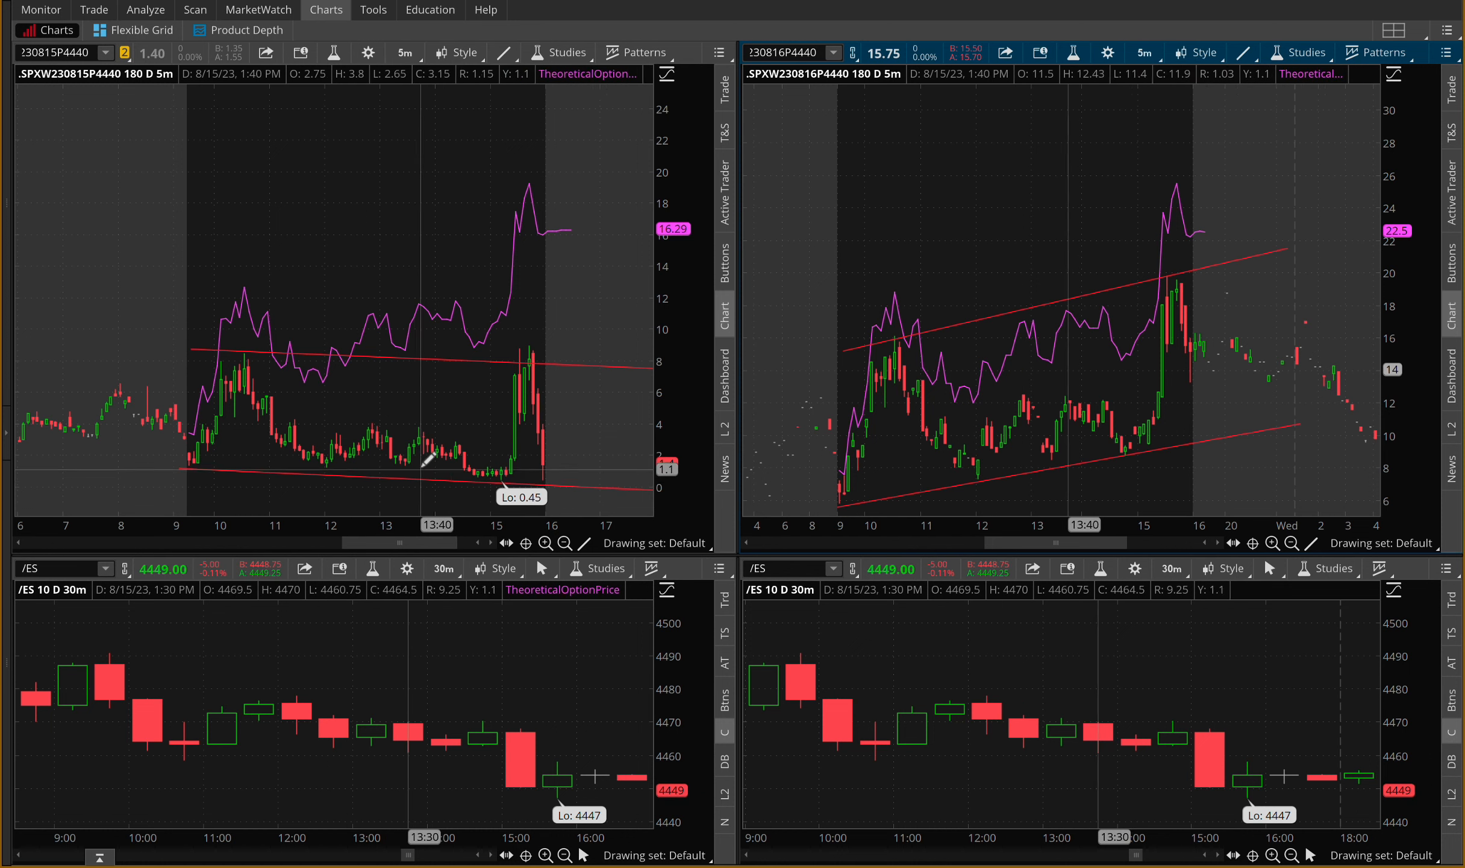
mouse_move(344, 403)
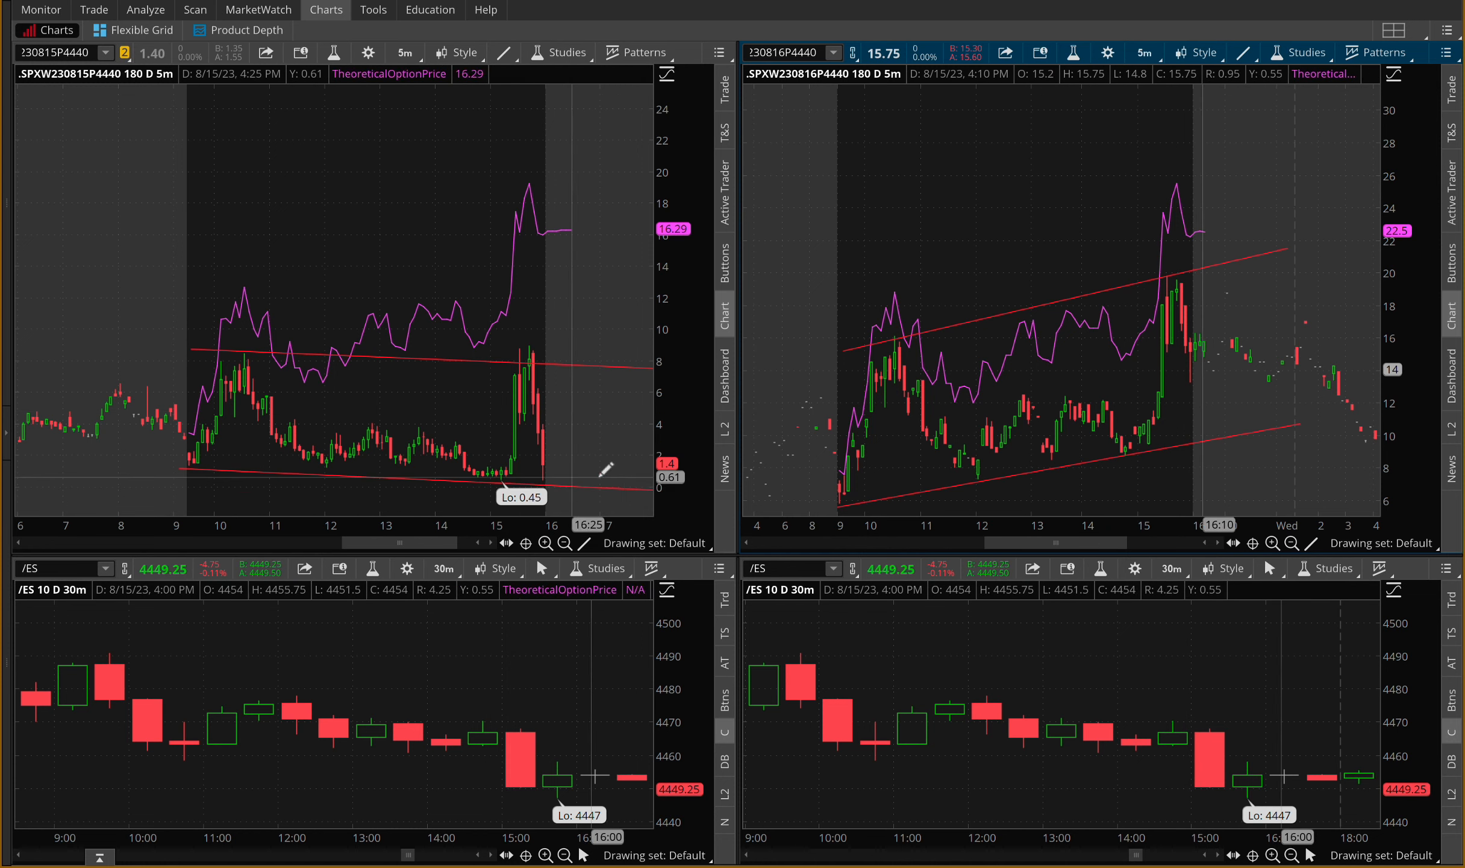
mouse_move(841, 430)
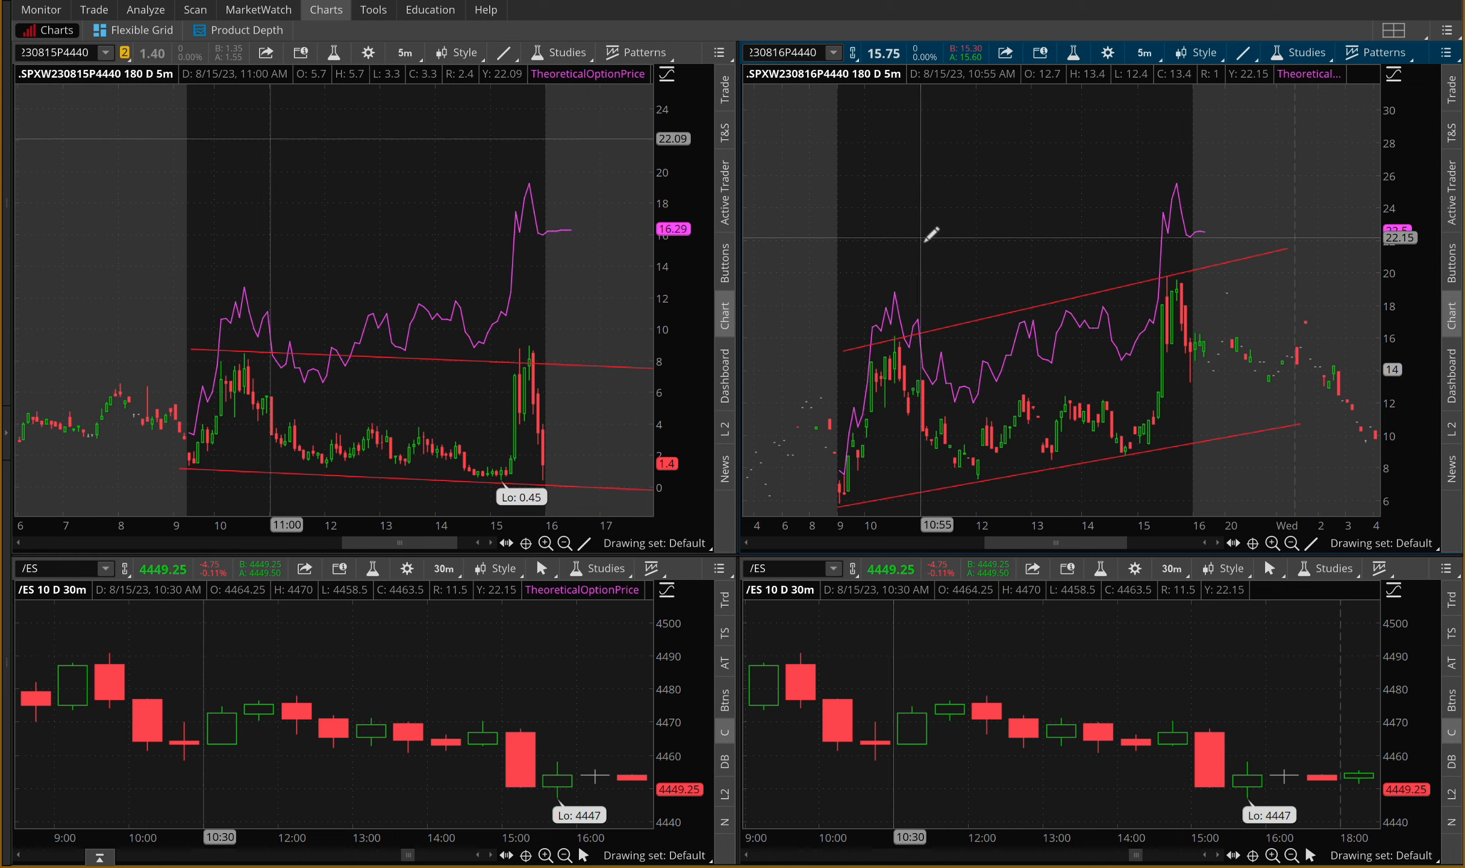
mouse_move(1000, 311)
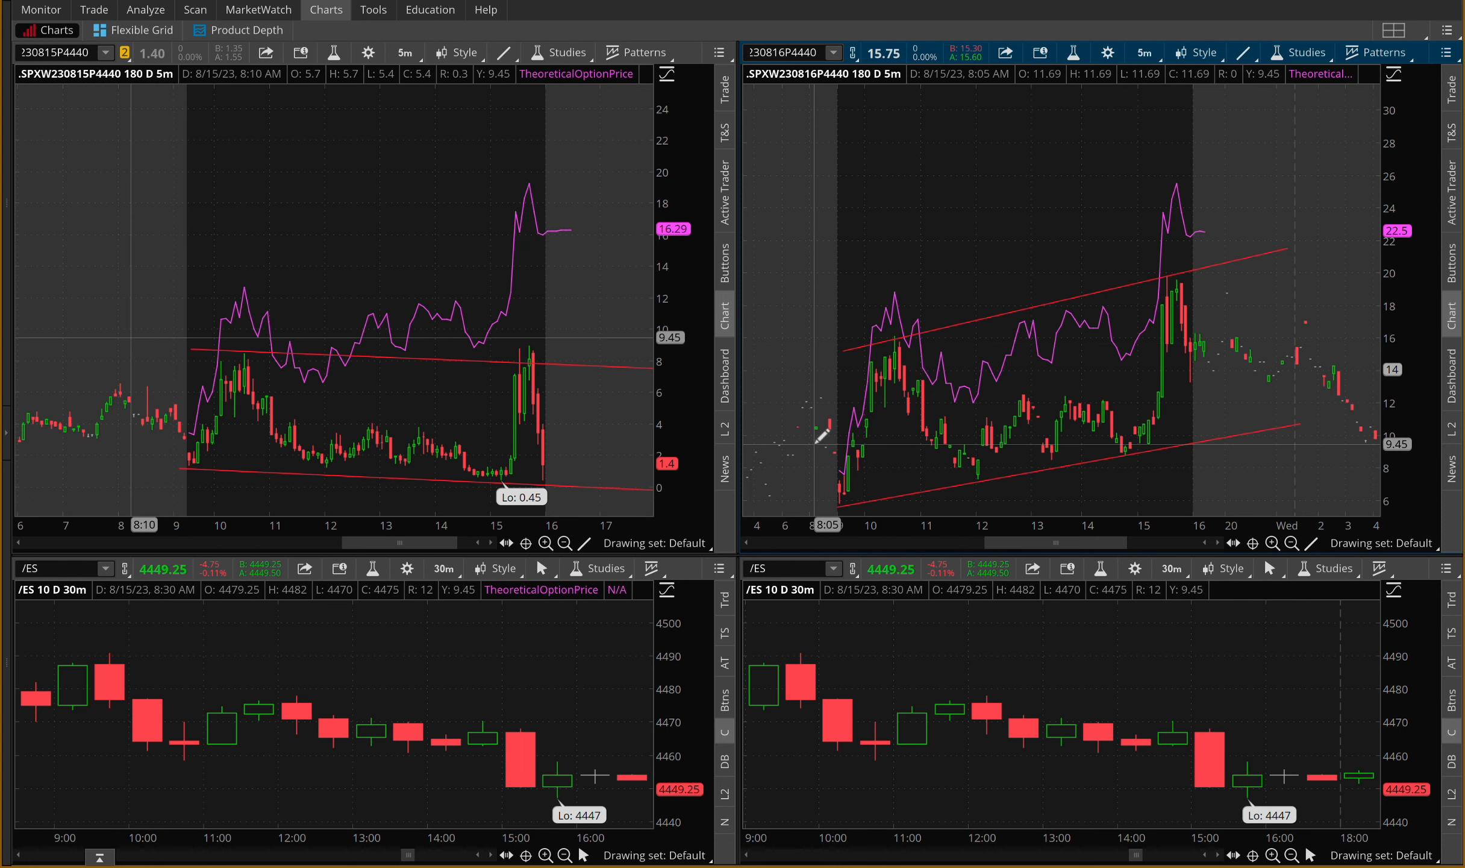
mouse_move(846, 720)
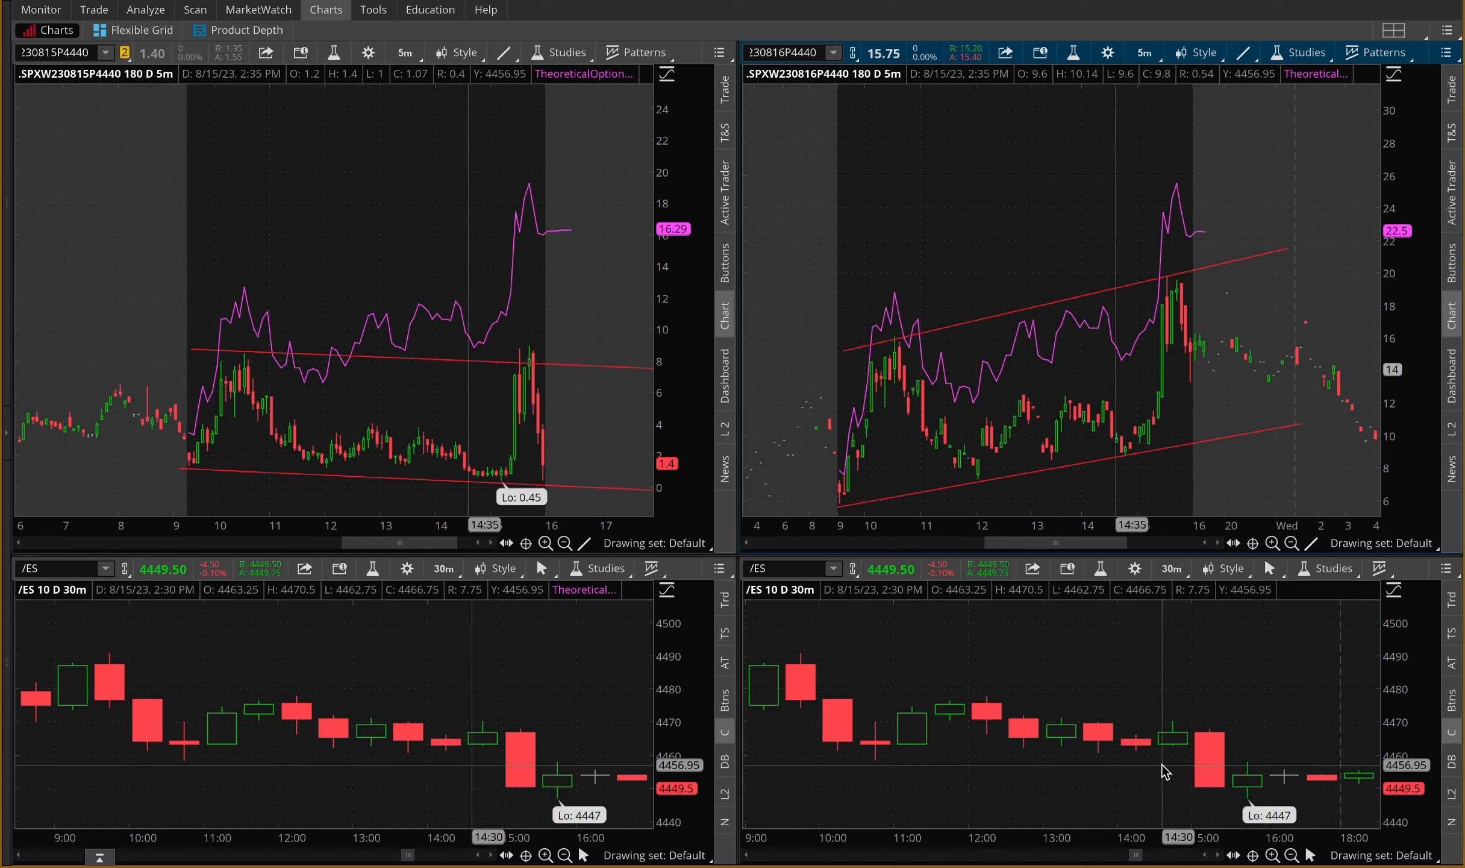
mouse_move(358, 282)
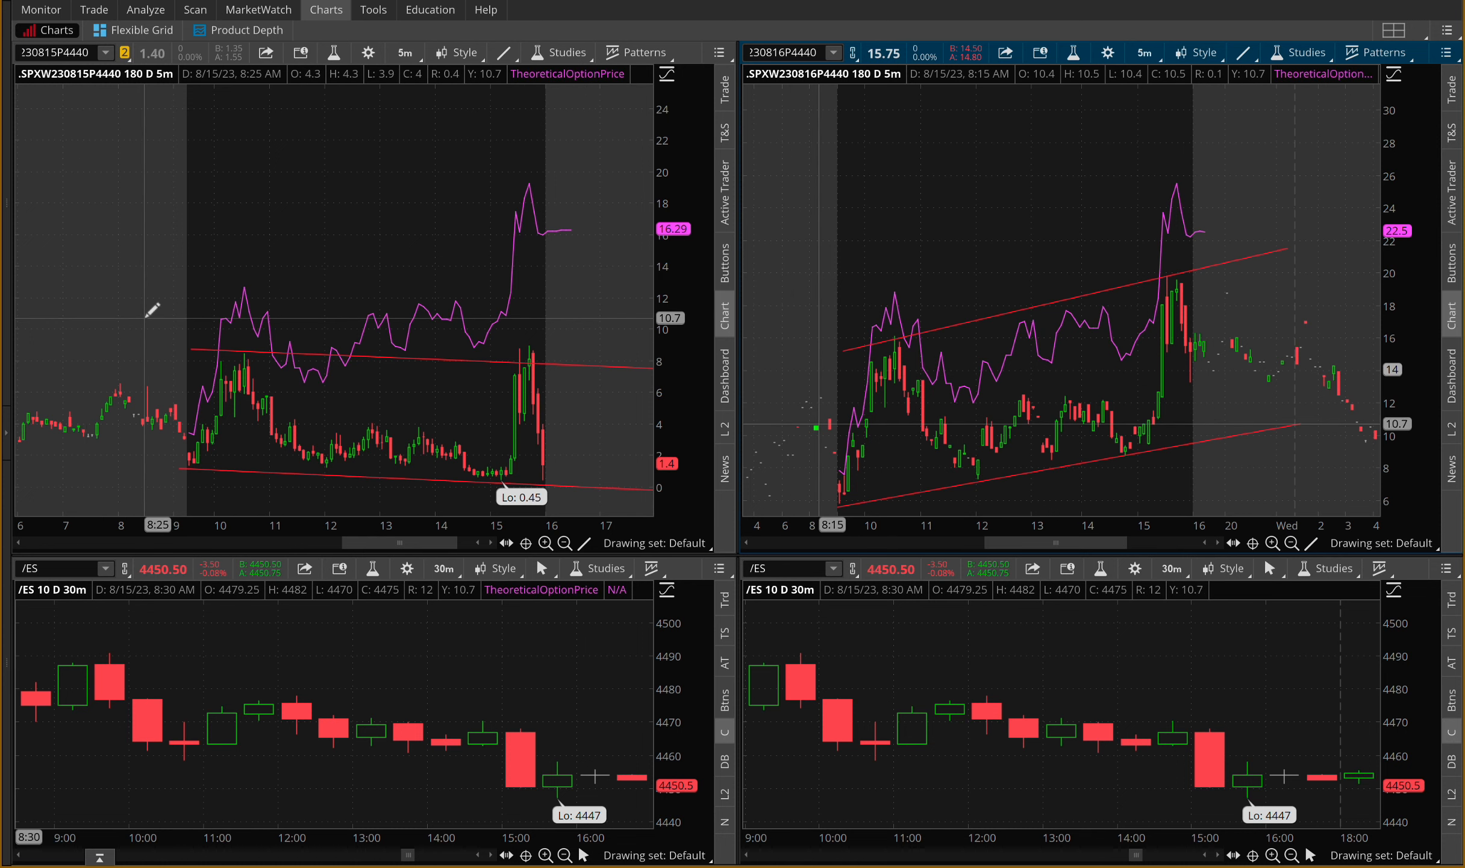
mouse_move(168, 332)
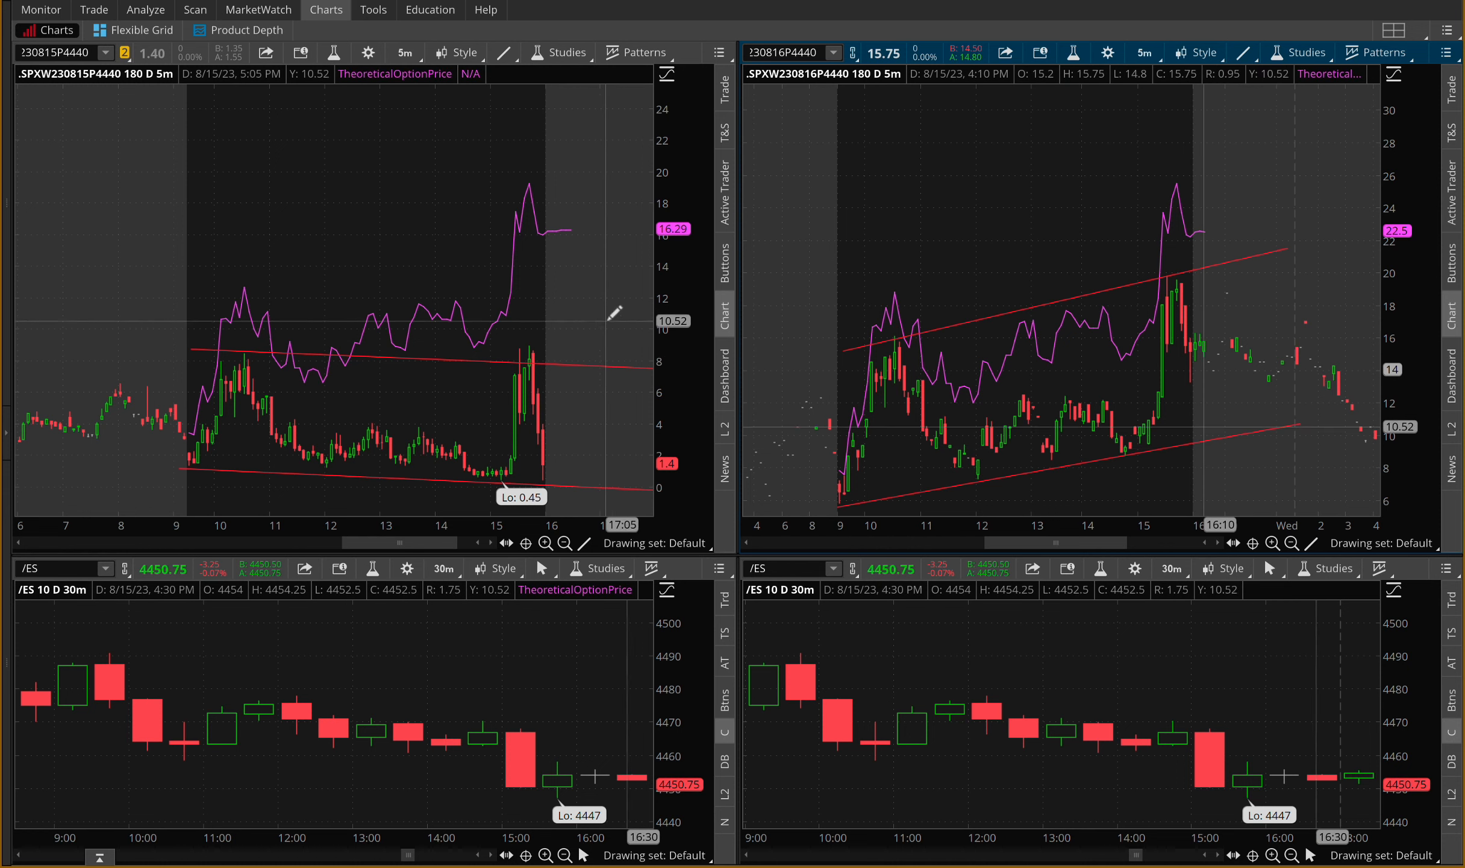
mouse_move(825, 350)
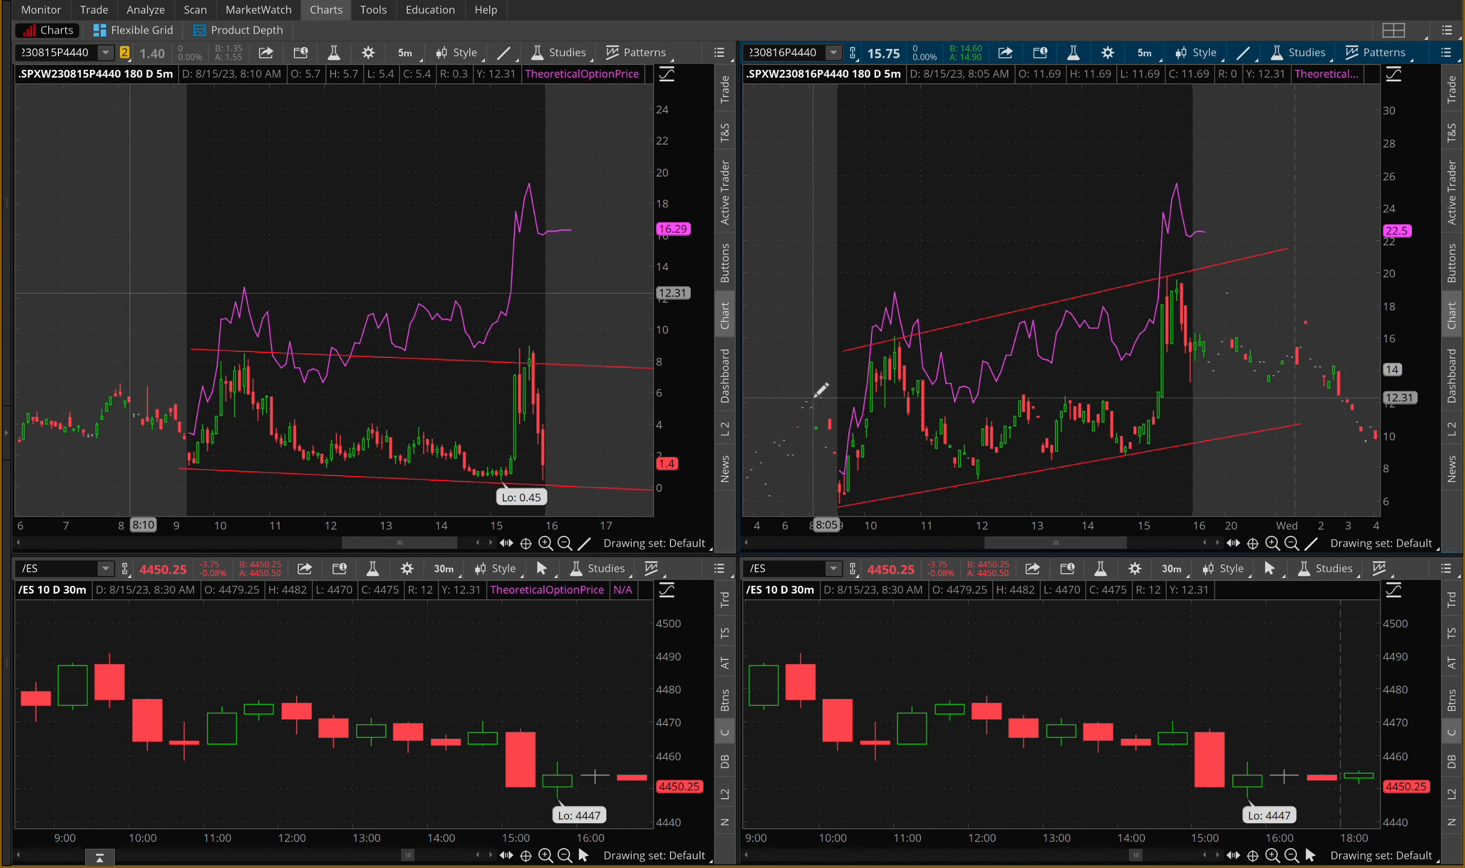
mouse_move(1087, 394)
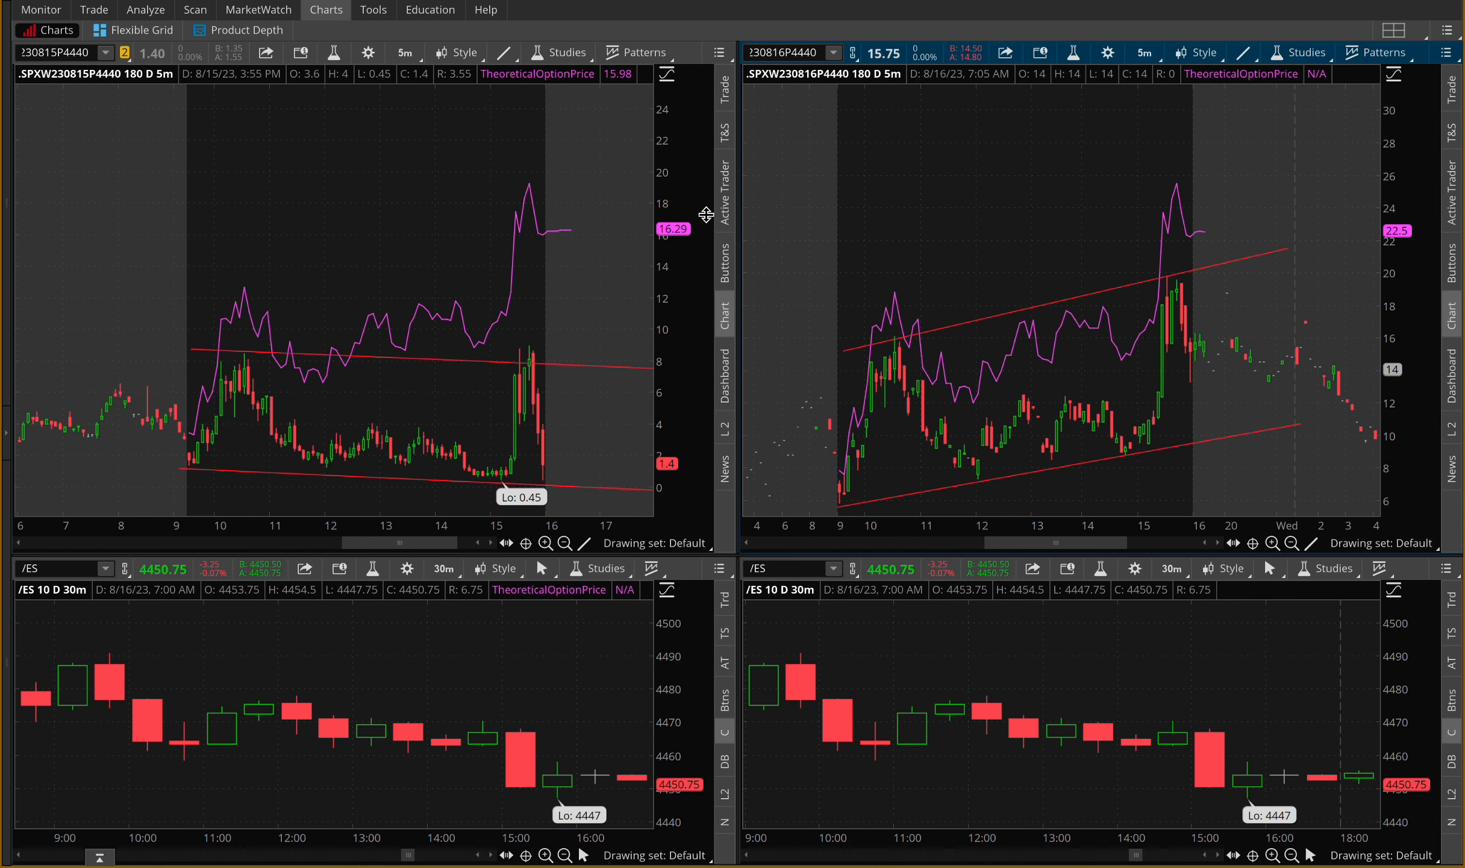
mouse_move(598, 203)
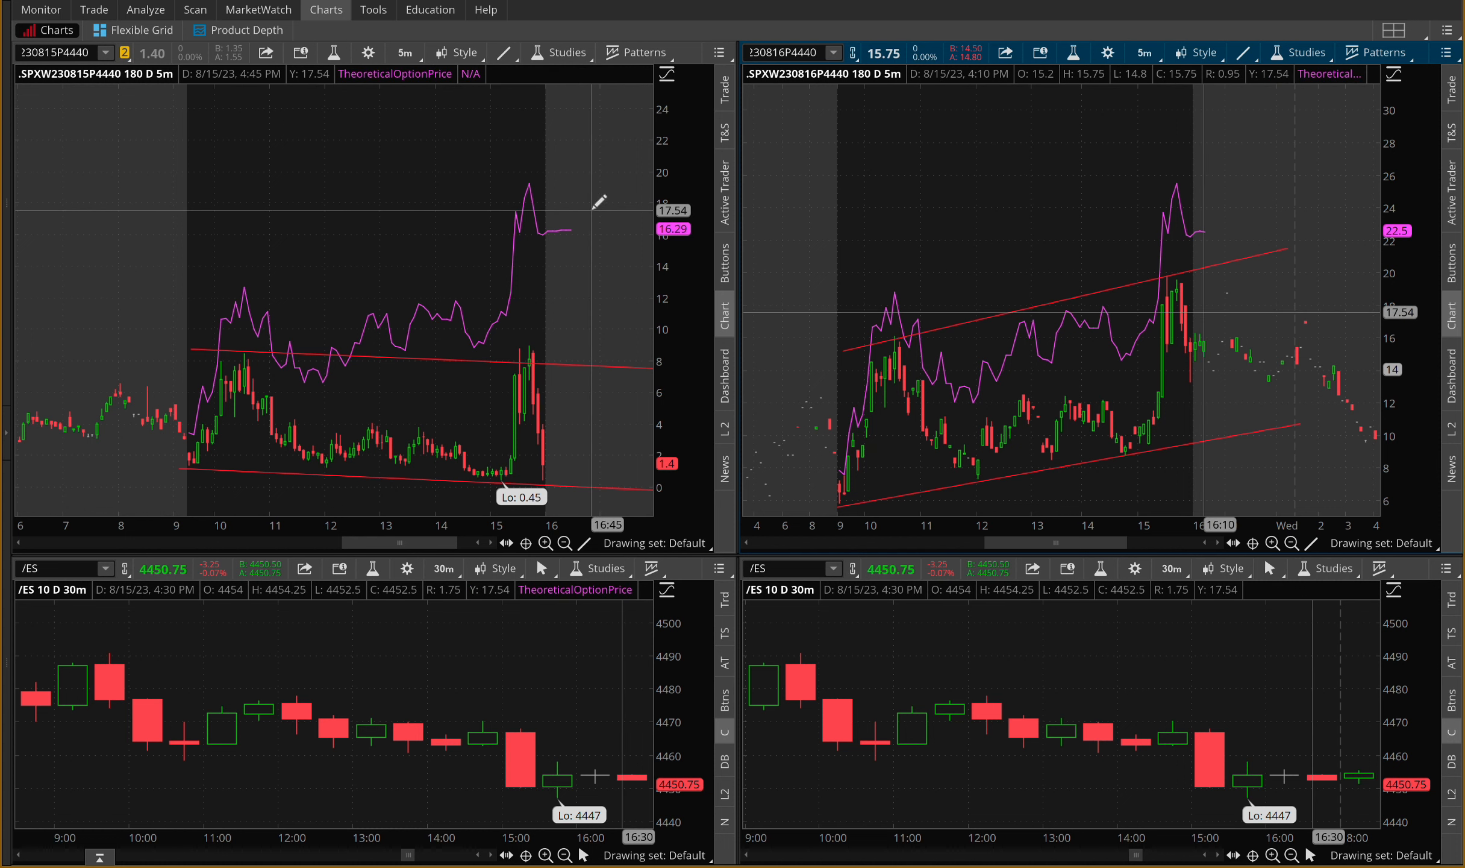